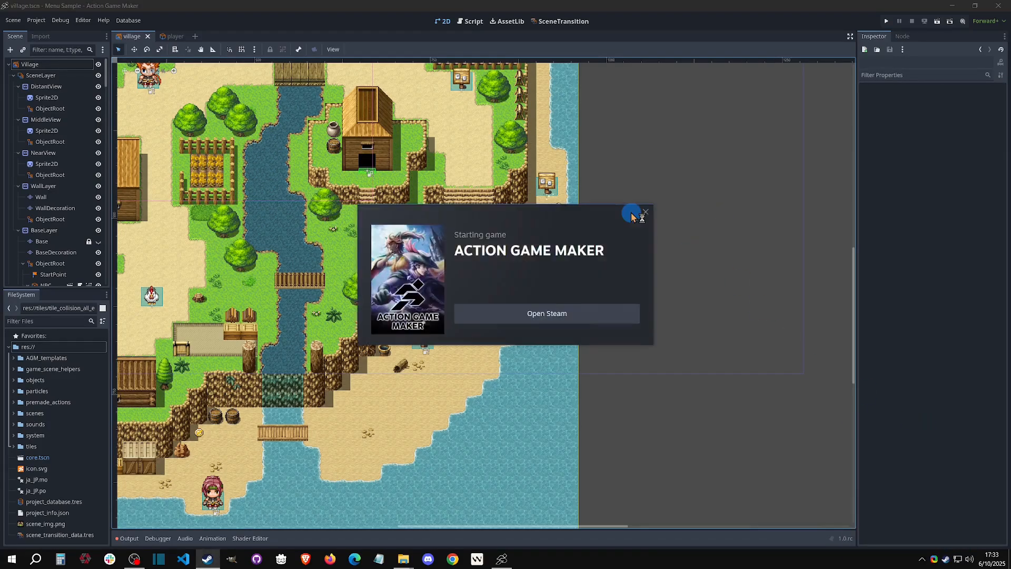
Dismiss the 'Starting game' splash and close the project launcher window.
left_click(642, 213)
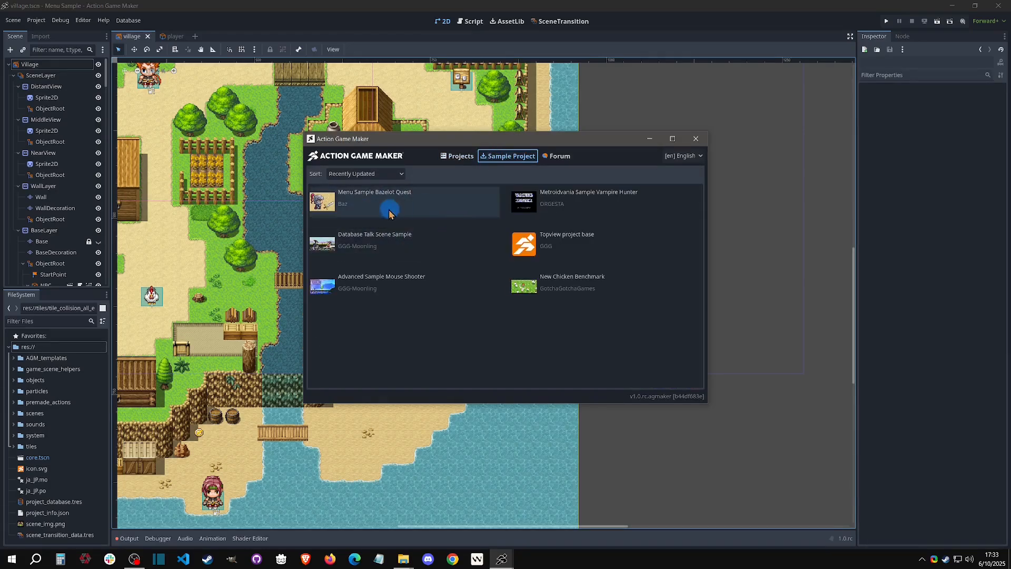
mouse_move(437, 210)
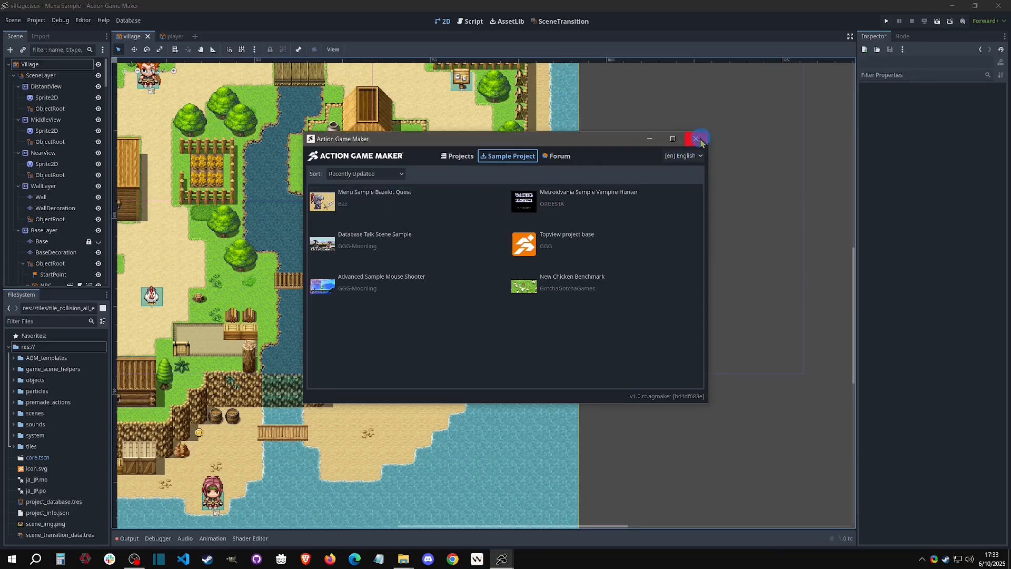
left_click(697, 139)
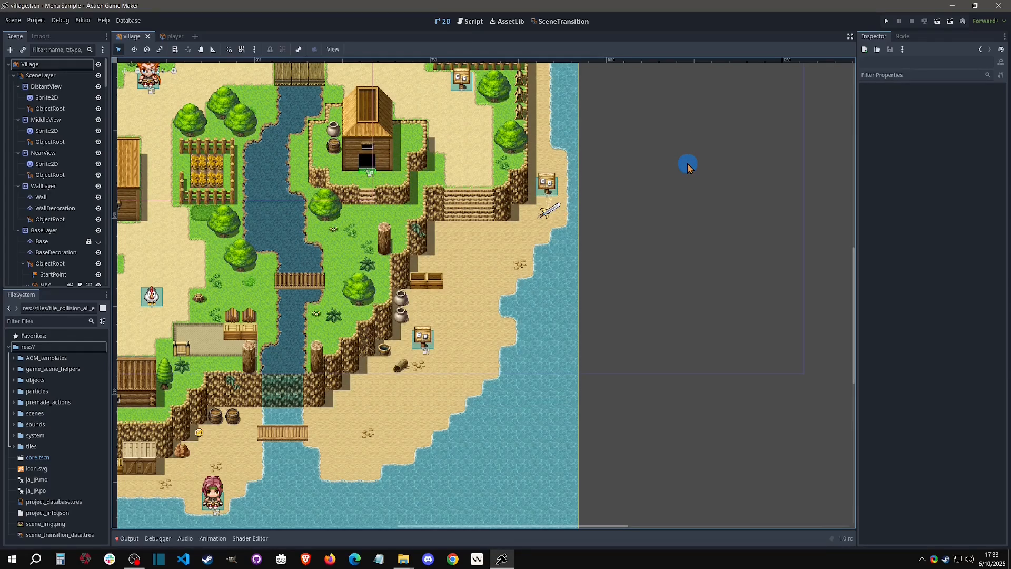
mouse_move(202, 40)
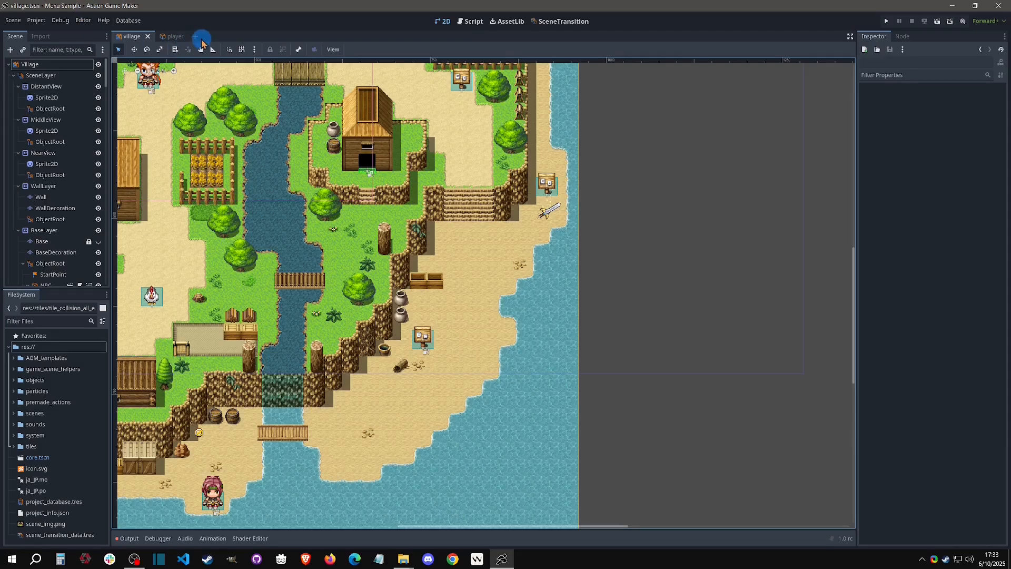
Create a new scene with a GameScene root and review its child nodes in the tree.
left_click(223, 35)
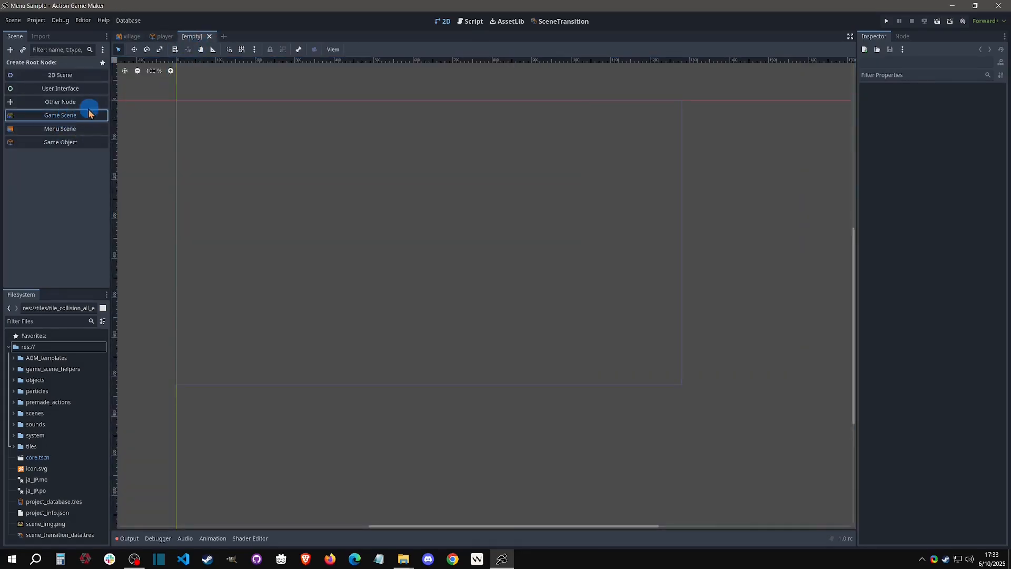
left_click(59, 115)
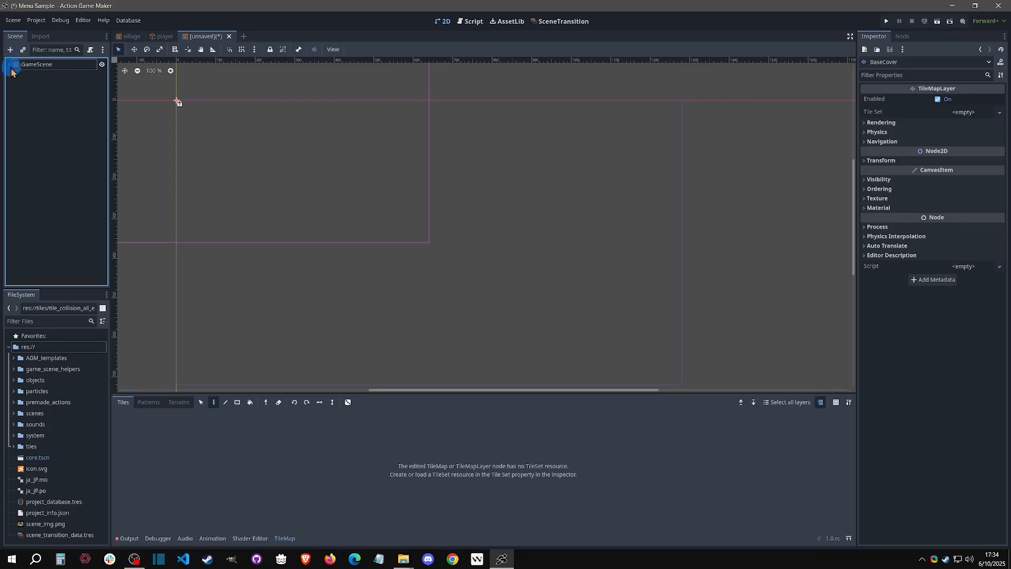
mouse_move(16, 67)
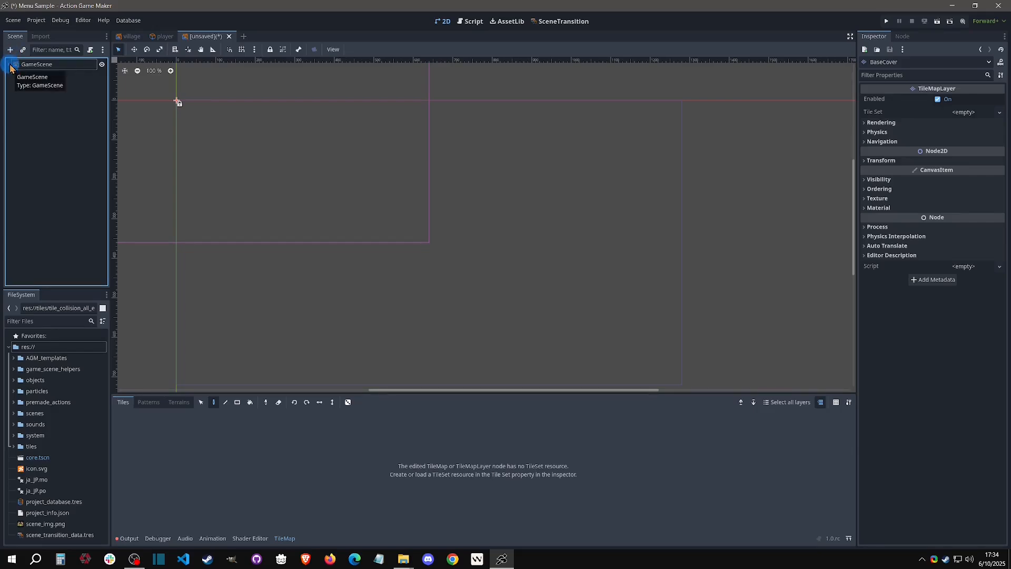
left_click(7, 64)
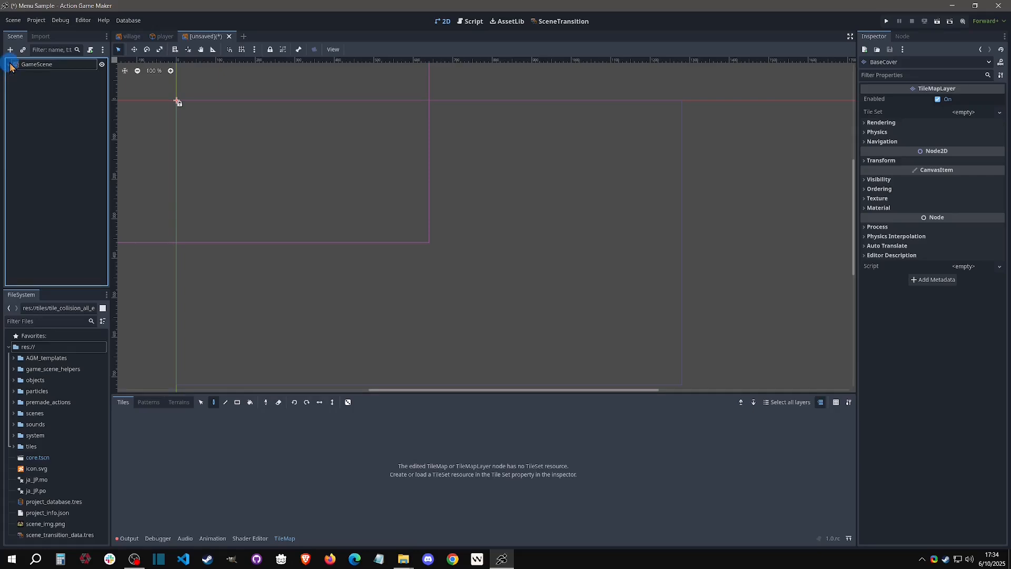
left_click(11, 65)
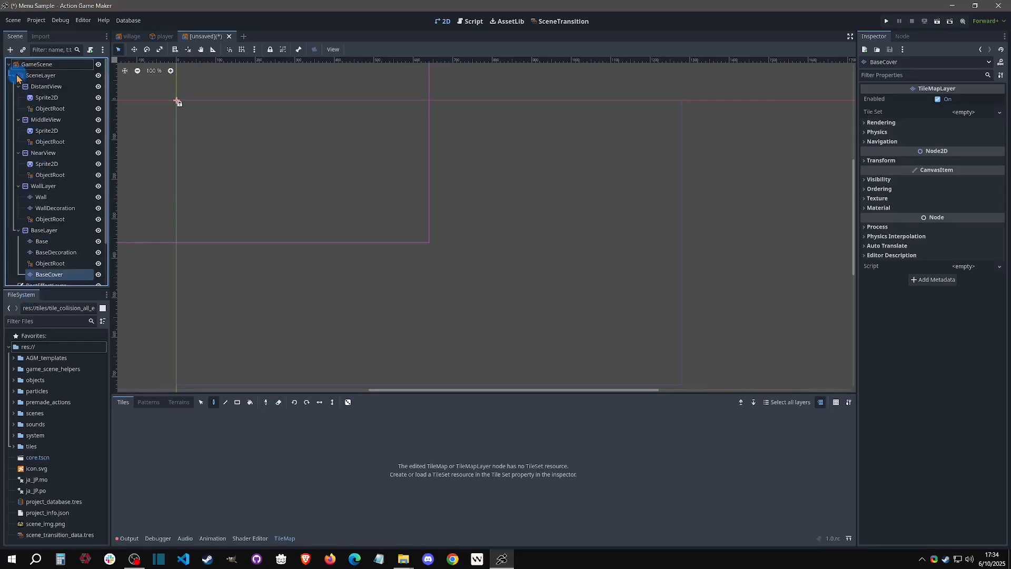
left_click(8, 64)
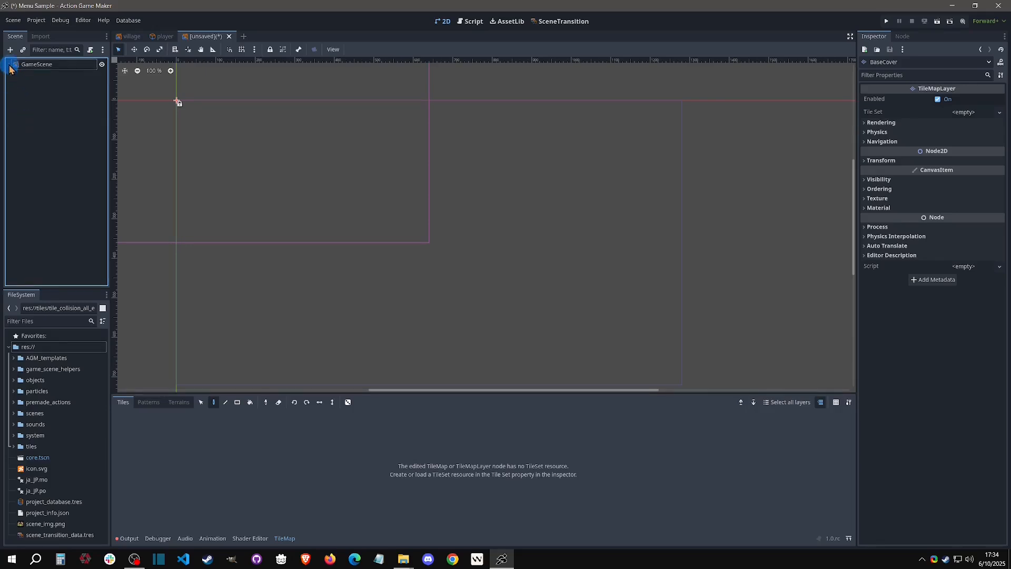
left_click(7, 64)
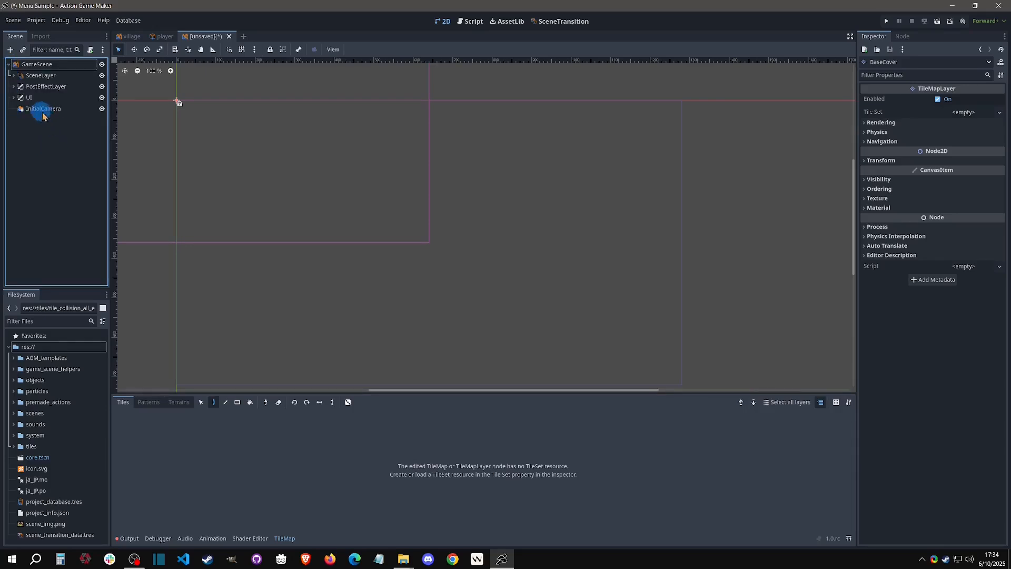
Add a Target IDs element 'player' to InitialCamera in the Inspector.
left_click(43, 109)
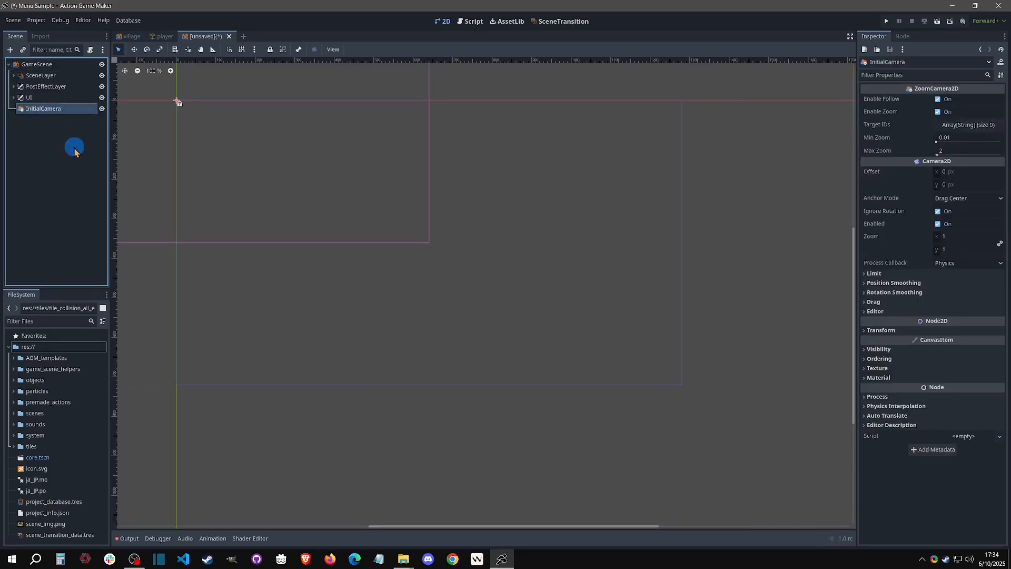
mouse_move(62, 65)
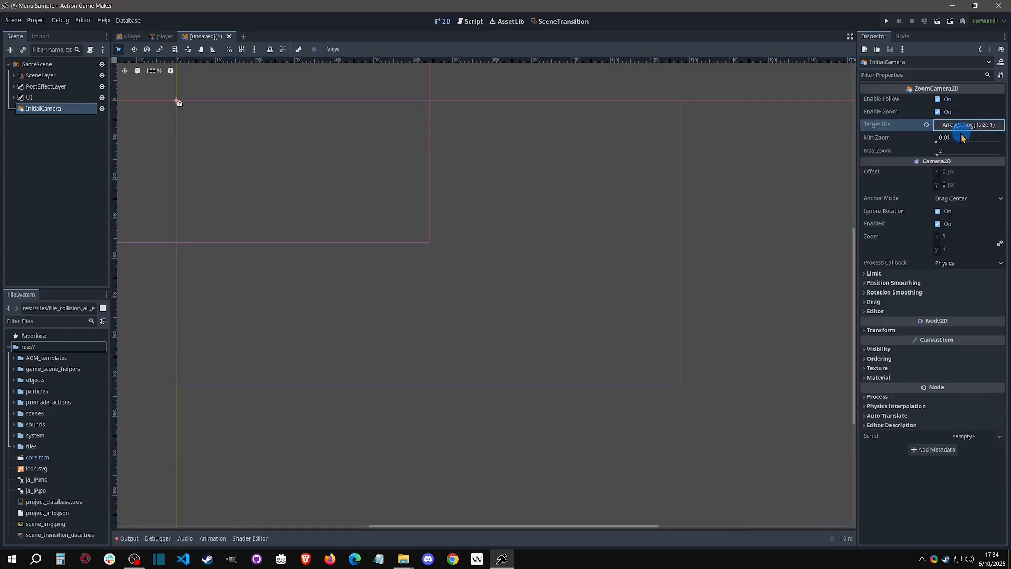
left_click(967, 124)
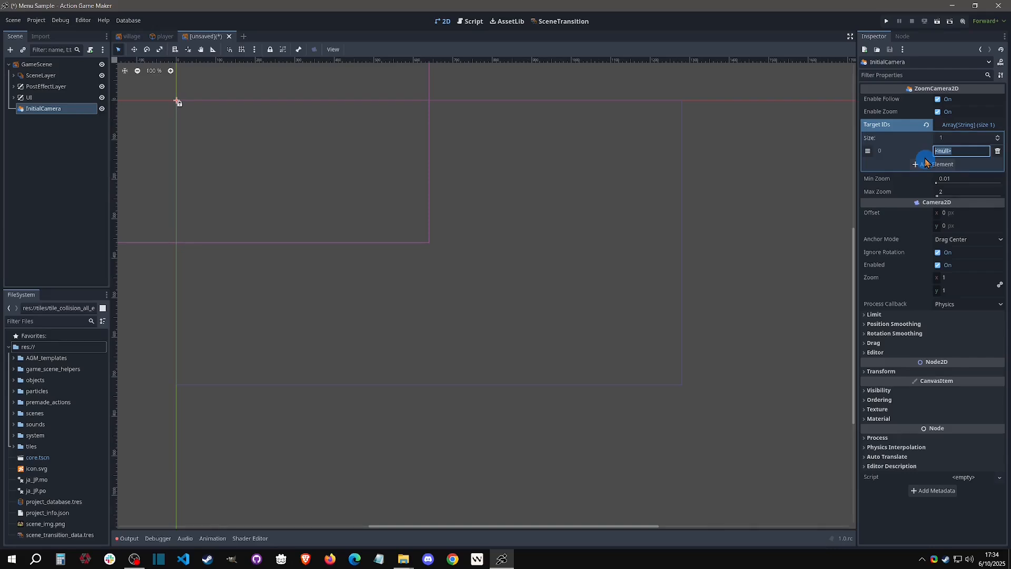
type("player")
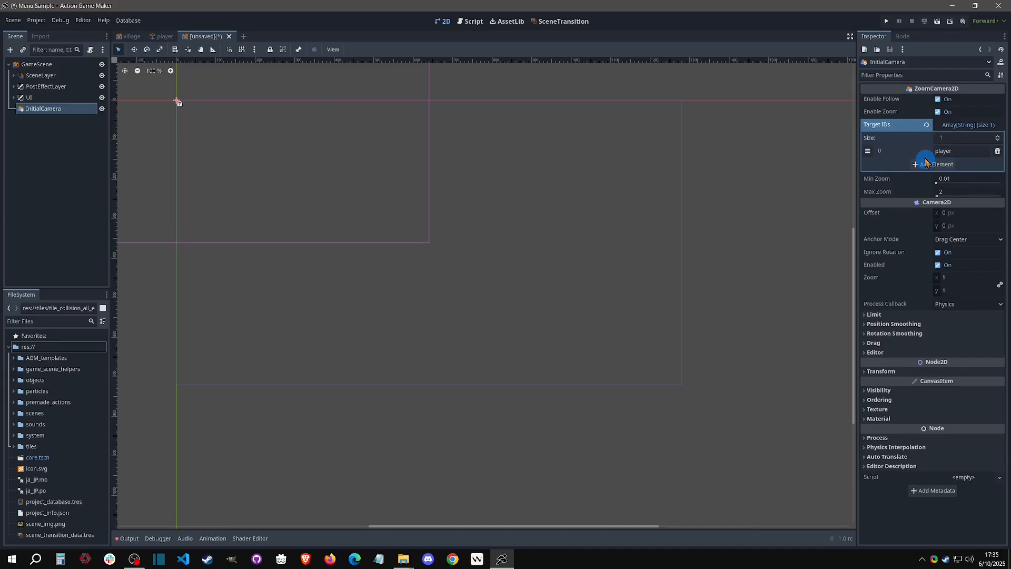
mouse_move(967, 166)
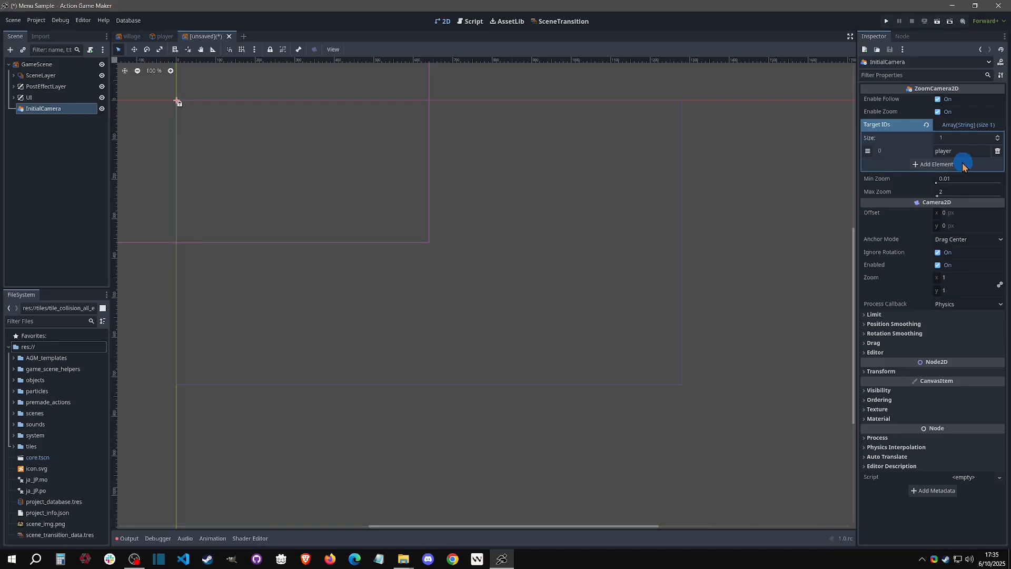
Add target ID 'player2', rename element 0 to 'player1', then remove the second entry.
left_click(935, 164)
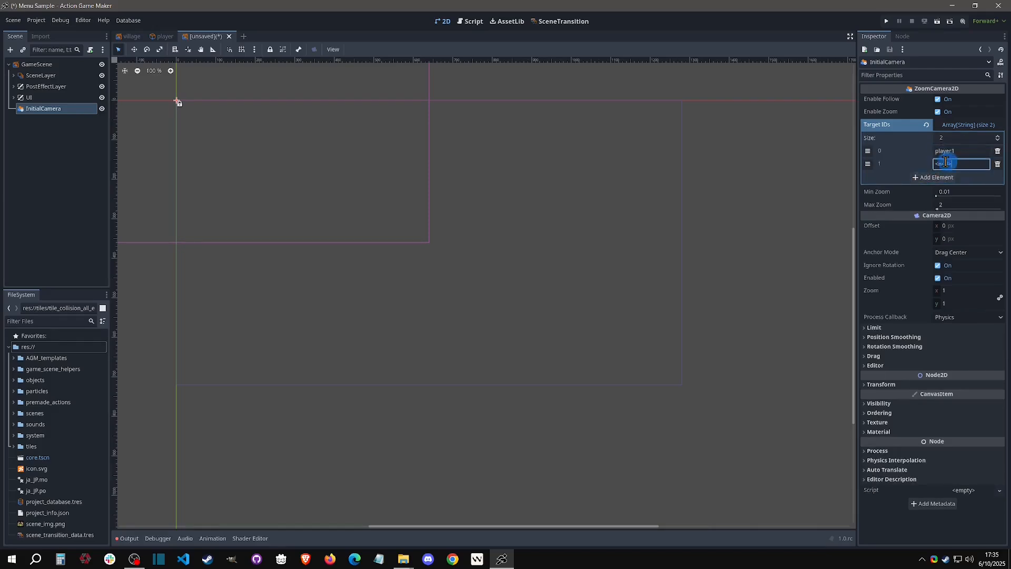
type("player2")
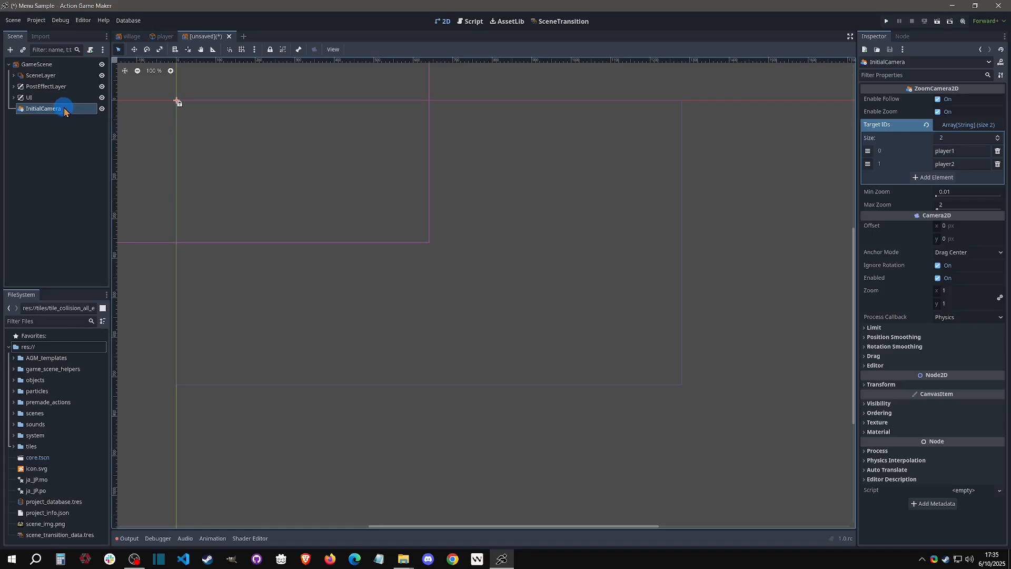
mouse_move(65, 111)
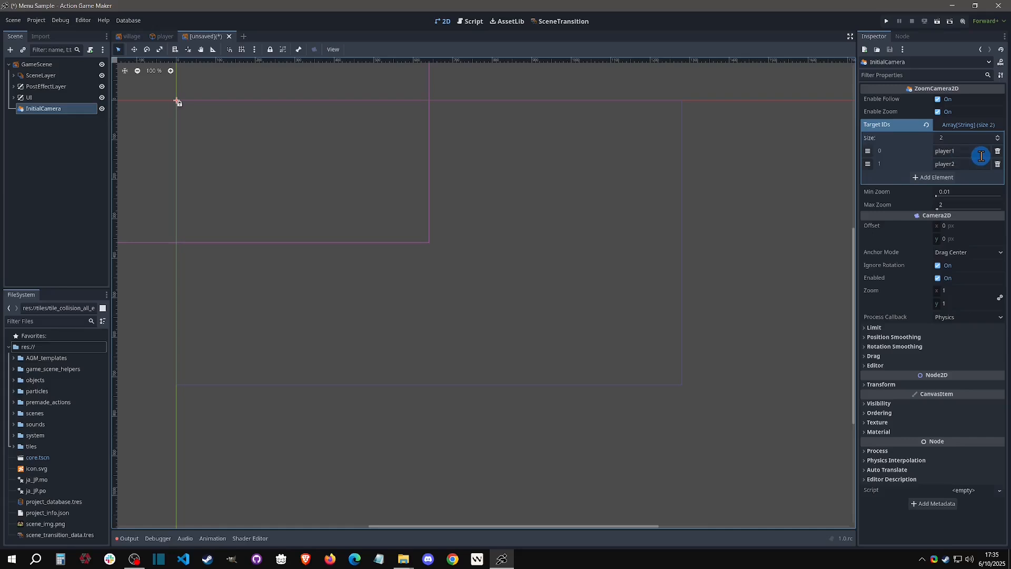
left_click(961, 151)
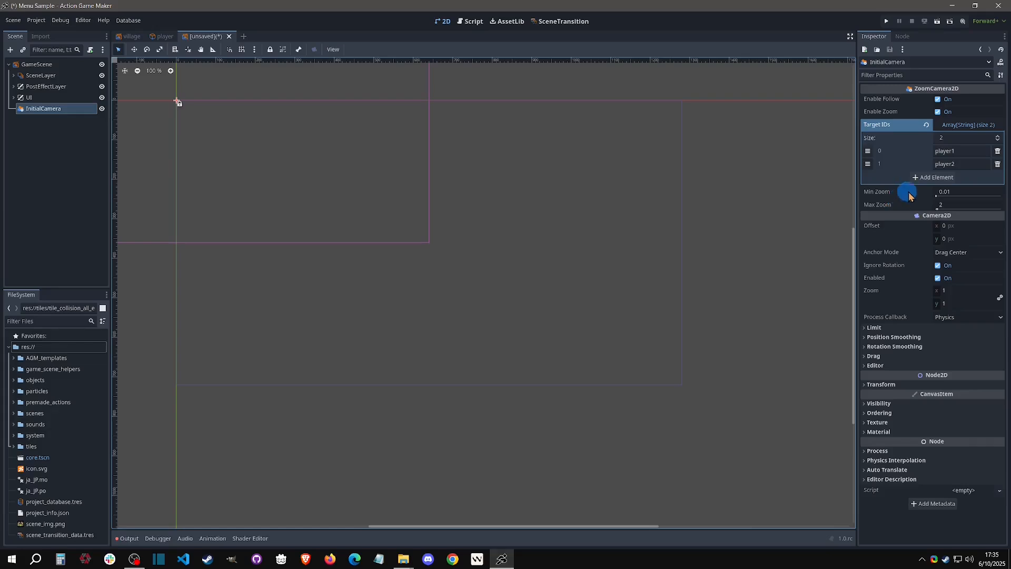
left_click(961, 164)
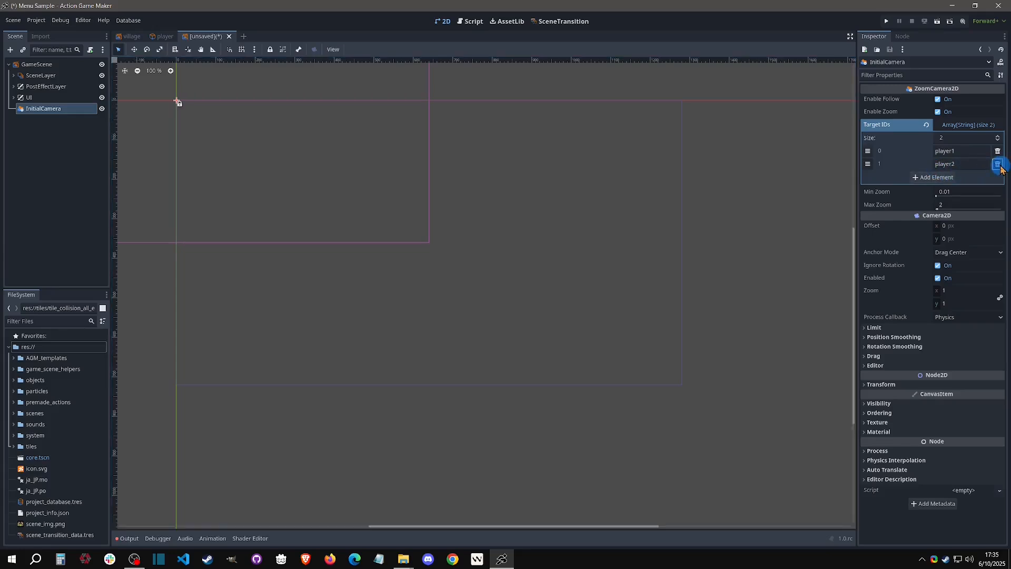
left_click(997, 163)
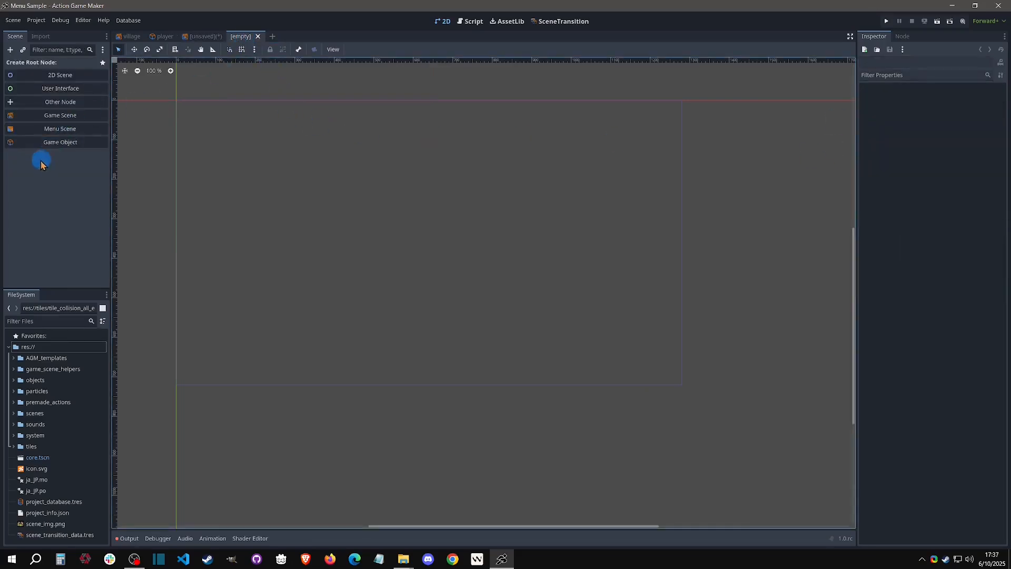
Create a new game object named anotherplayer.
left_click(59, 142)
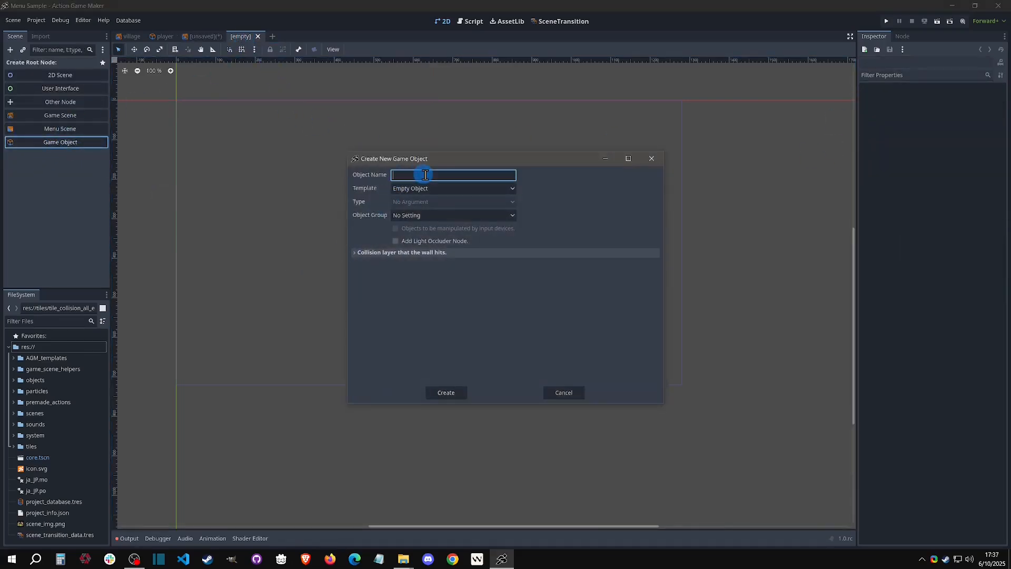
type("anotherplayer")
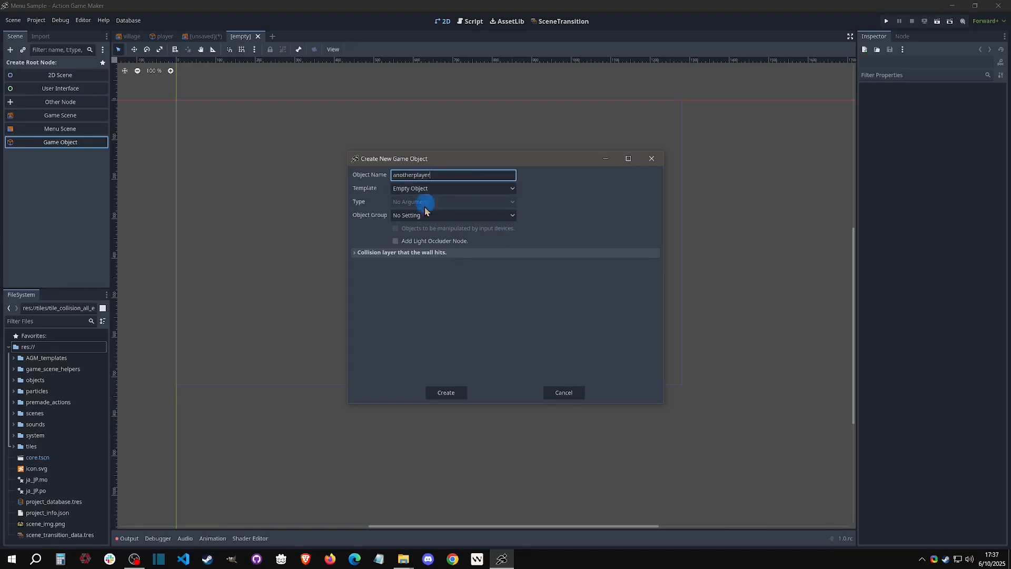
left_click(444, 392)
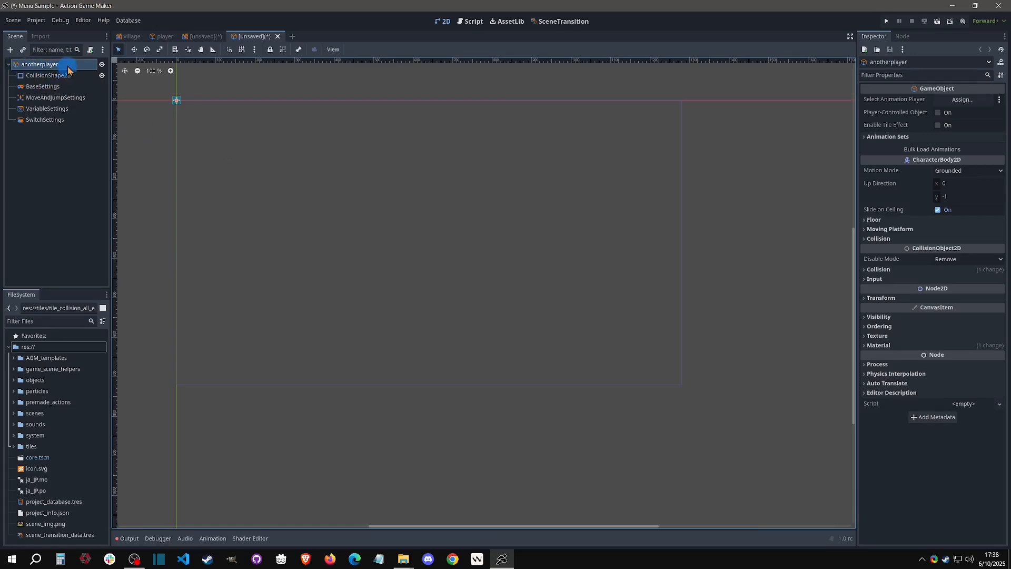
Add a CameraTargetSettings node to anotherplayer with Target ID 'player'.
right_click(39, 65)
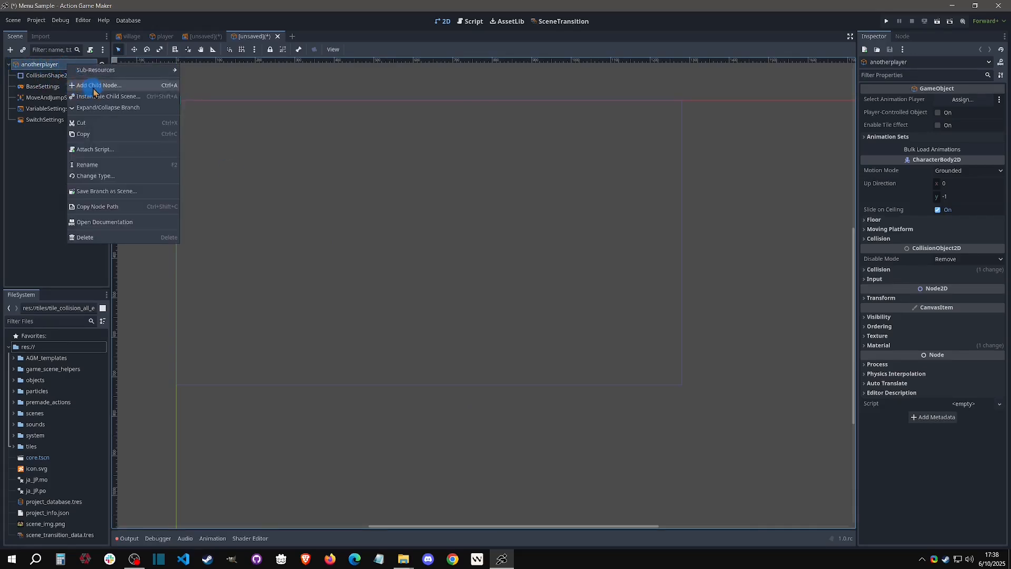
left_click(97, 85)
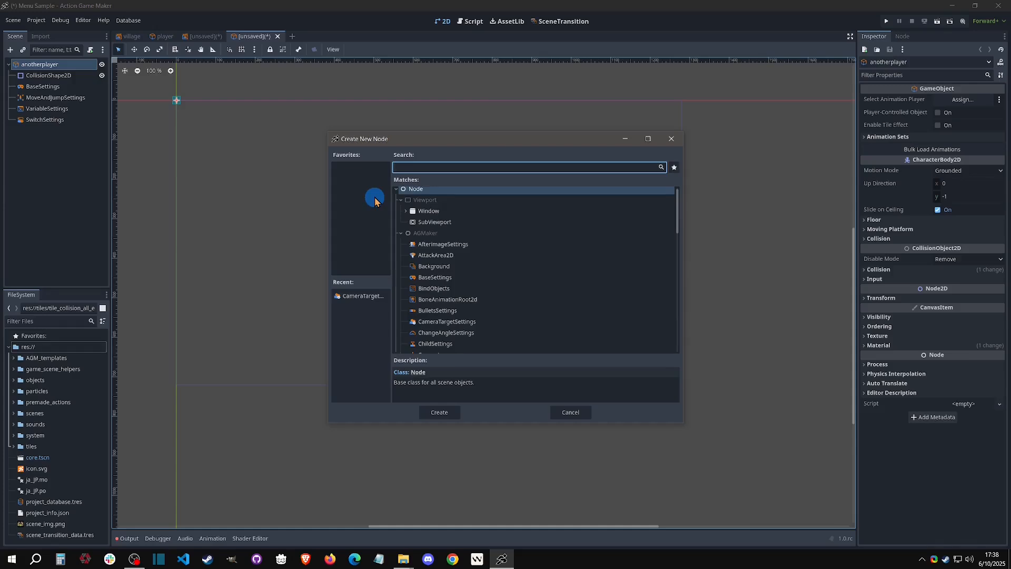
type("camera")
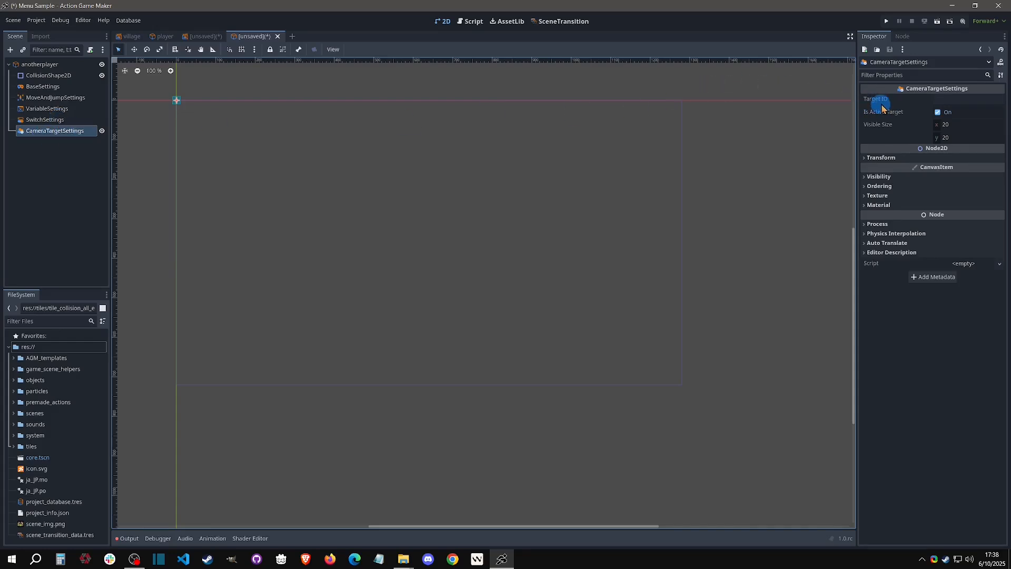
left_click(967, 99)
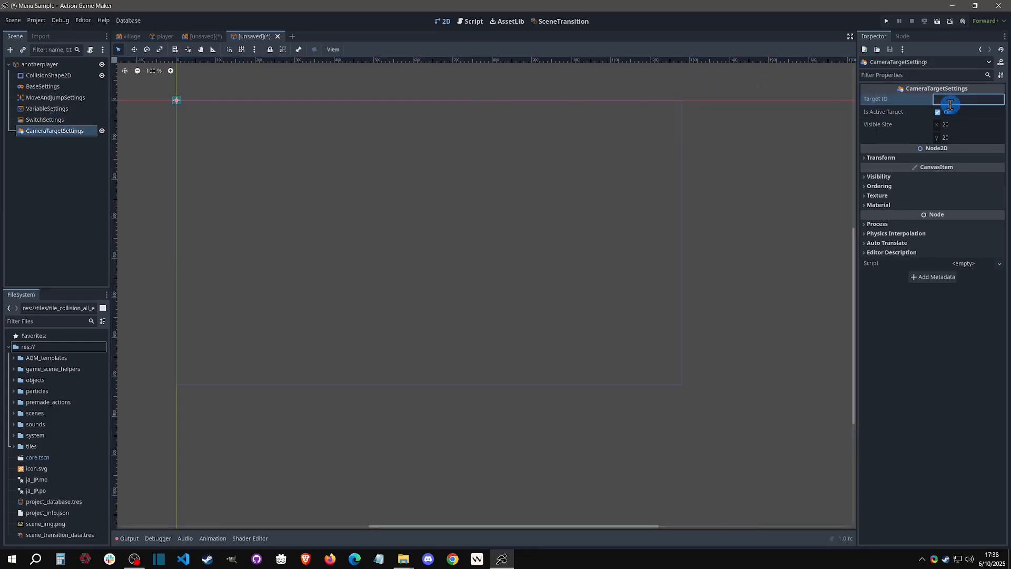
type("player")
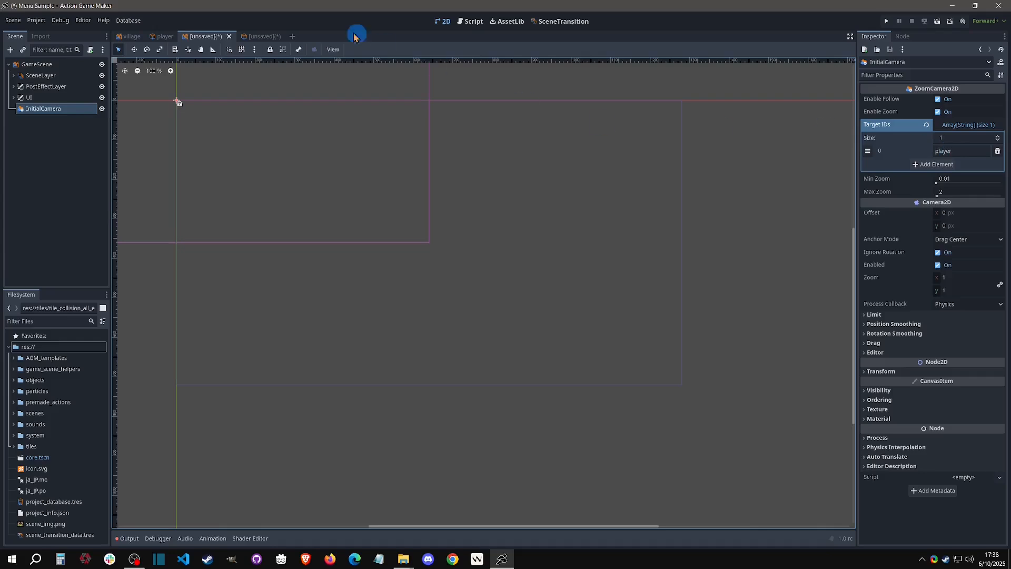
Add a Cutscene1 ZoomCamera2D targeting 'player' to GameScene, then start a new empty scene.
left_click(258, 36)
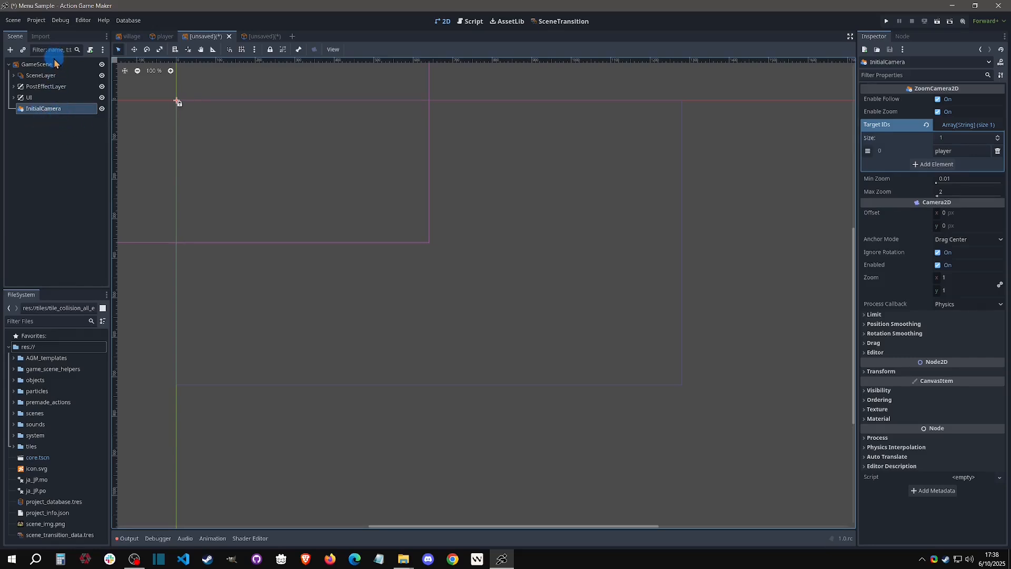
left_click(36, 64)
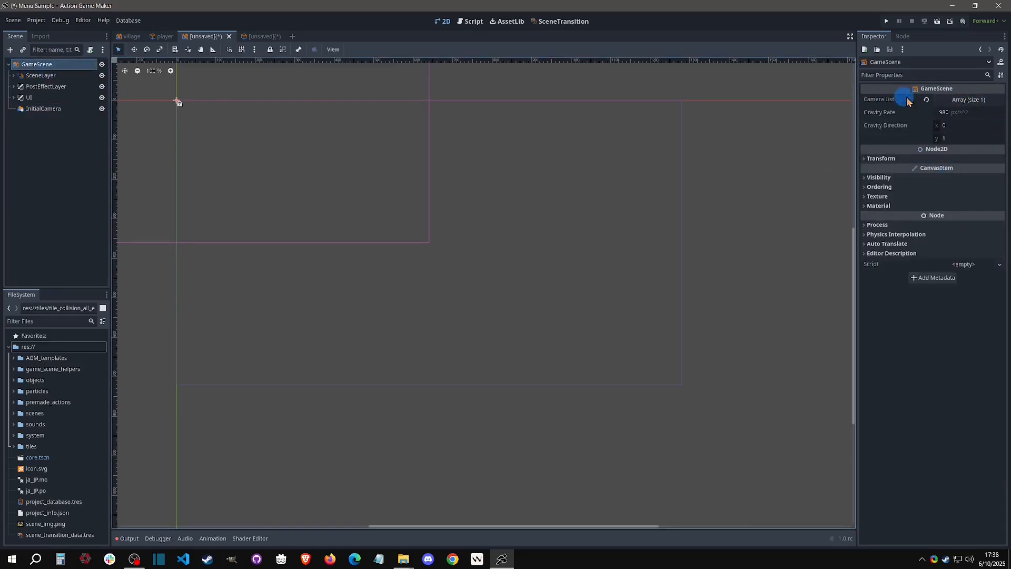
mouse_move(927, 110)
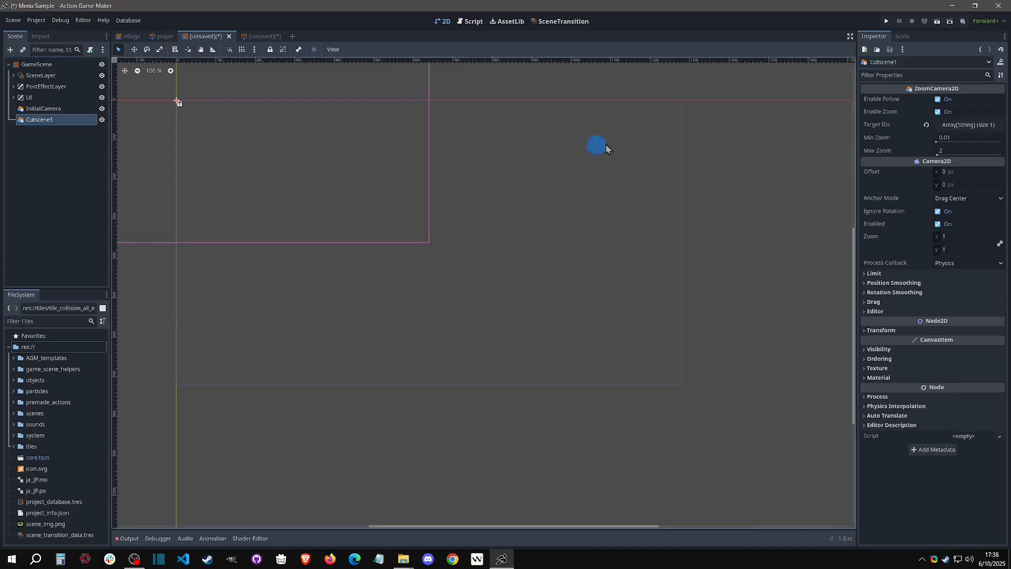
left_click(967, 124)
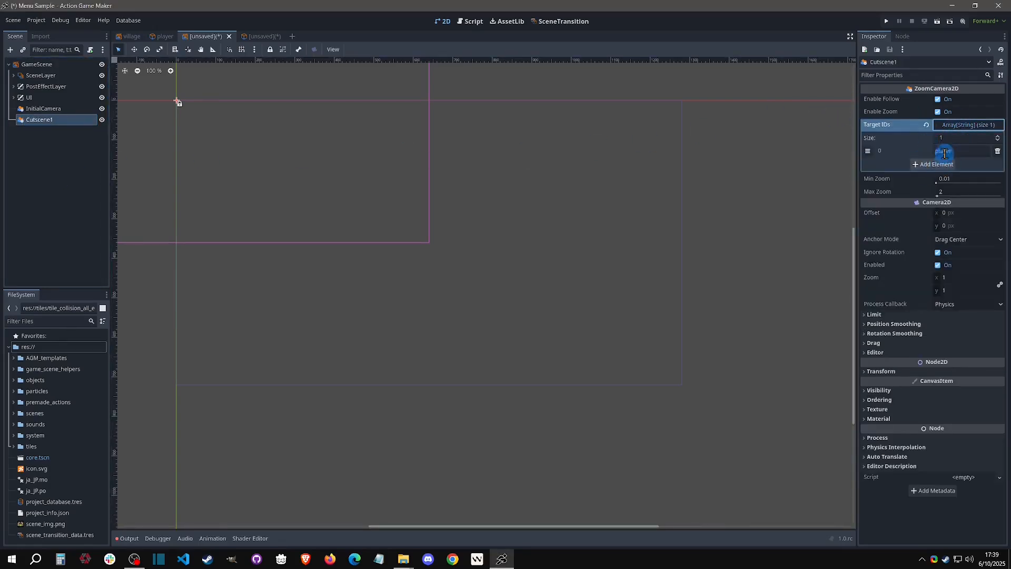
type("player")
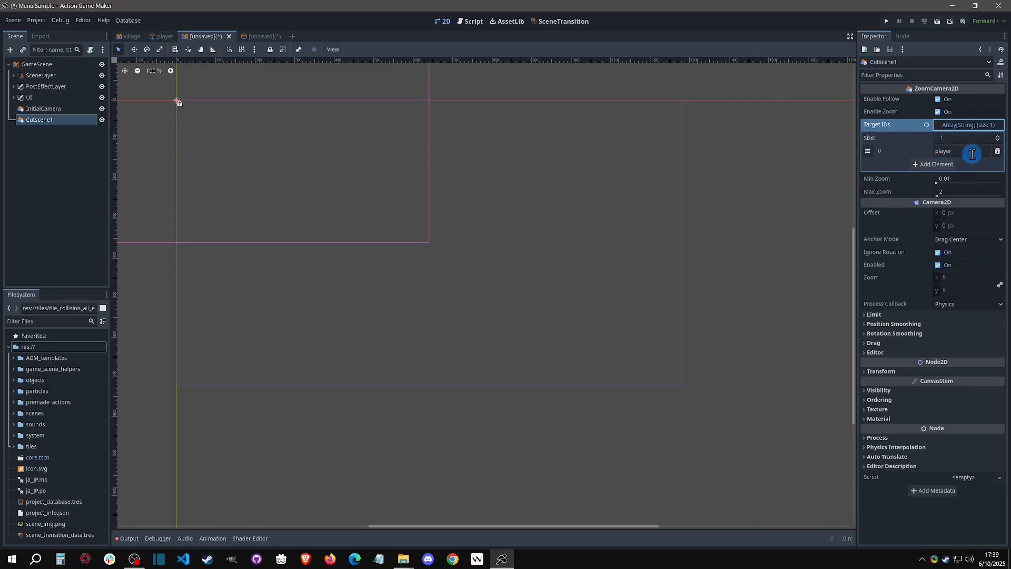
left_click(960, 151)
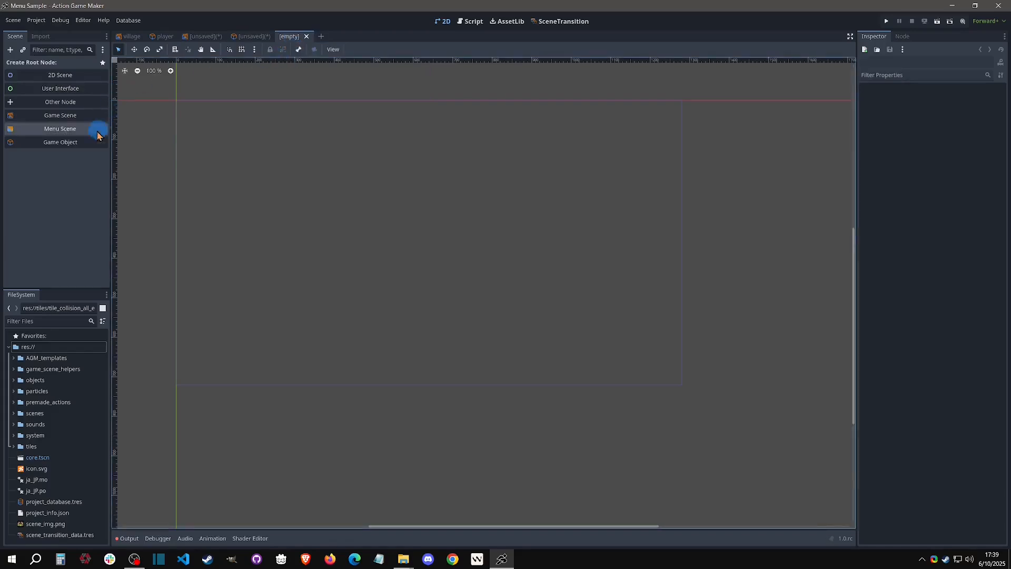
Create a new game object named cutscene1.
left_click(60, 142)
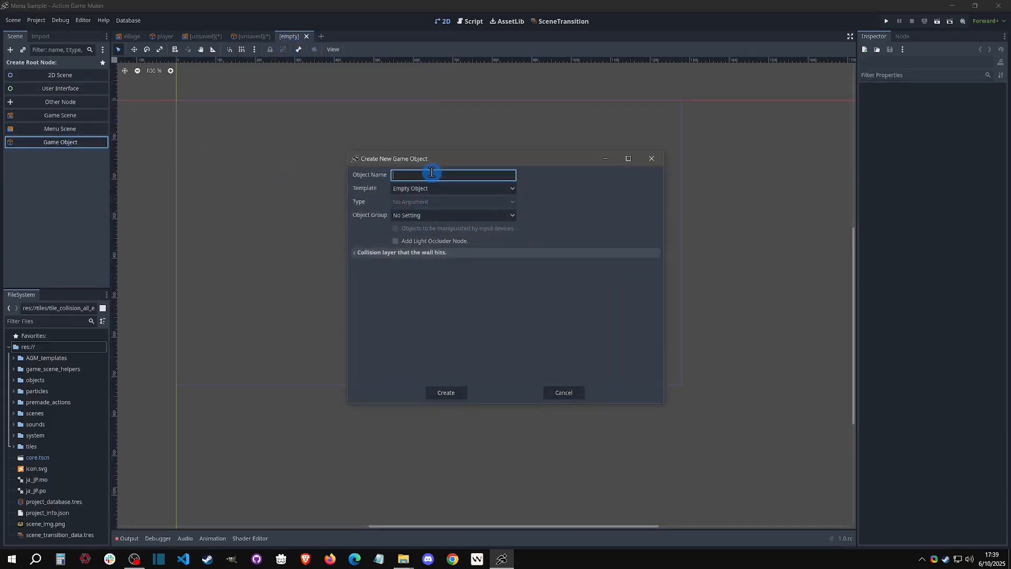
type("cutscene1")
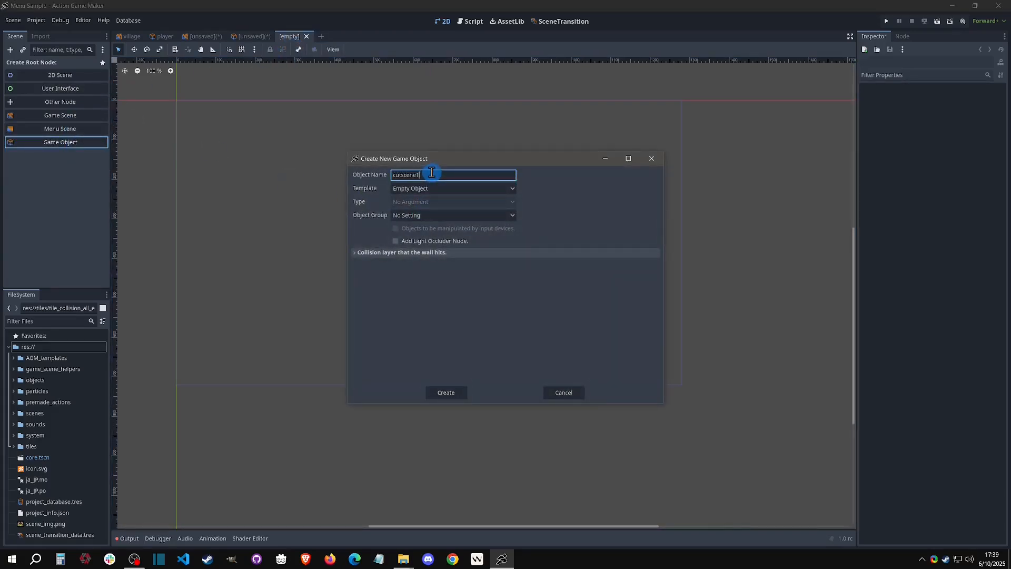
left_click(445, 391)
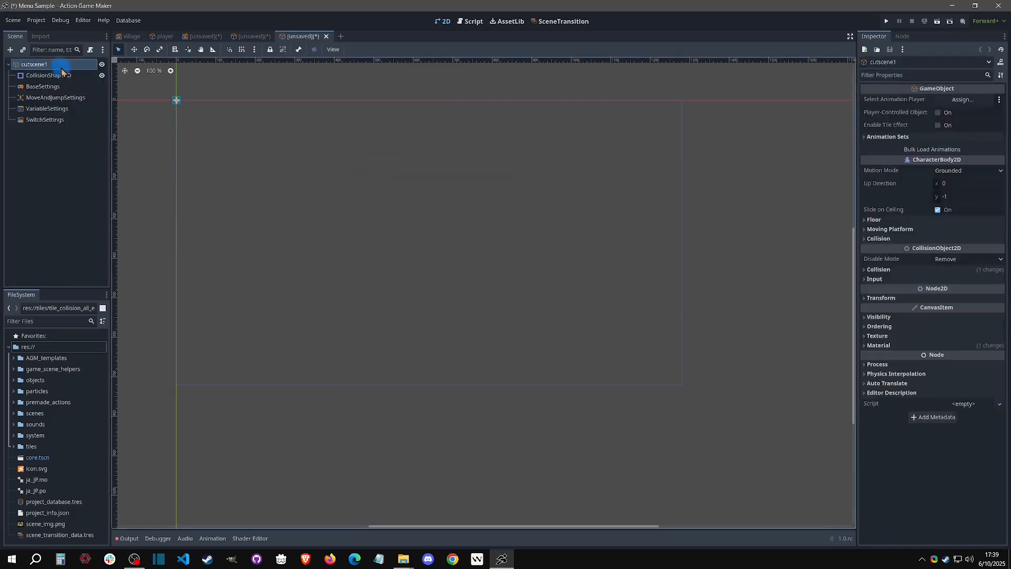
Add a CameraTargetSettings node to cutscene1 with Target ID 'cutscene1_obj' and return to the game scene.
type("tar")
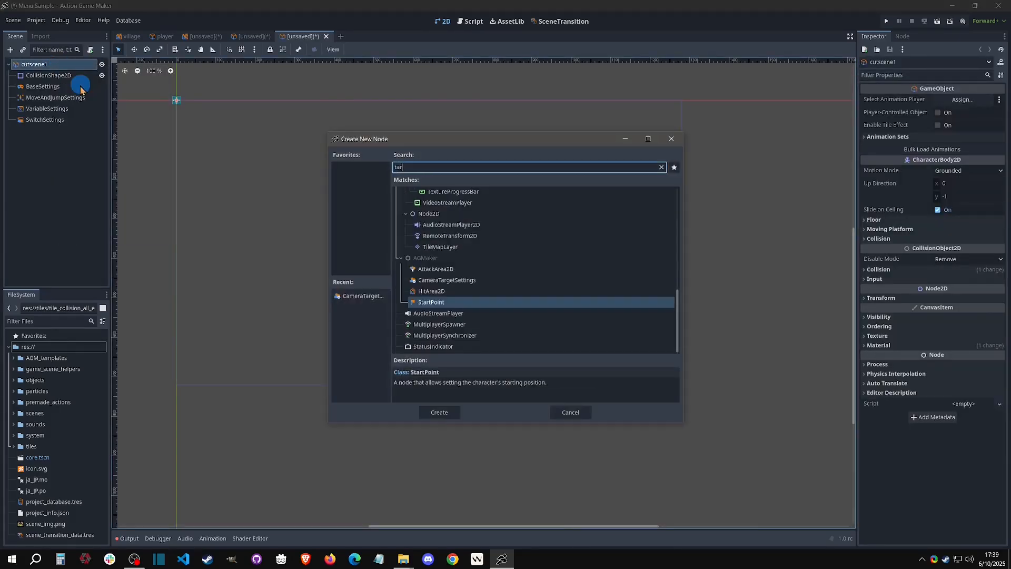
type("t")
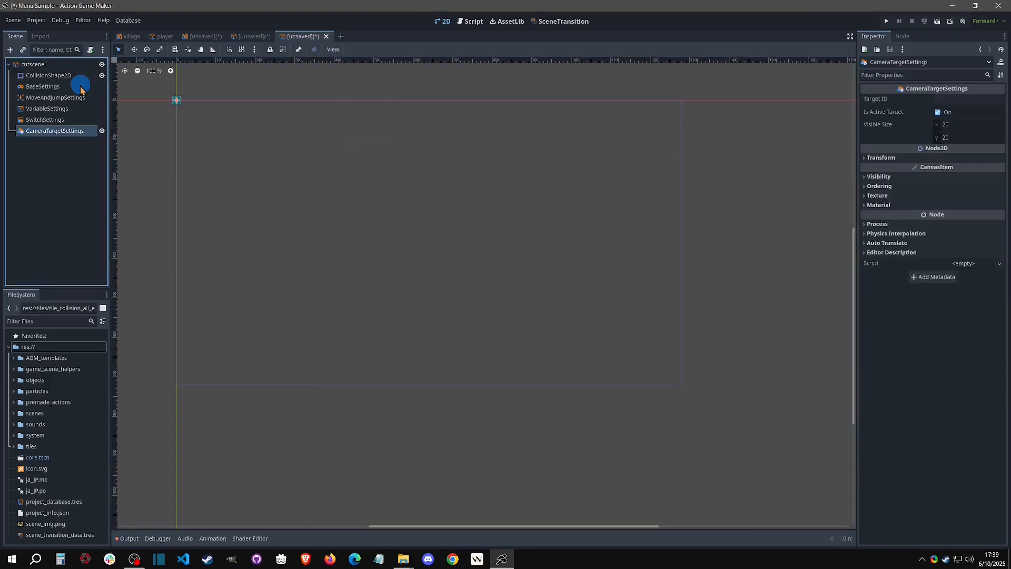
left_click(961, 98)
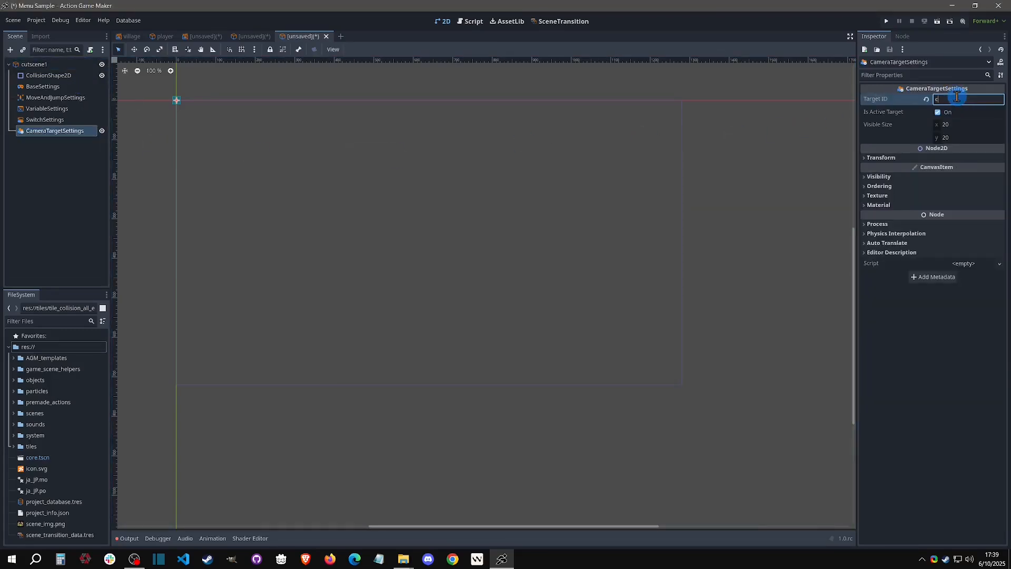
type("cutscene1_obj")
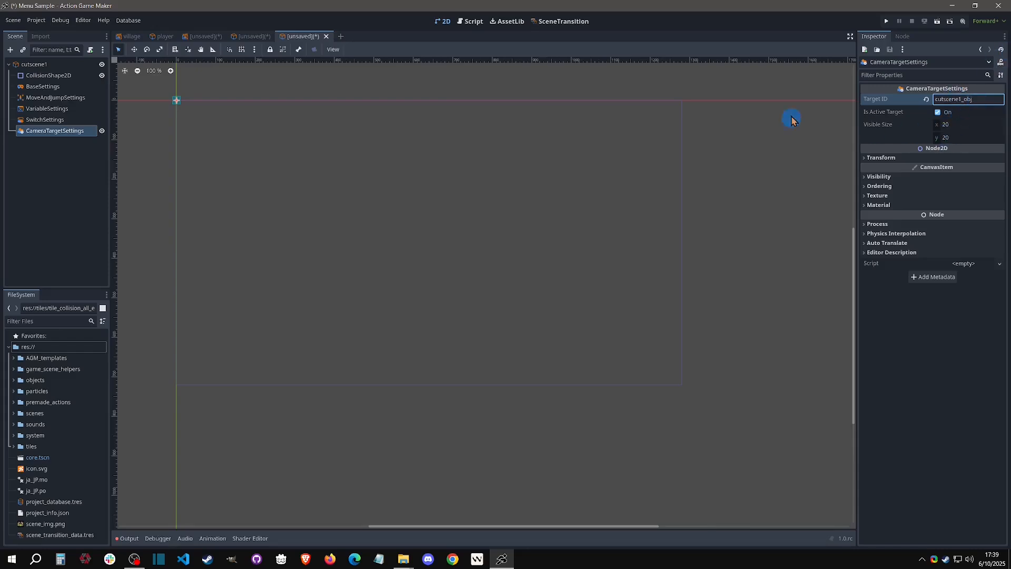
mouse_move(300, 36)
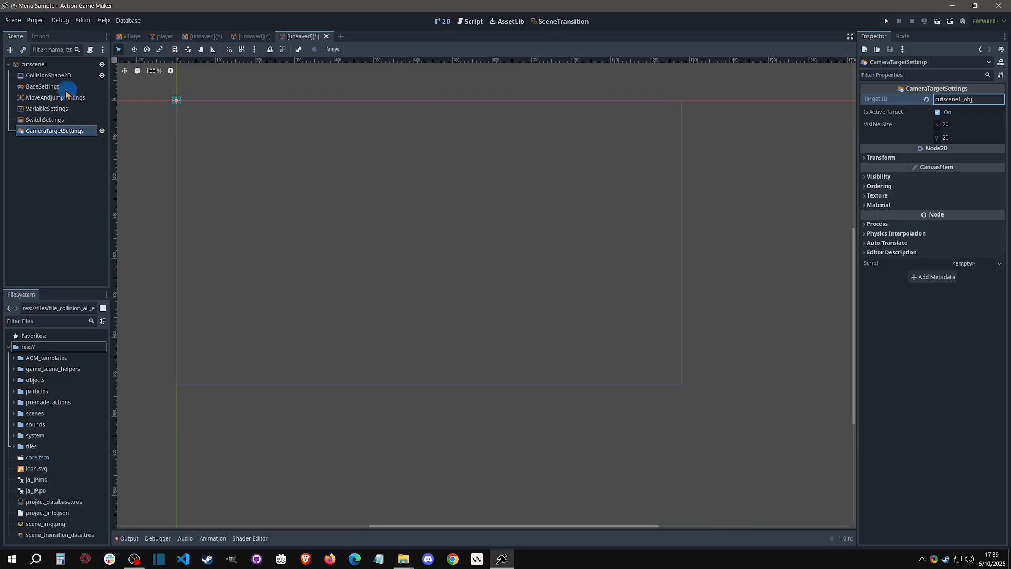
left_click(200, 36)
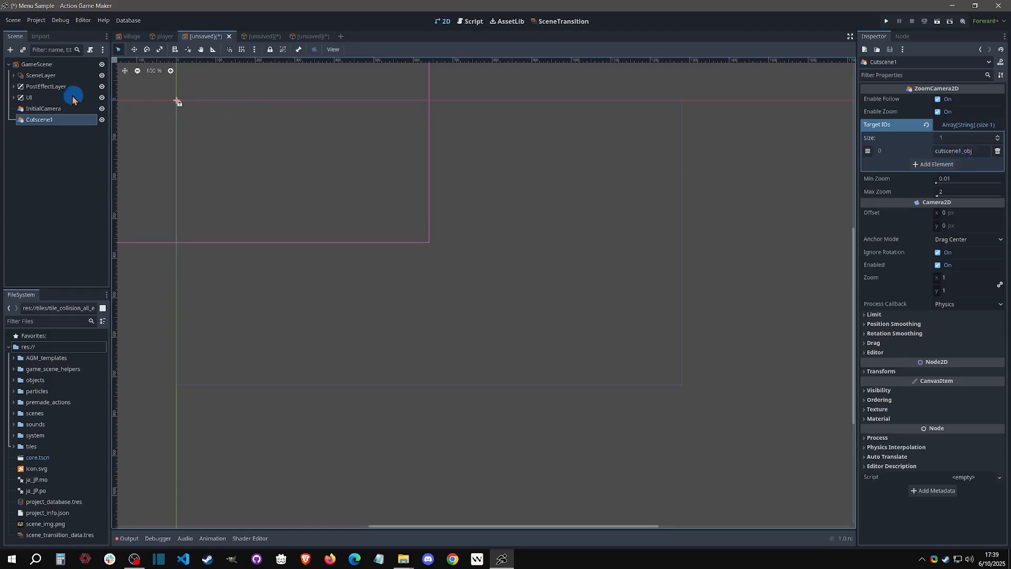
Add a second Camera List slot on GameScene and assign Cutscene1 to it.
left_click(36, 64)
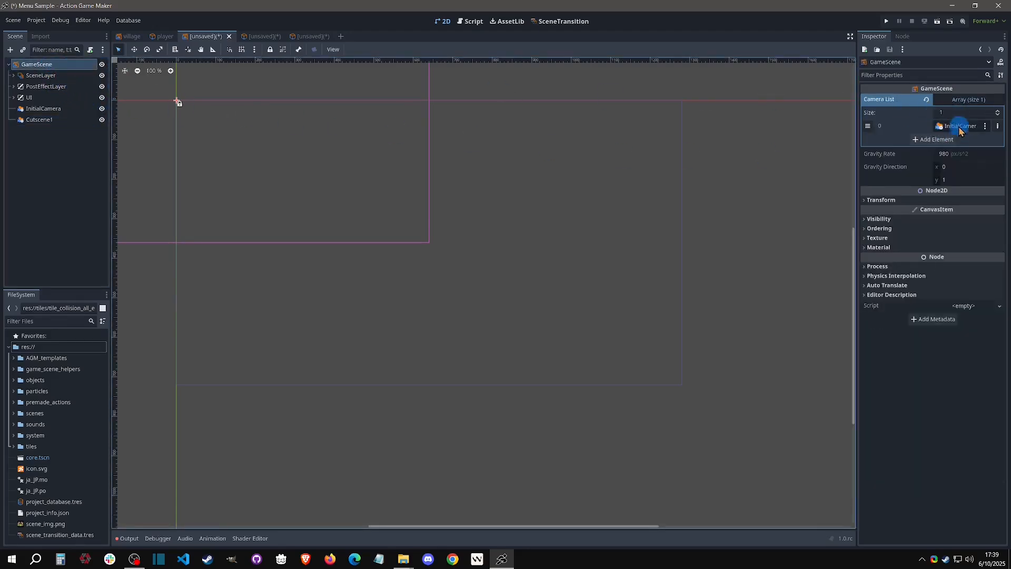
left_click(933, 139)
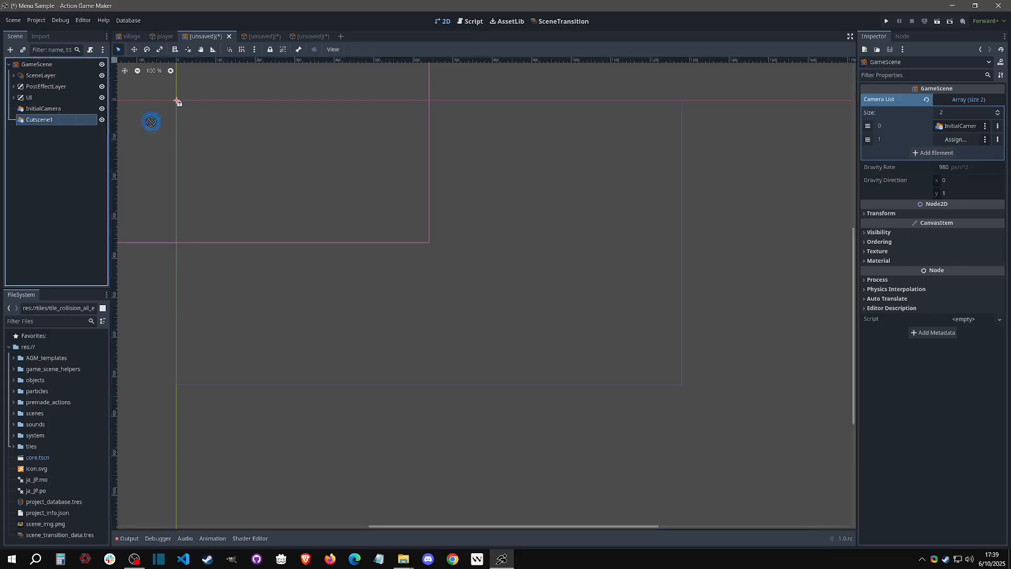
left_click(985, 139)
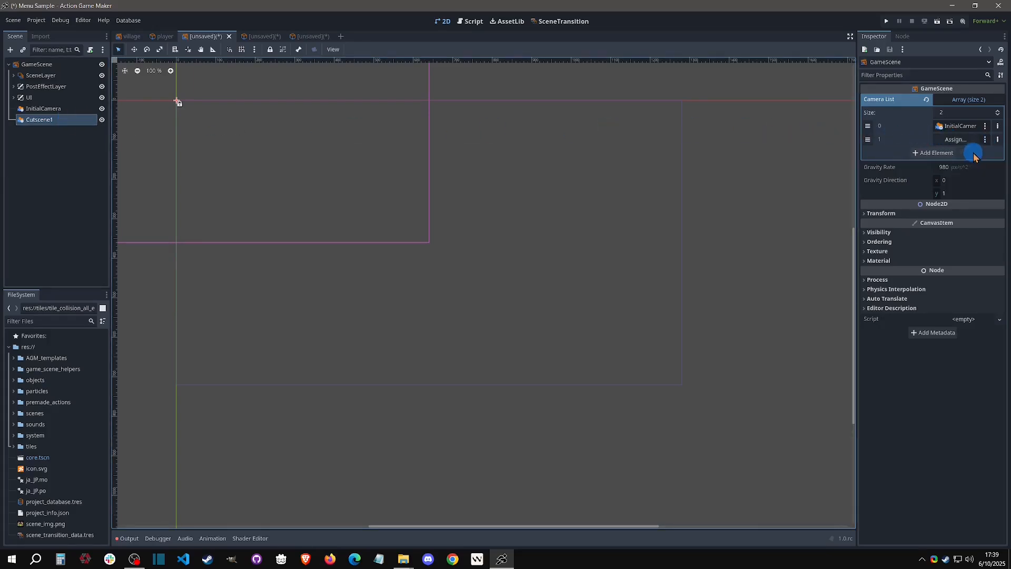
left_click(956, 139)
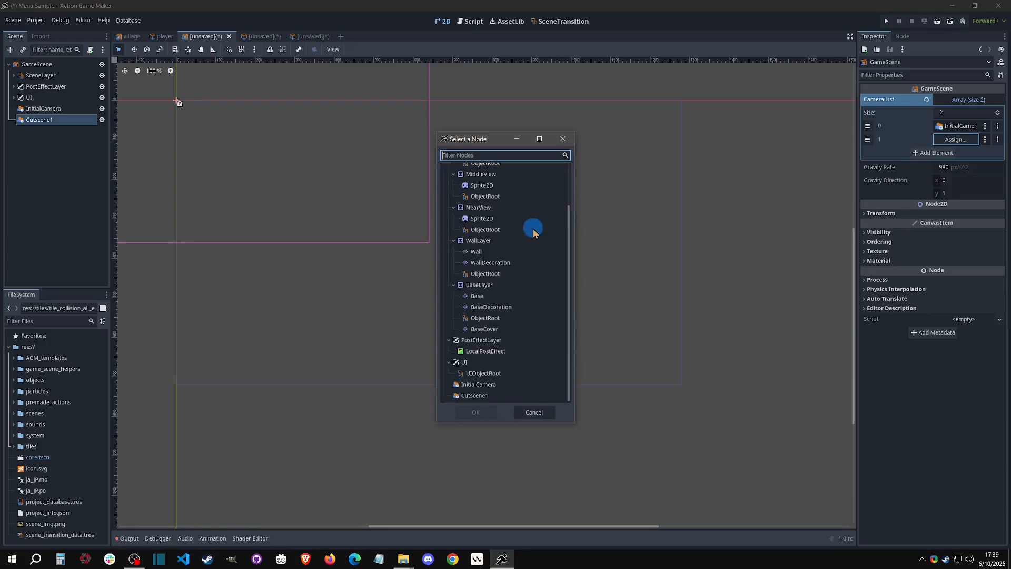
type("c")
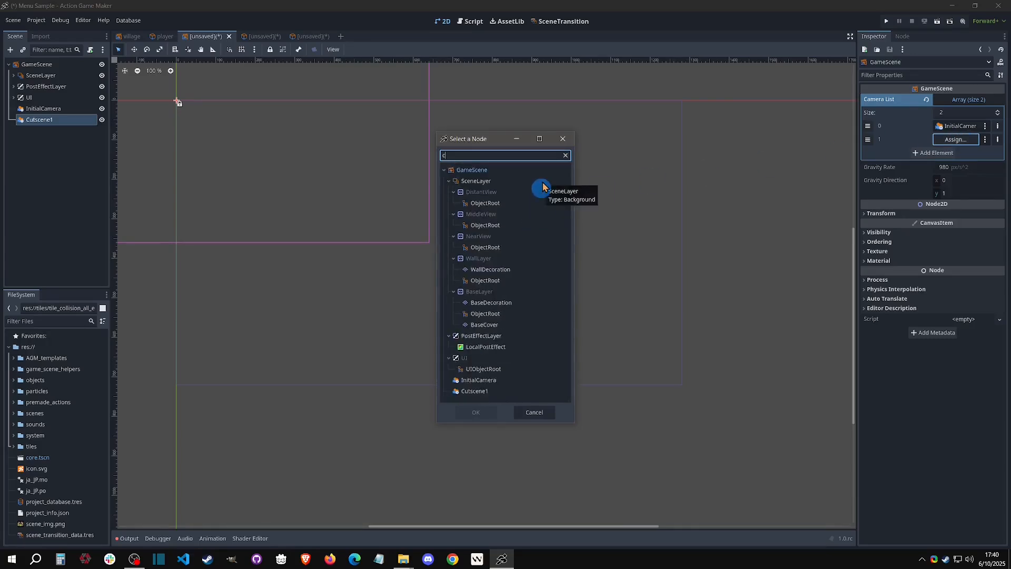
type("utscen")
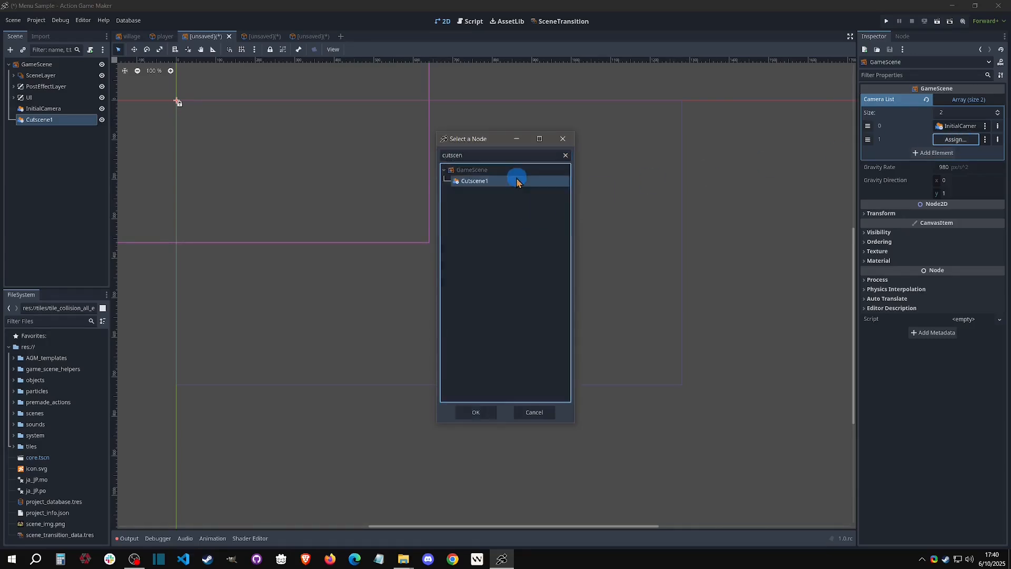
left_click(475, 412)
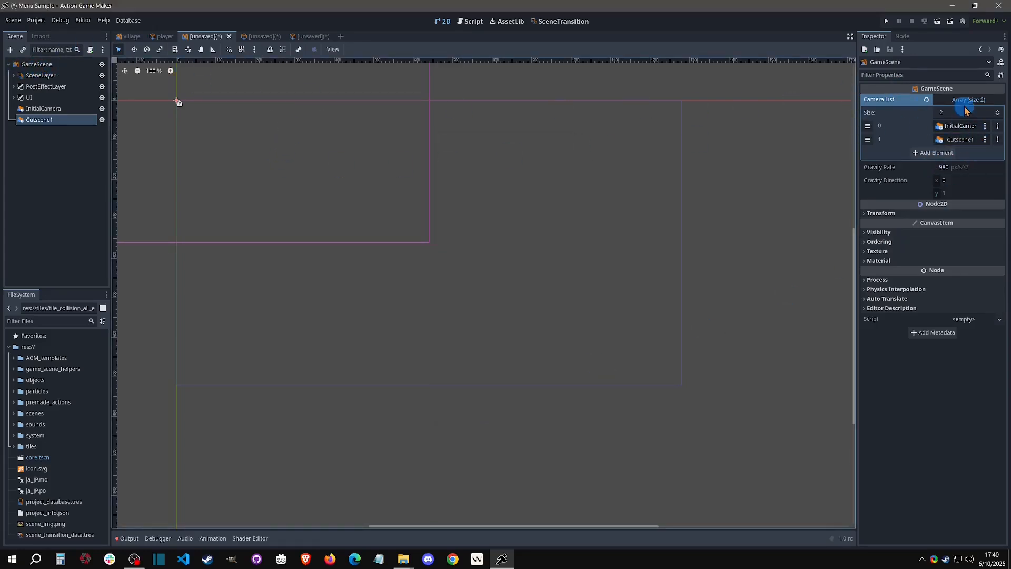
left_click(44, 108)
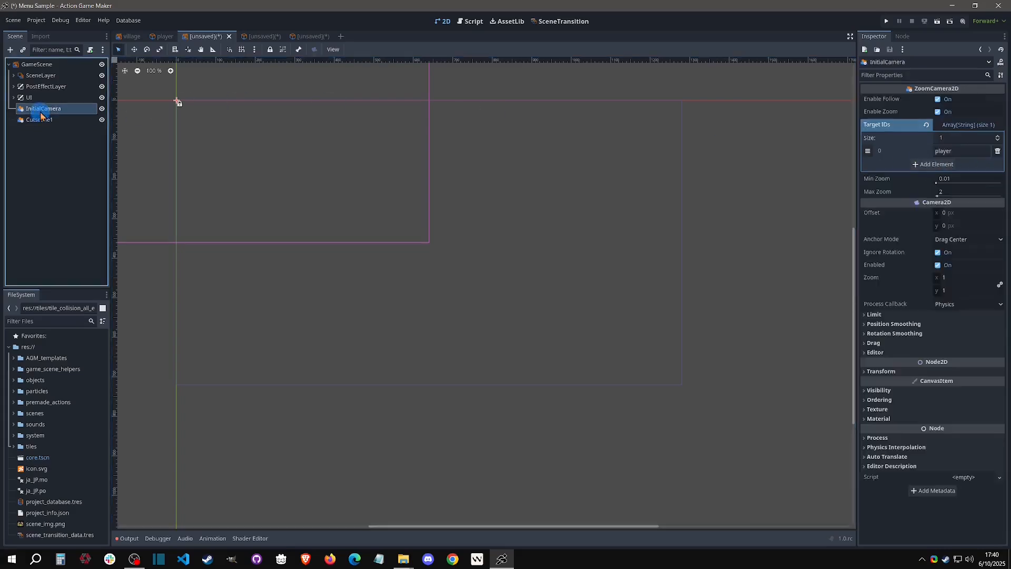
Close both unsaved scratch scene tabs, choosing Don't Save.
left_click(39, 120)
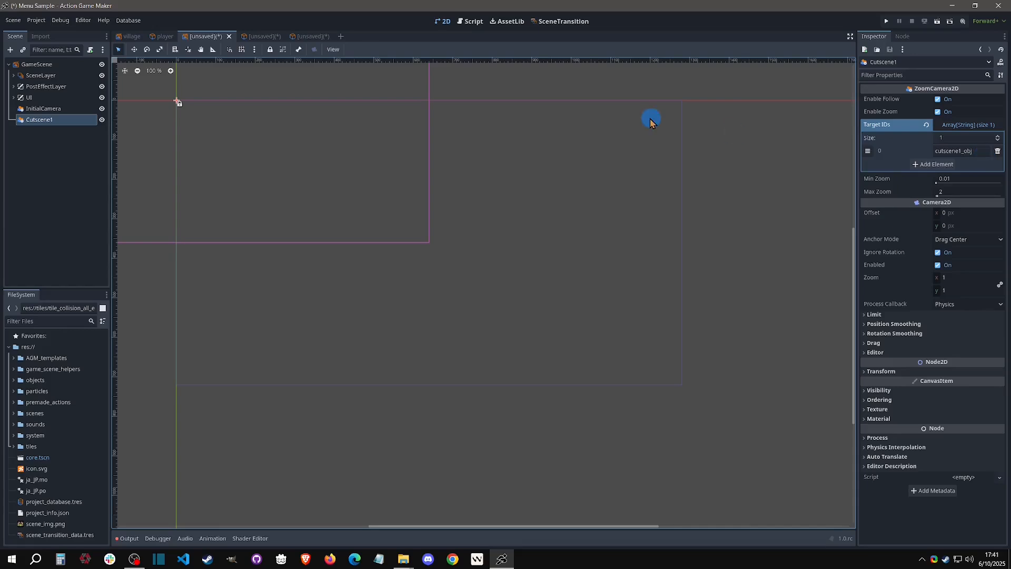
left_click(228, 35)
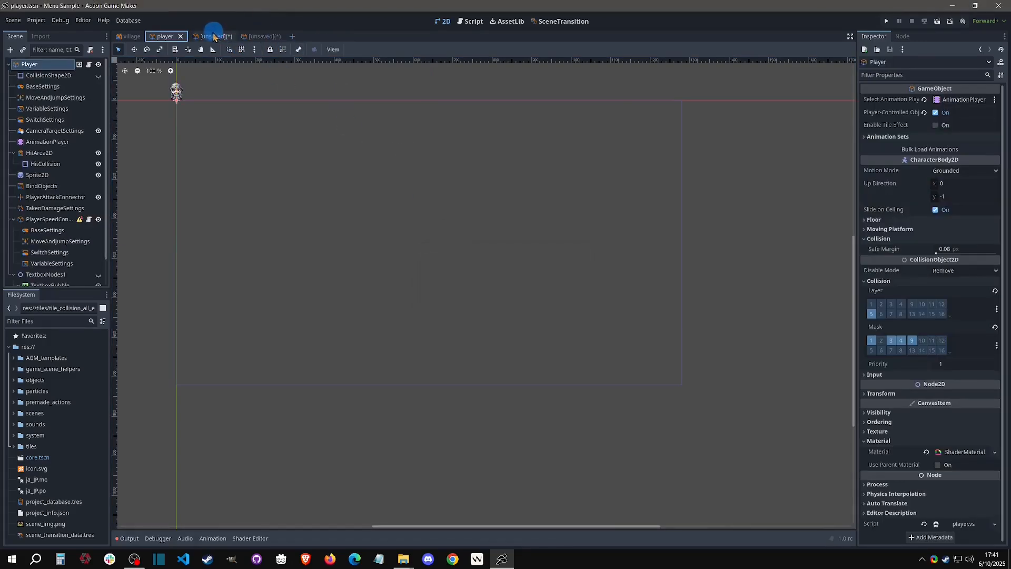
left_click(214, 36)
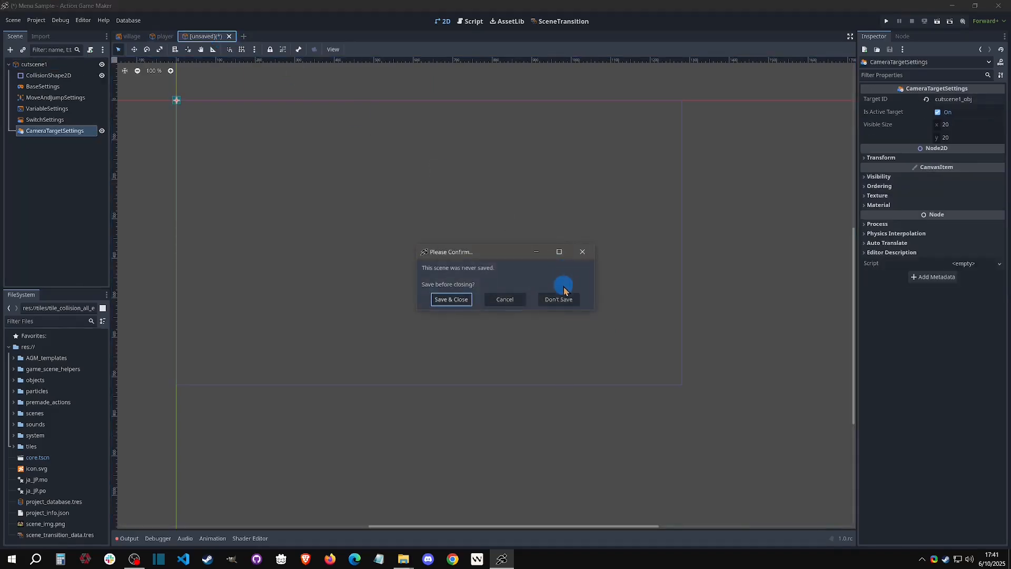
left_click(558, 298)
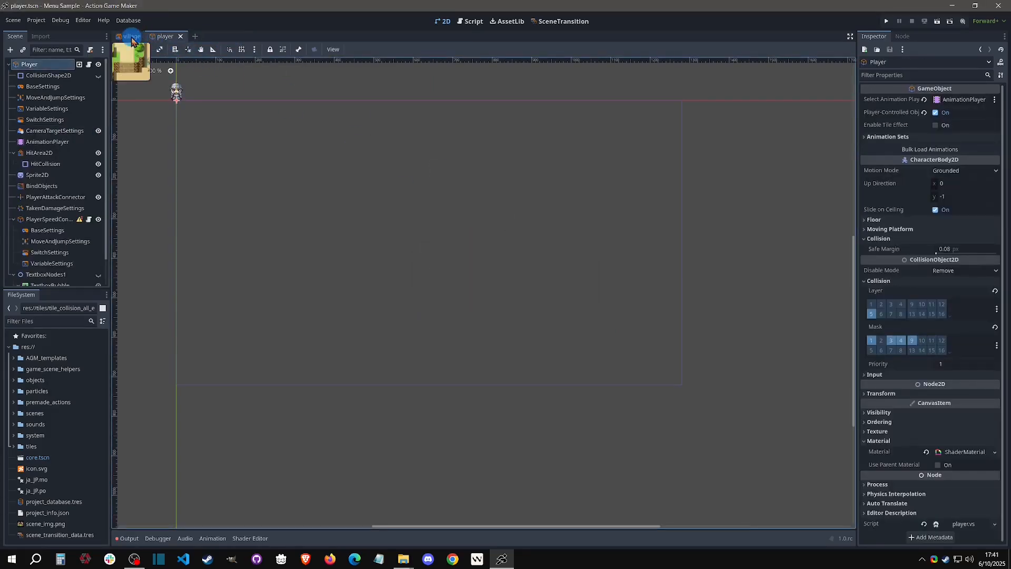
In the village scene set InitialCamera's target ID to 'player' and duplicate it as InitialCamera2.
left_click(130, 36)
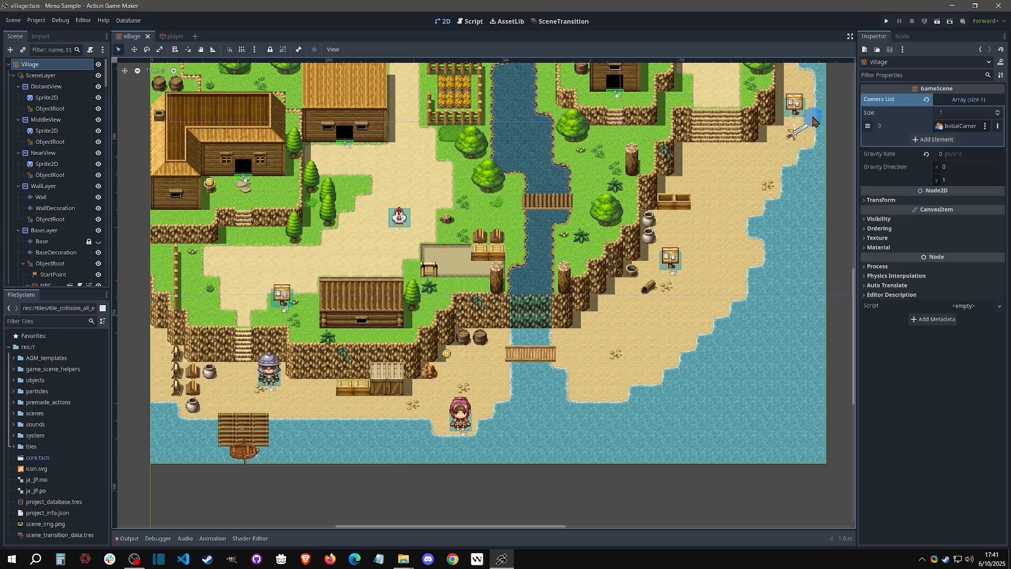
mouse_move(693, 155)
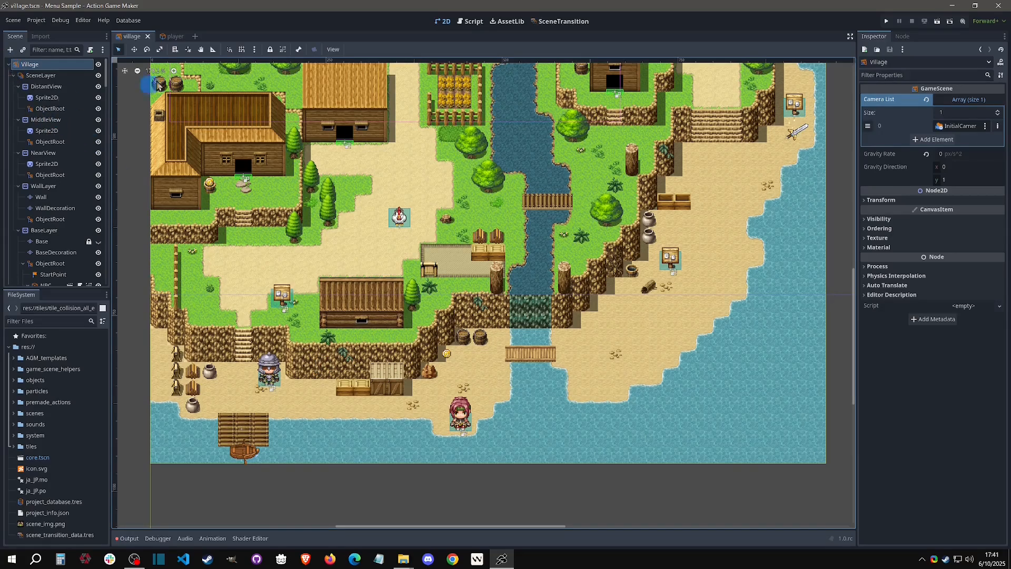
left_click(18, 64)
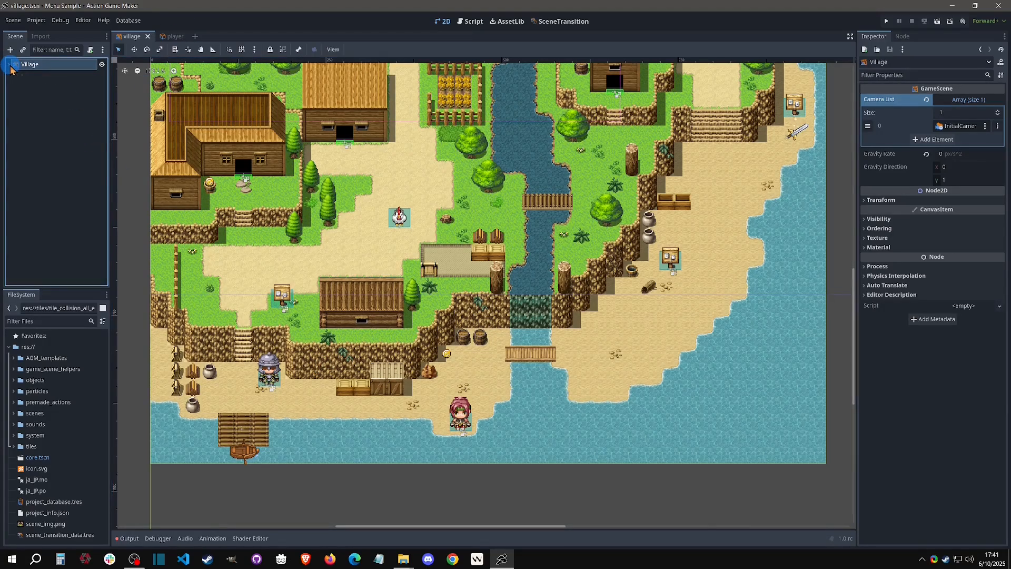
left_click(5, 64)
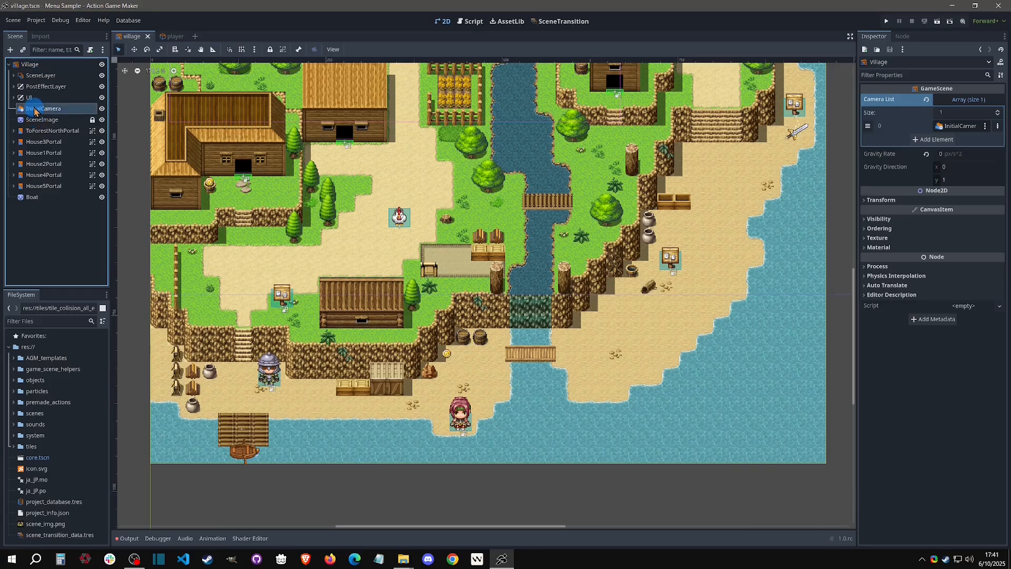
left_click(45, 108)
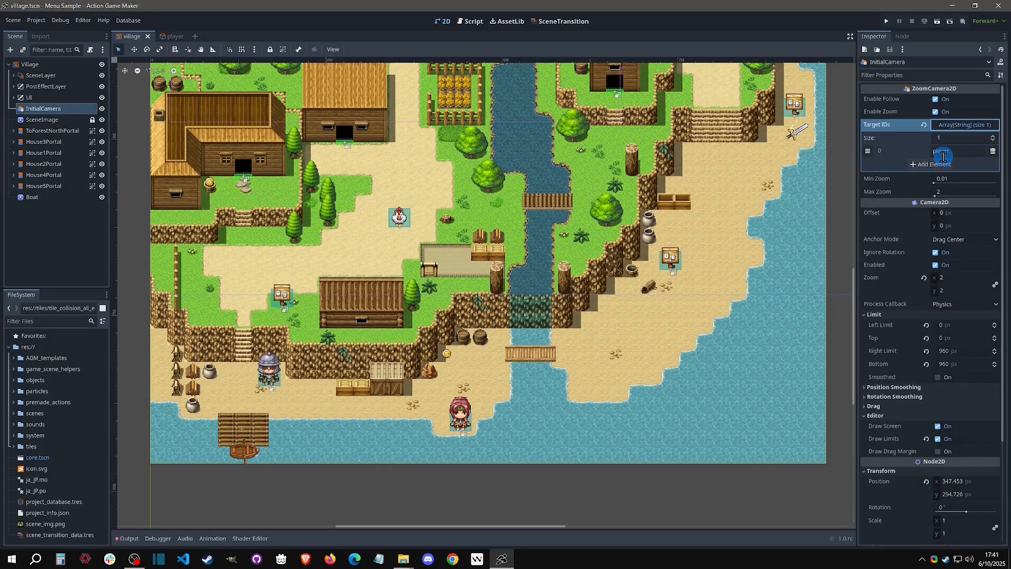
type("player")
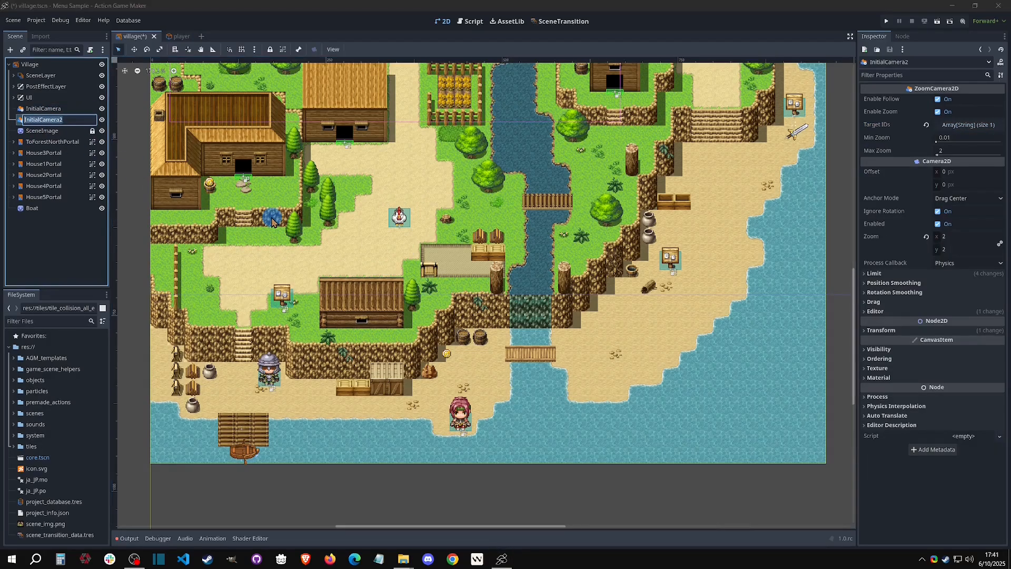
Rename the duplicate camera to SwordCamera and set its Target IDs to sword.
type("SwordCamera")
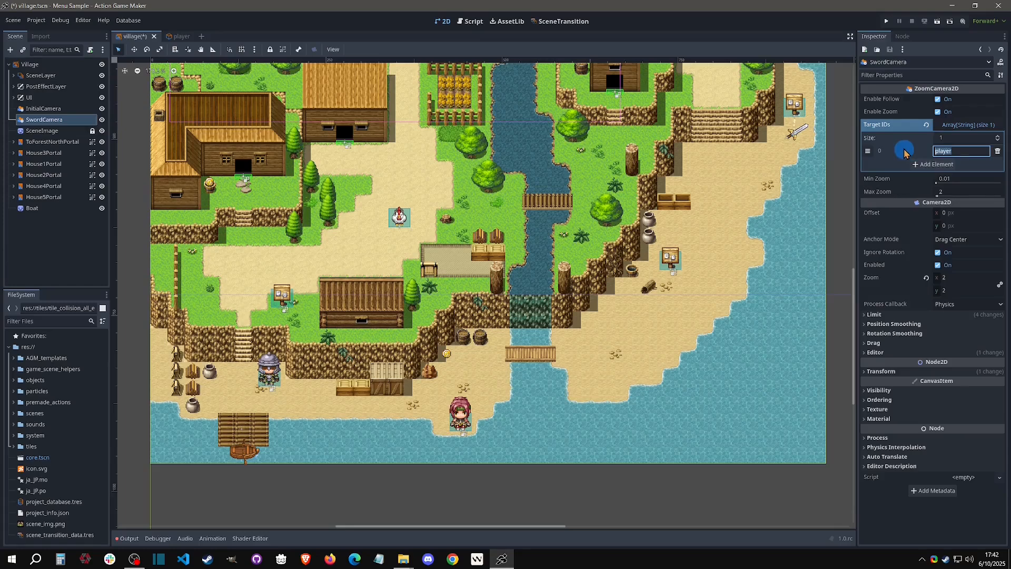
type("sword")
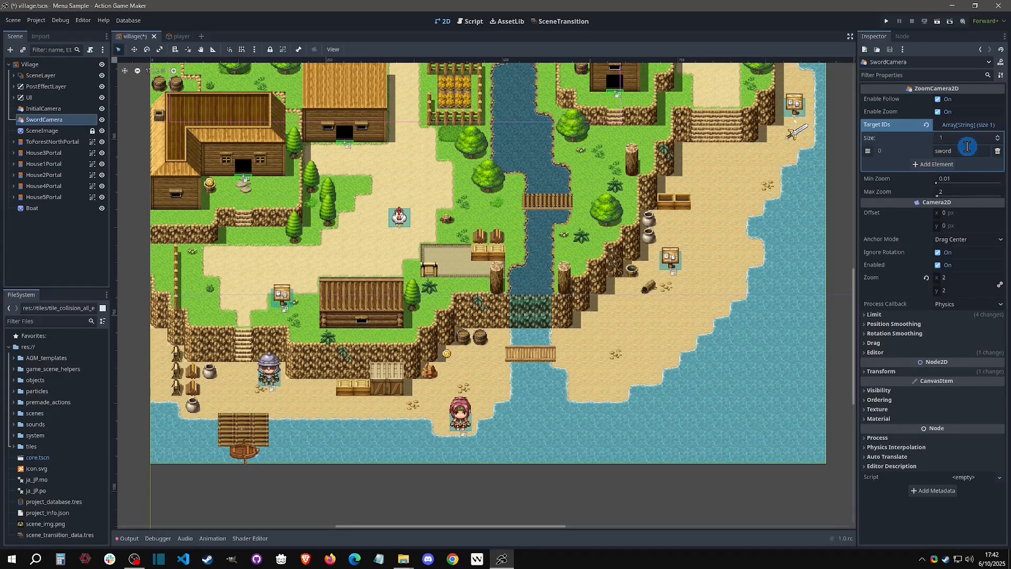
mouse_move(58, 107)
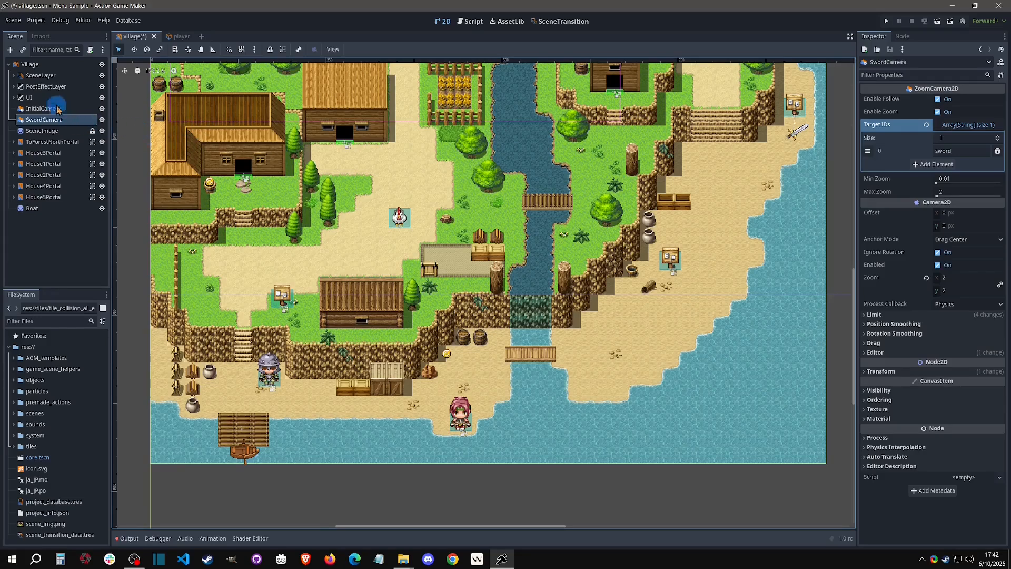
Add a second Camera List slot on Village and assign SwordCamera to it.
left_click(29, 64)
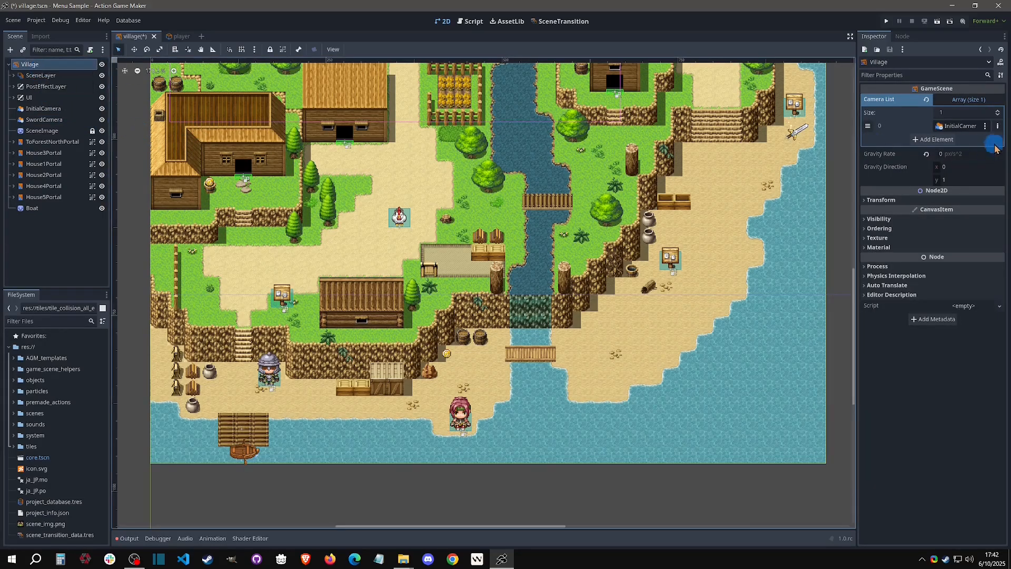
left_click(933, 139)
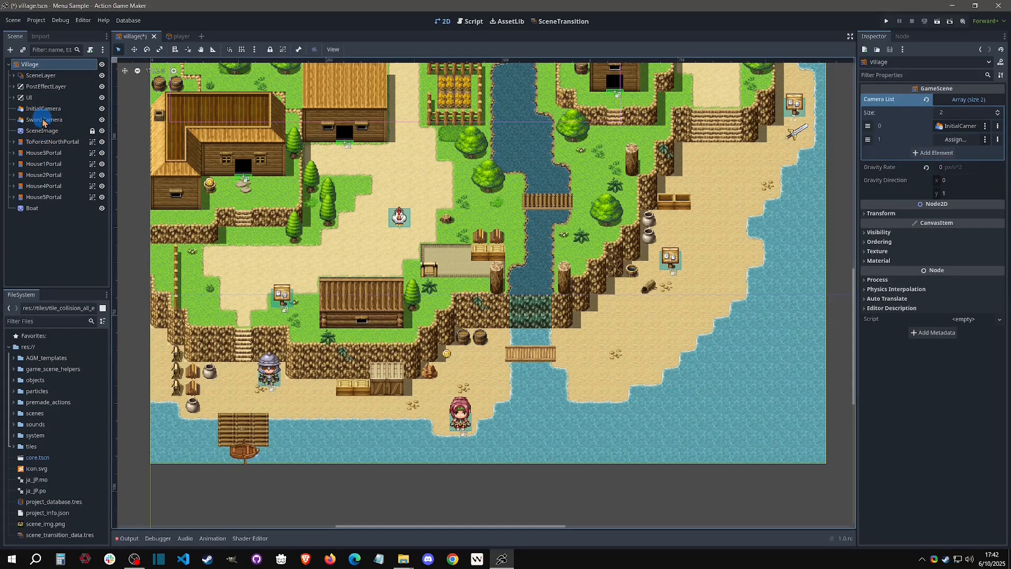
left_click(44, 119)
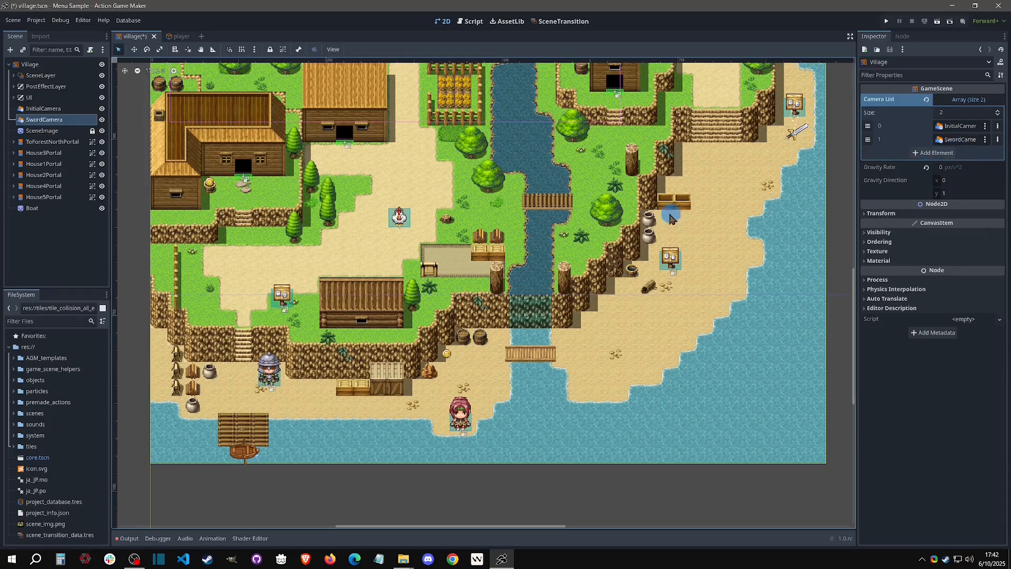
mouse_move(461, 195)
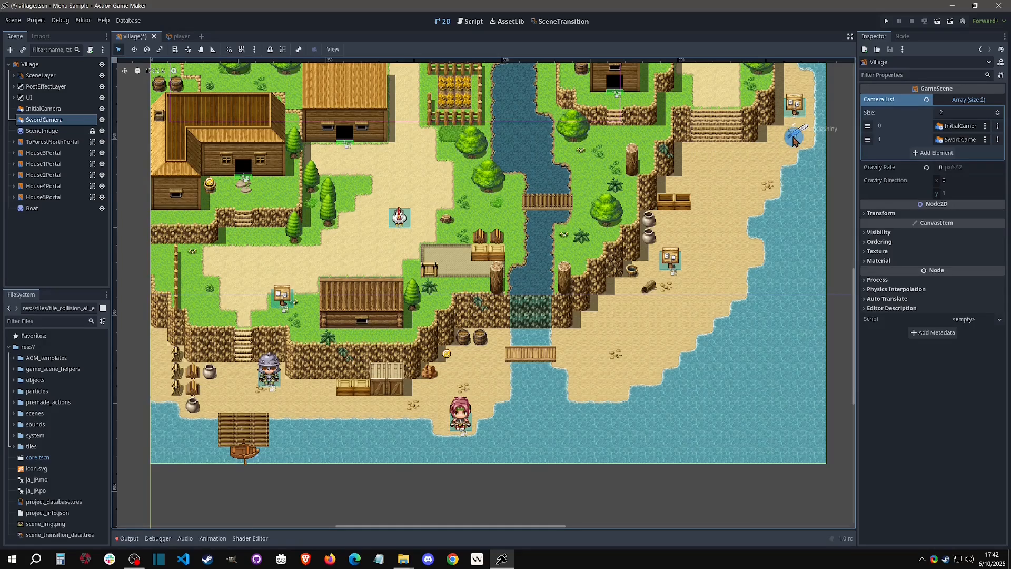
left_click(172, 35)
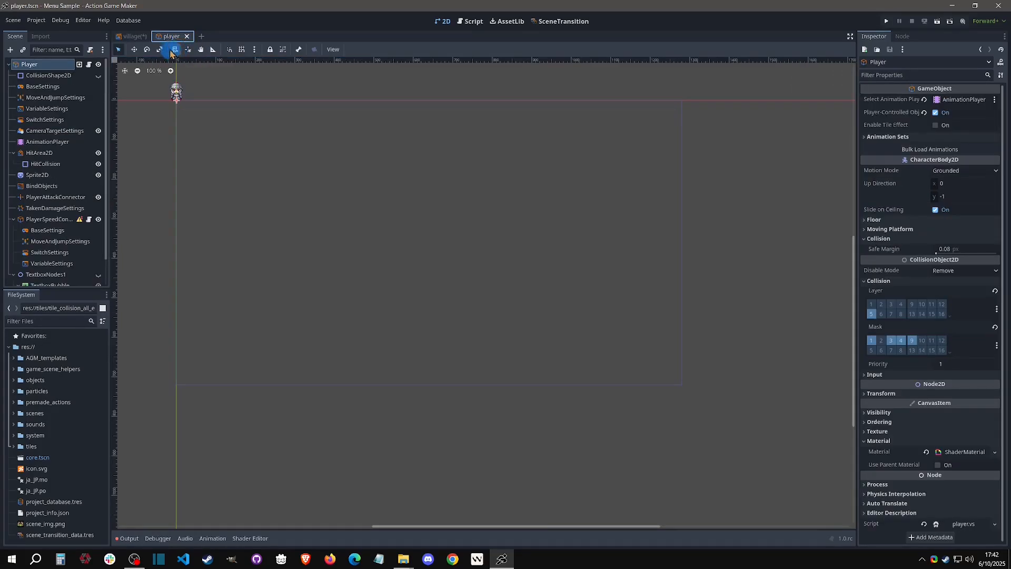
Review the player's camera target settings and the pickup sword object in the village scene.
left_click(55, 130)
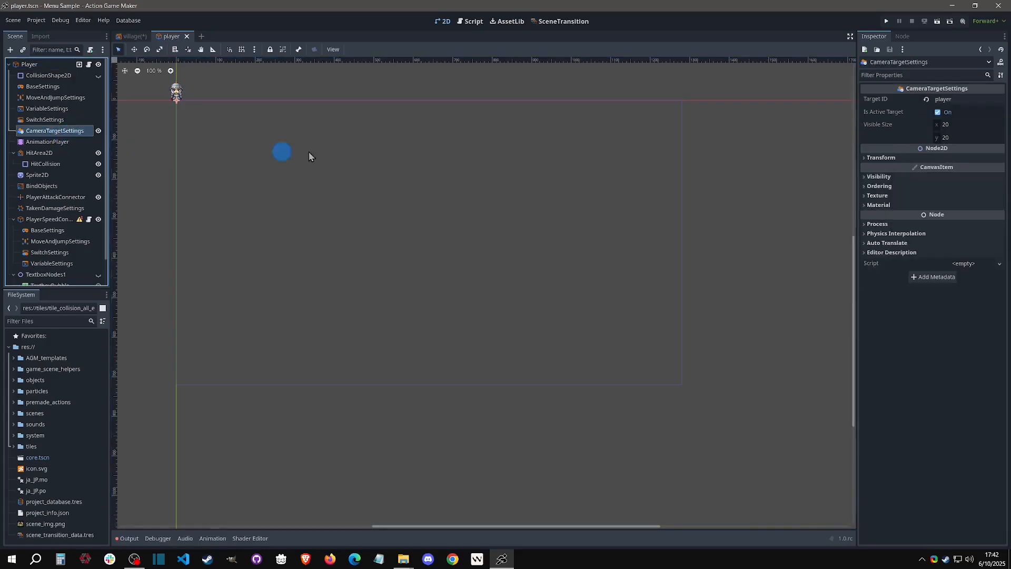
left_click(133, 36)
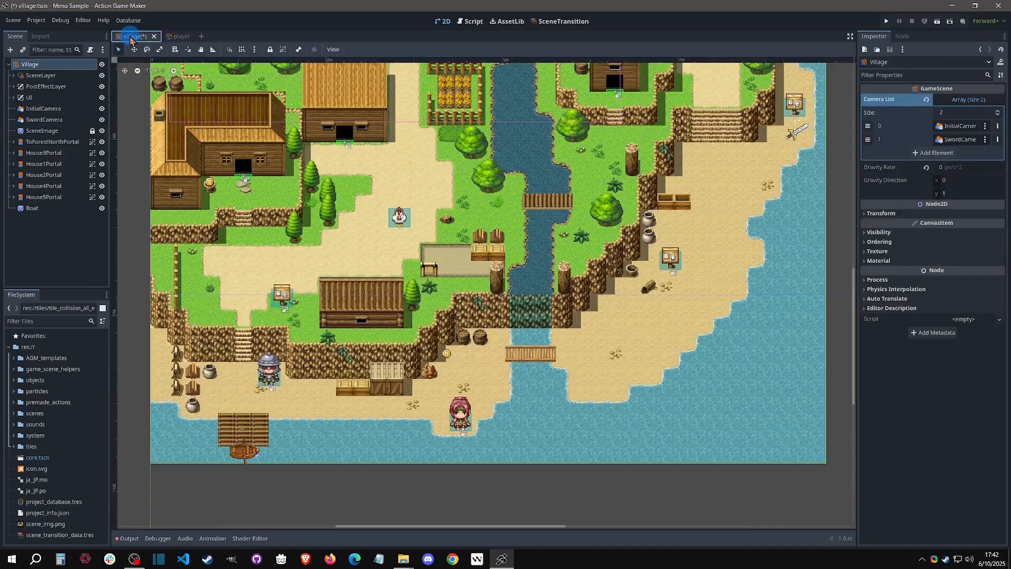
left_click(61, 278)
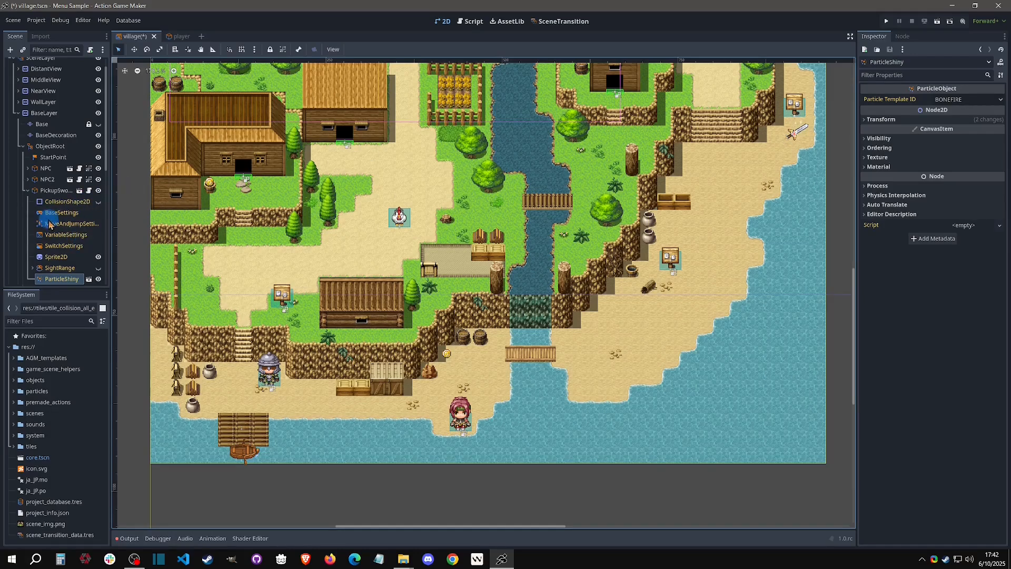
right_click(54, 190)
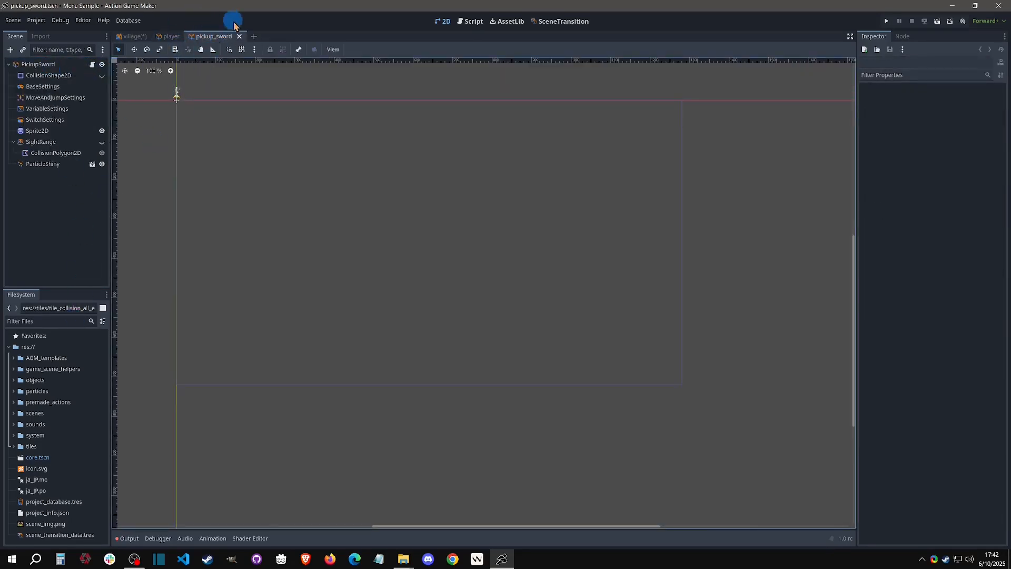
left_click(170, 35)
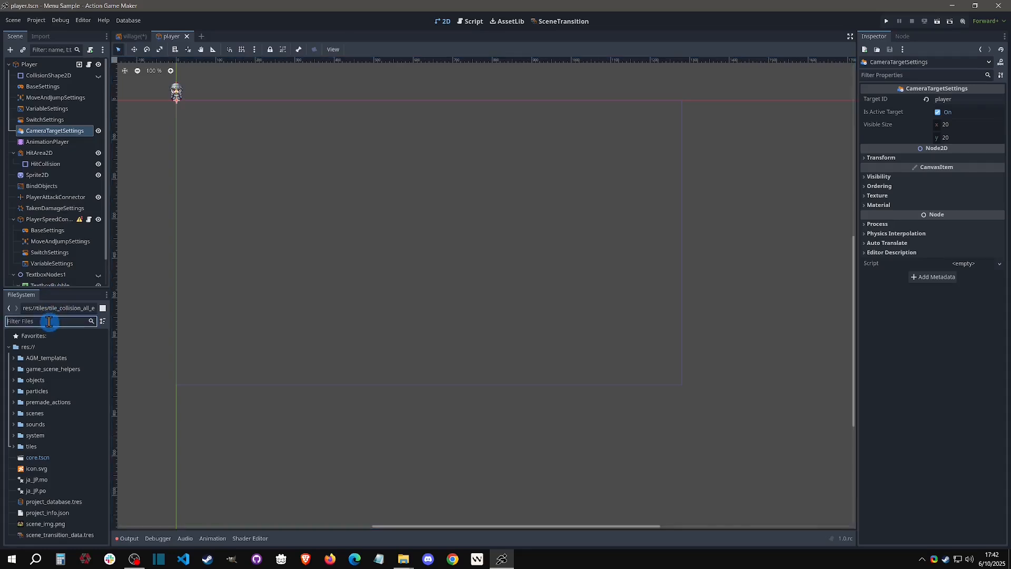
Add a CameraTargetSettings child to pickup_sword.tscn with Target ID sword.
type("sword")
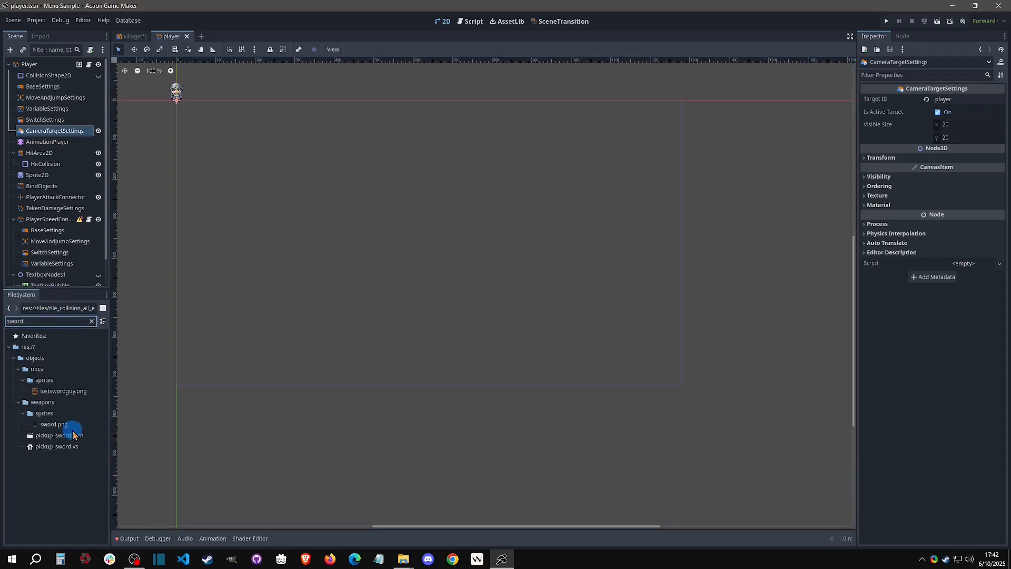
double_click(59, 435)
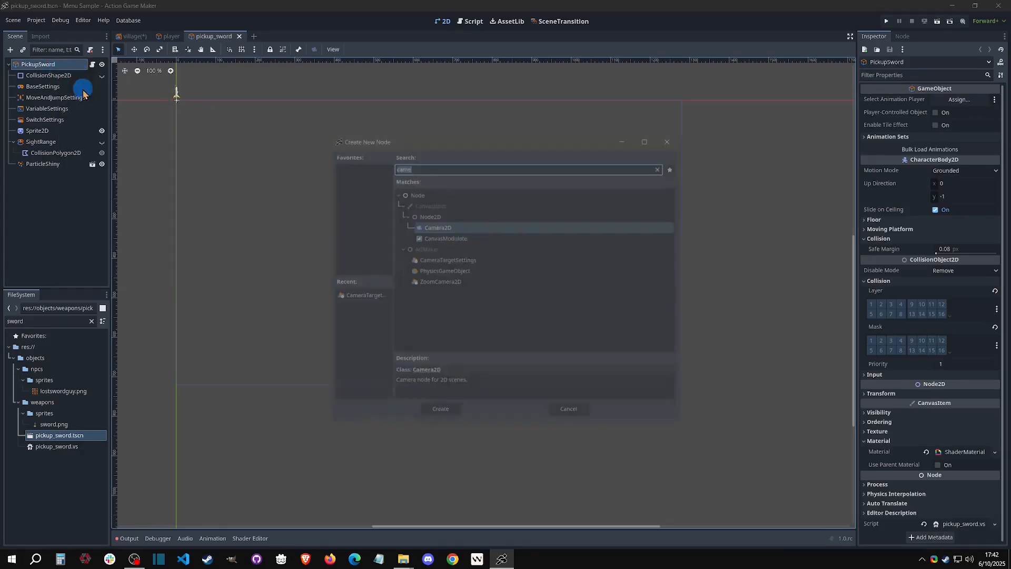
left_click(425, 249)
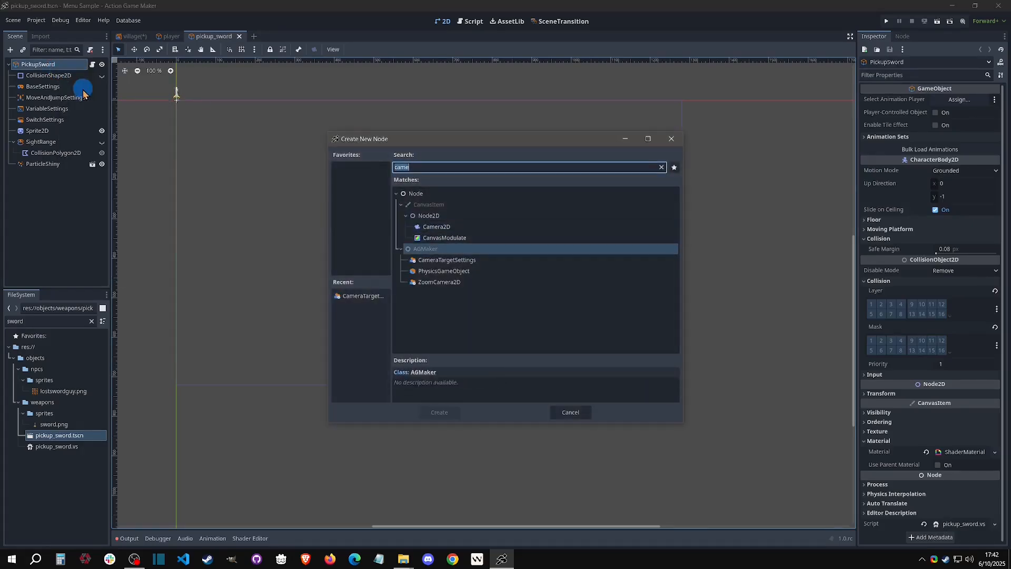
left_click(438, 412)
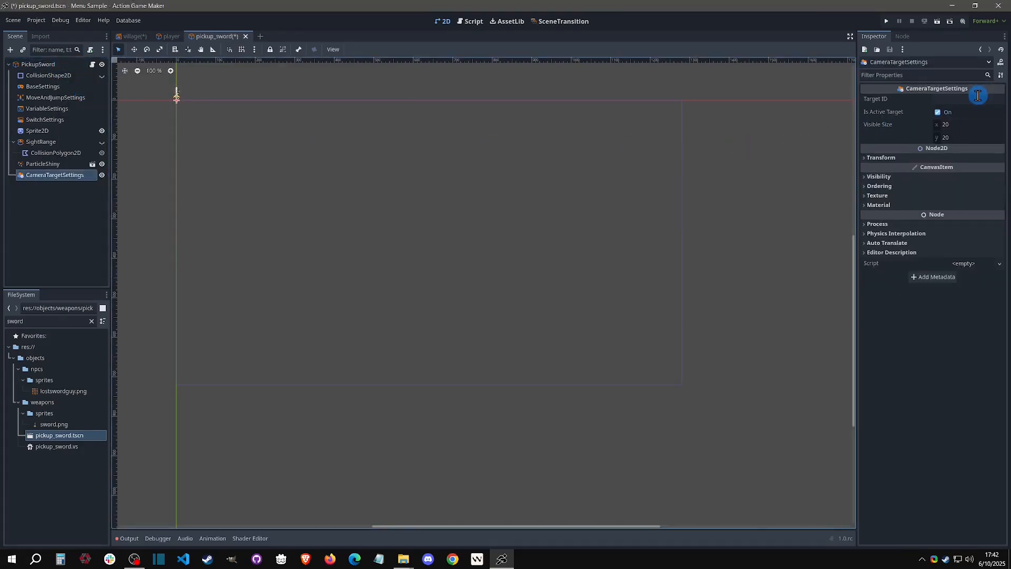
type("sword")
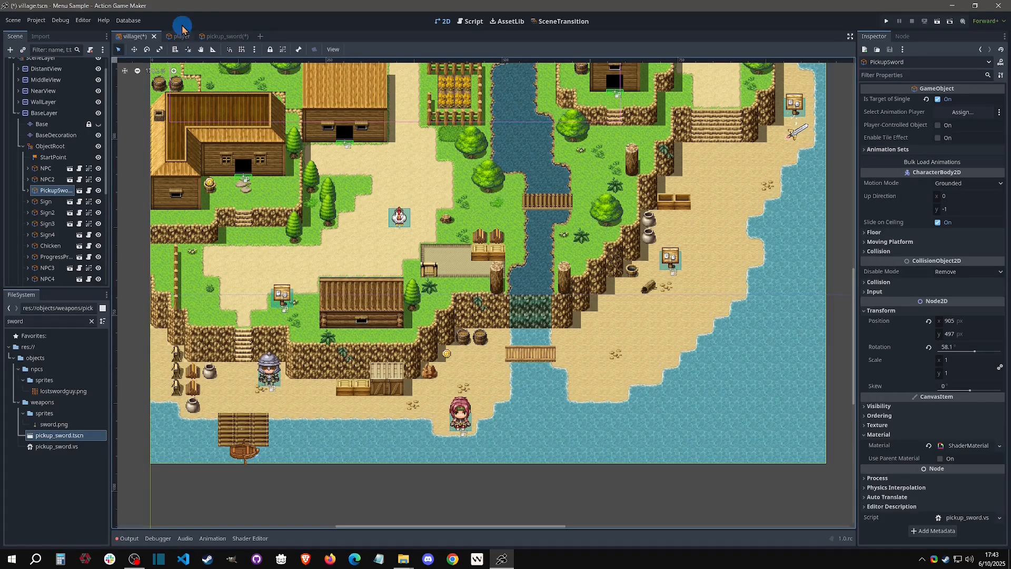
Open player.vs and select the walk state after browsing initSave and idle.
left_click(171, 36)
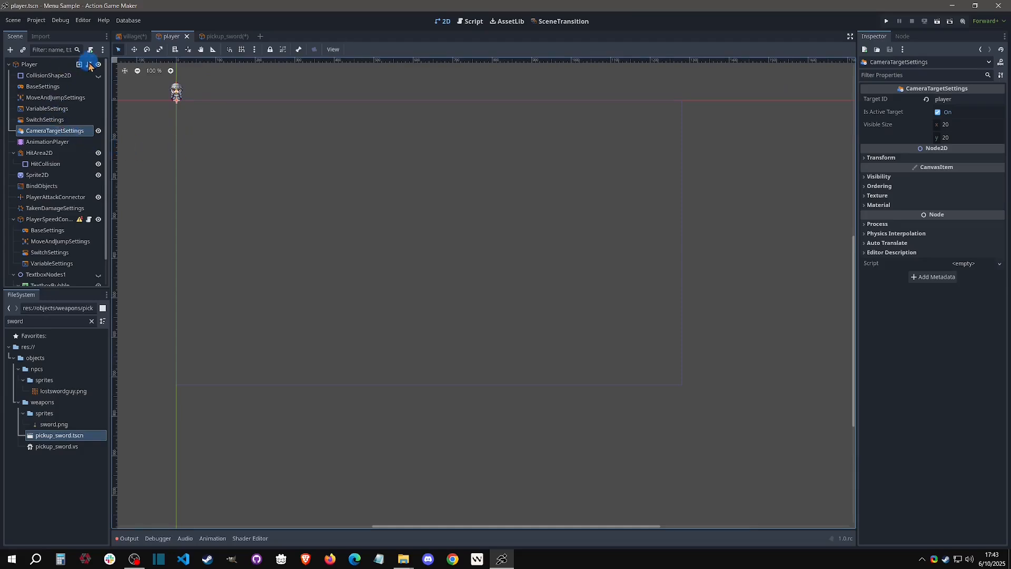
left_click(473, 21)
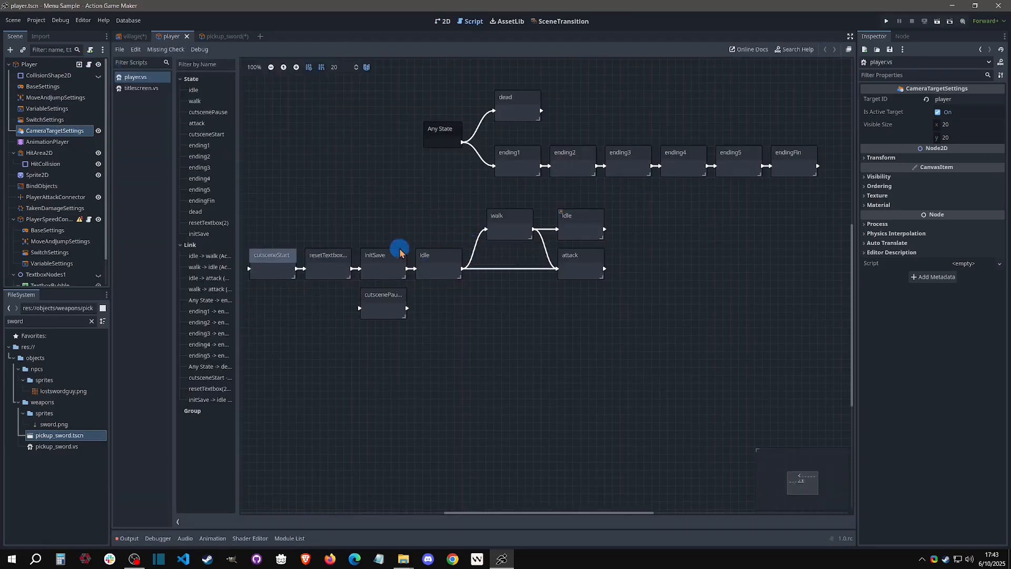
left_click(382, 255)
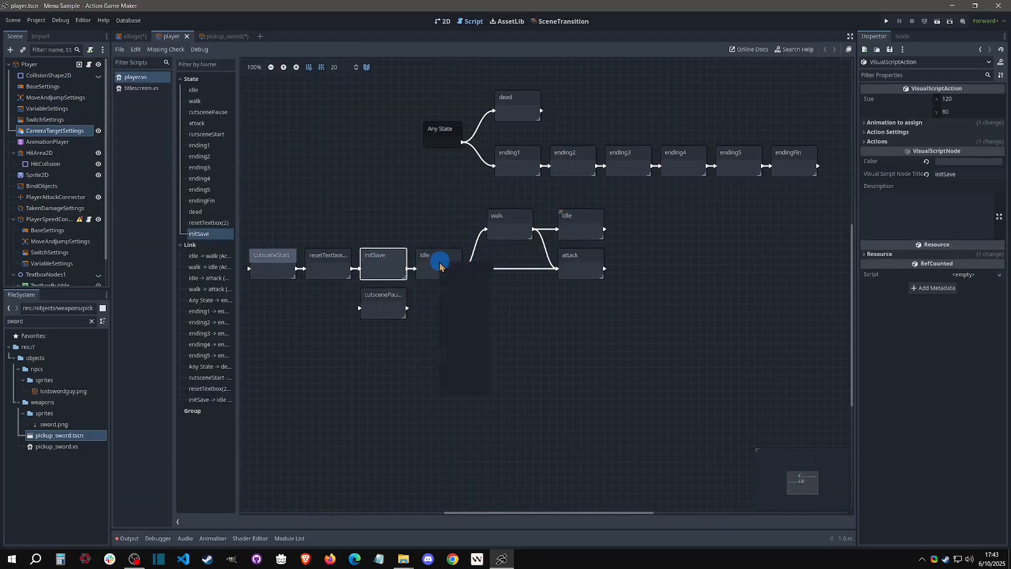
left_click(438, 255)
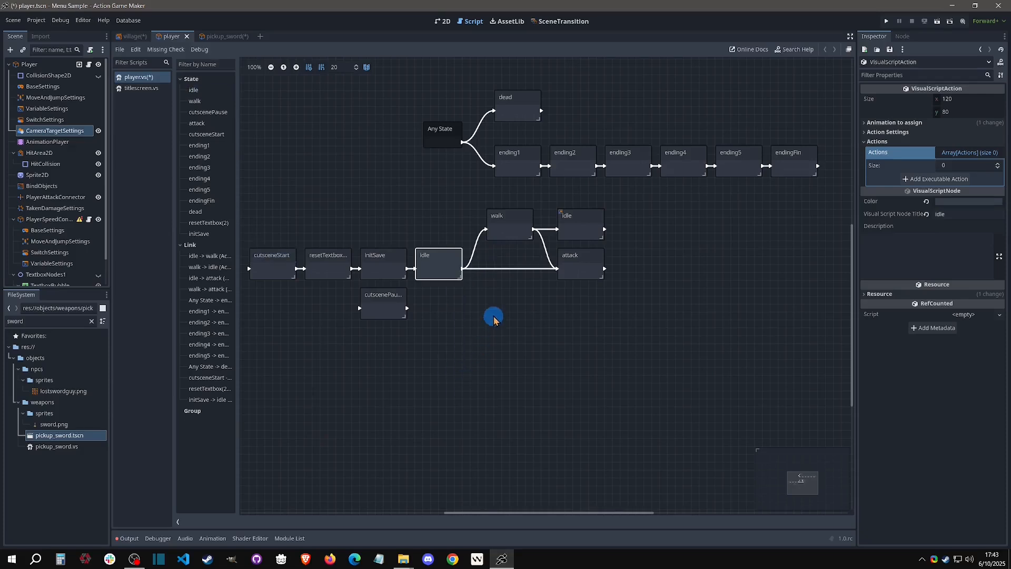
left_click(510, 216)
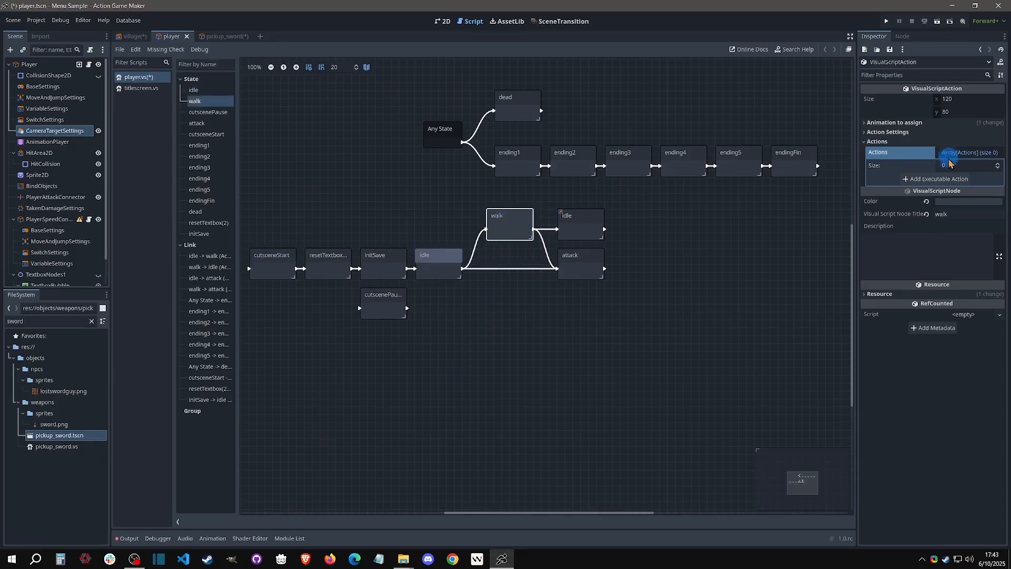
Add a ChangeActiveCamera action with Camera Index 1 to the walk state.
left_click(938, 179)
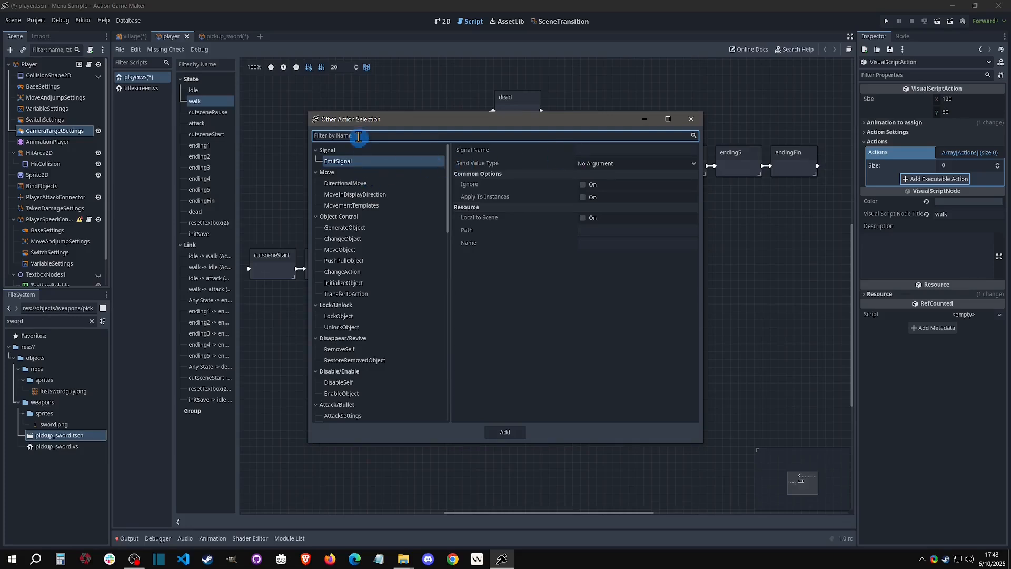
type("camera")
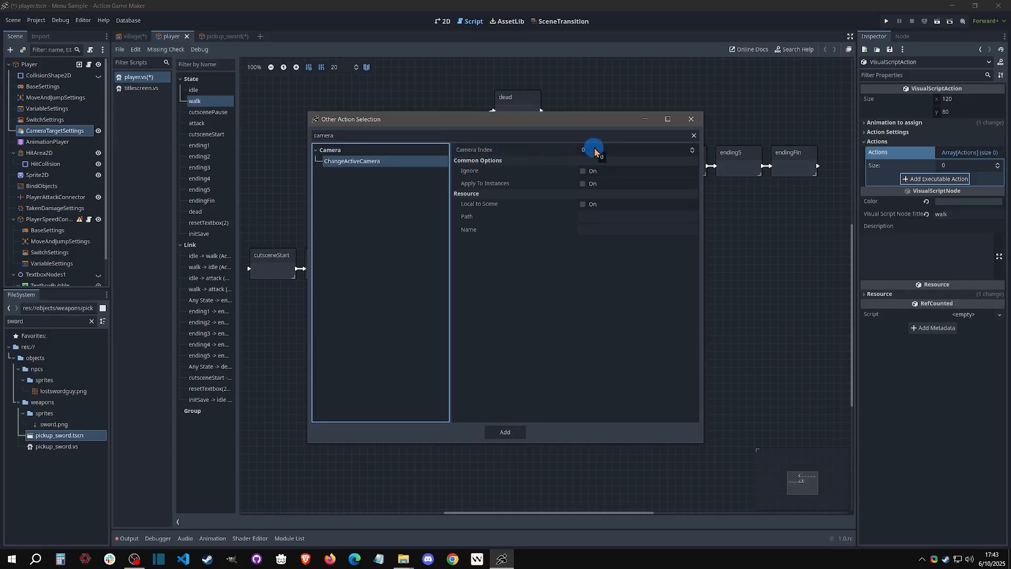
left_click(593, 148)
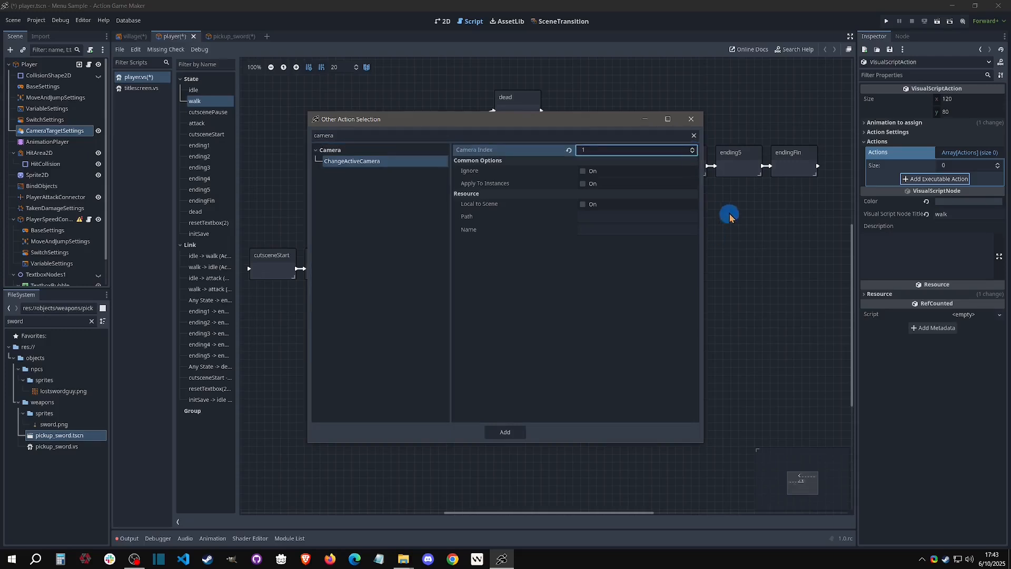
left_click(504, 432)
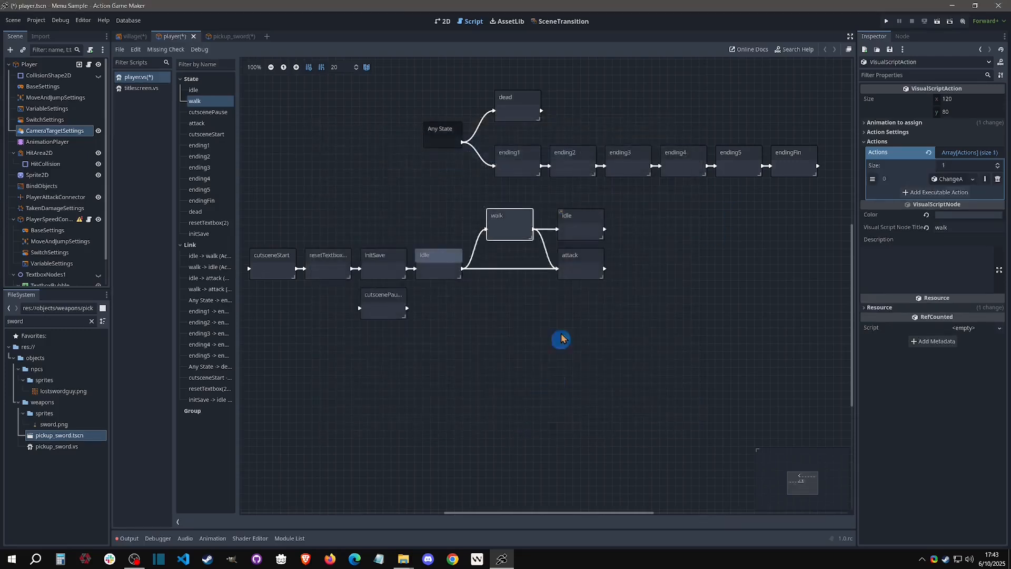
Add a ChangeActiveCamera action with Camera Index 0 to the idle state.
left_click(438, 264)
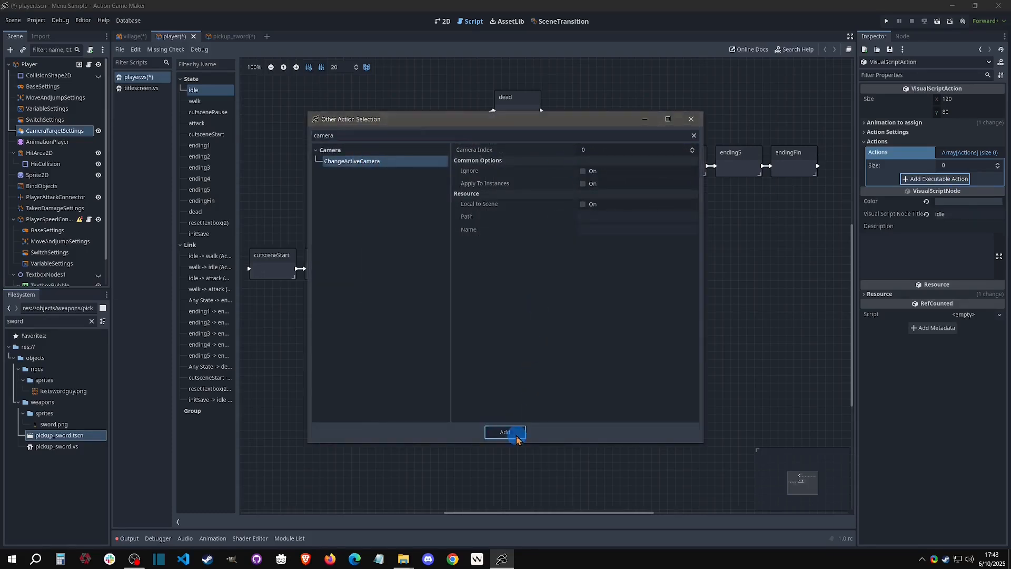
left_click(504, 432)
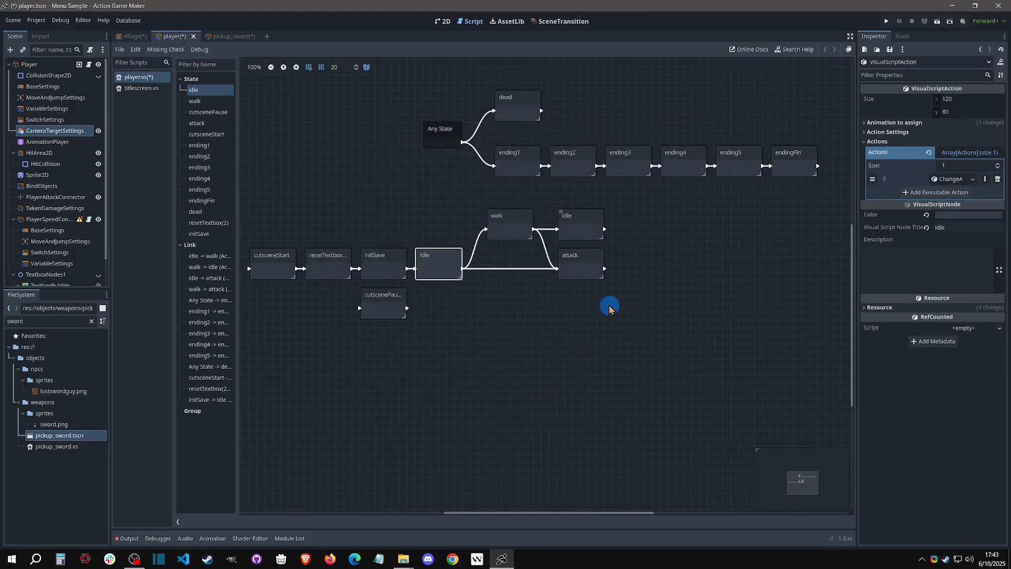
left_click(564, 21)
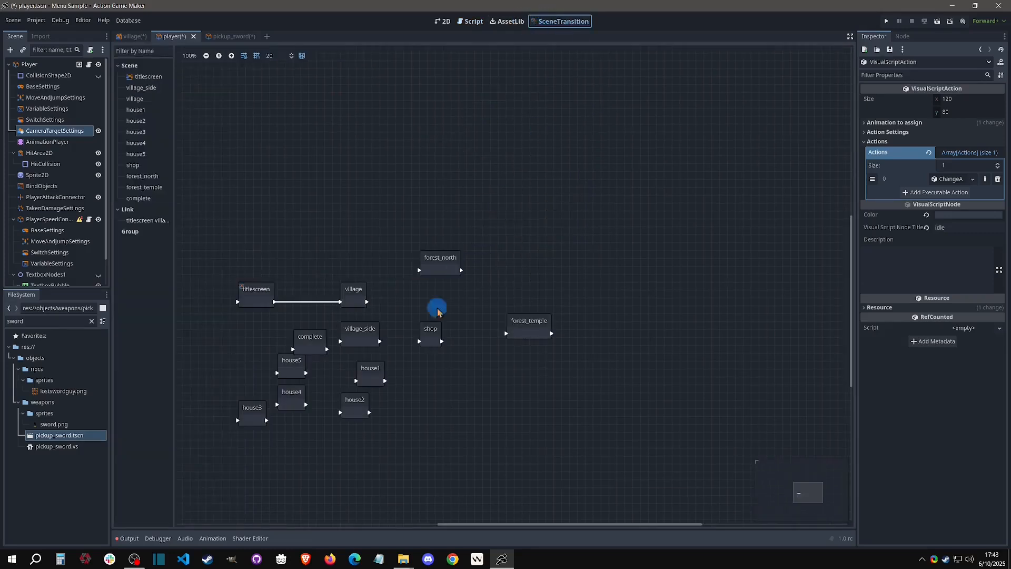
Return to the village scene from SceneTransition and run the game to test camera switching.
right_click(353, 288)
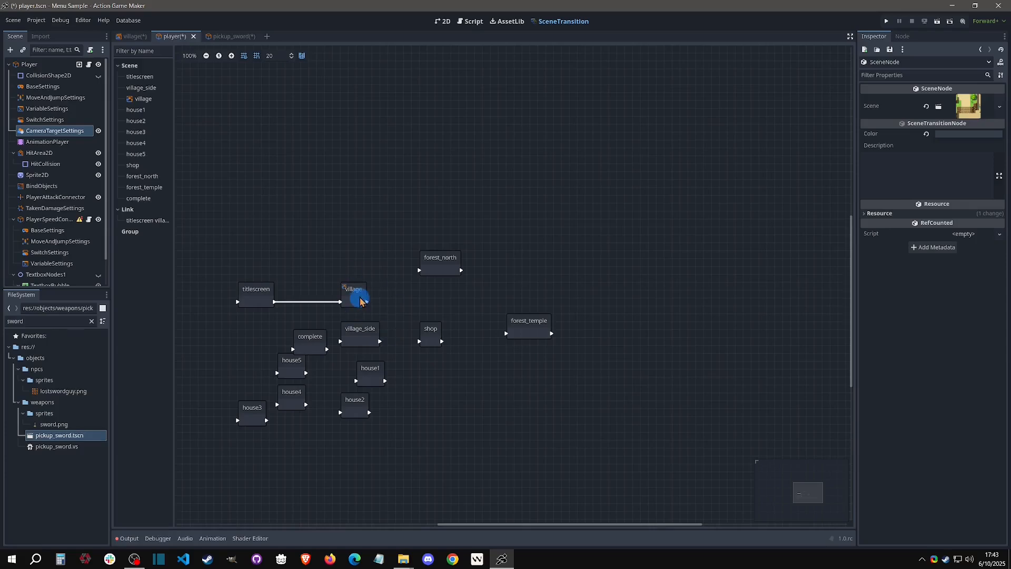
left_click(133, 35)
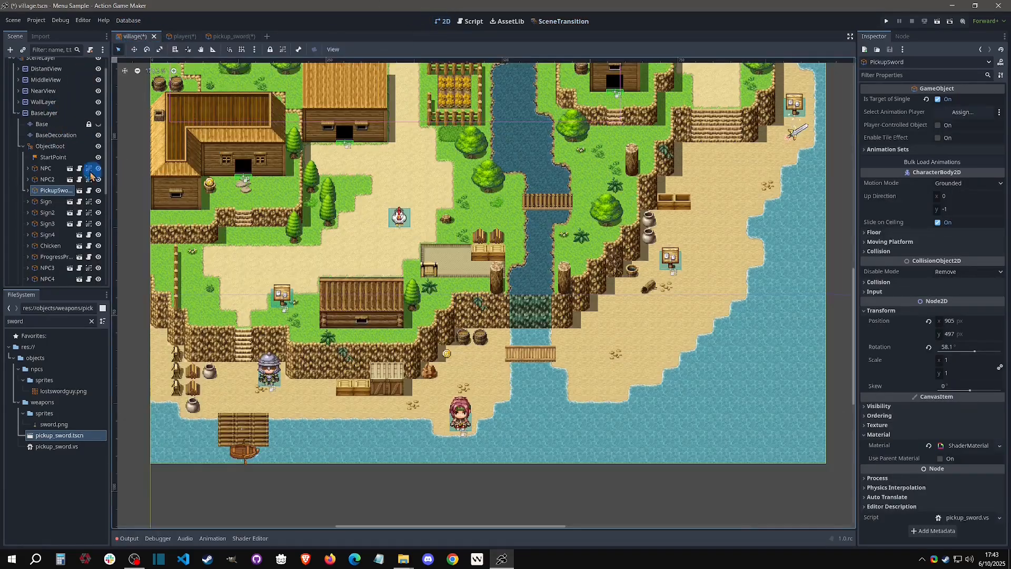
left_click(52, 157)
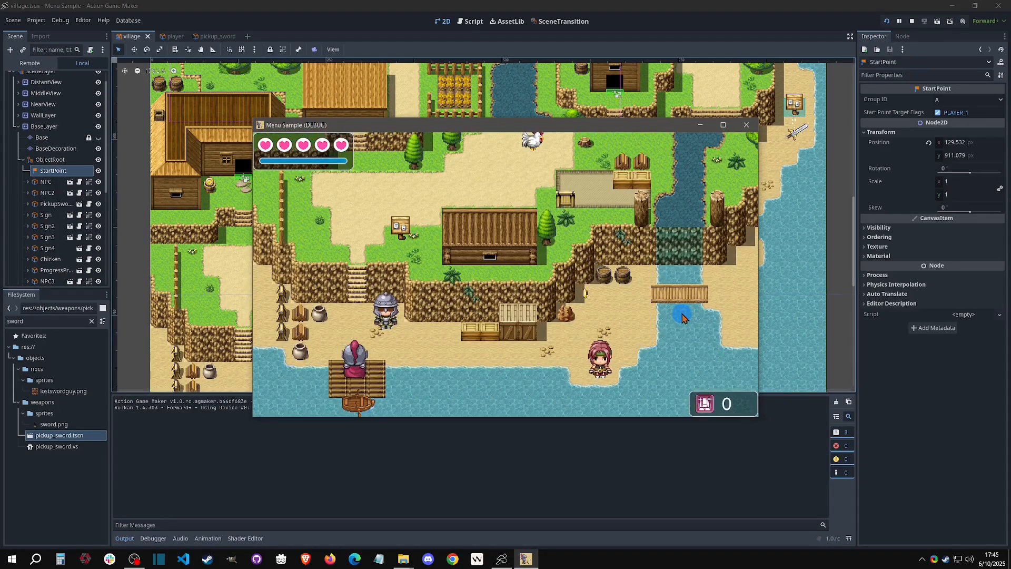
mouse_move(448, 386)
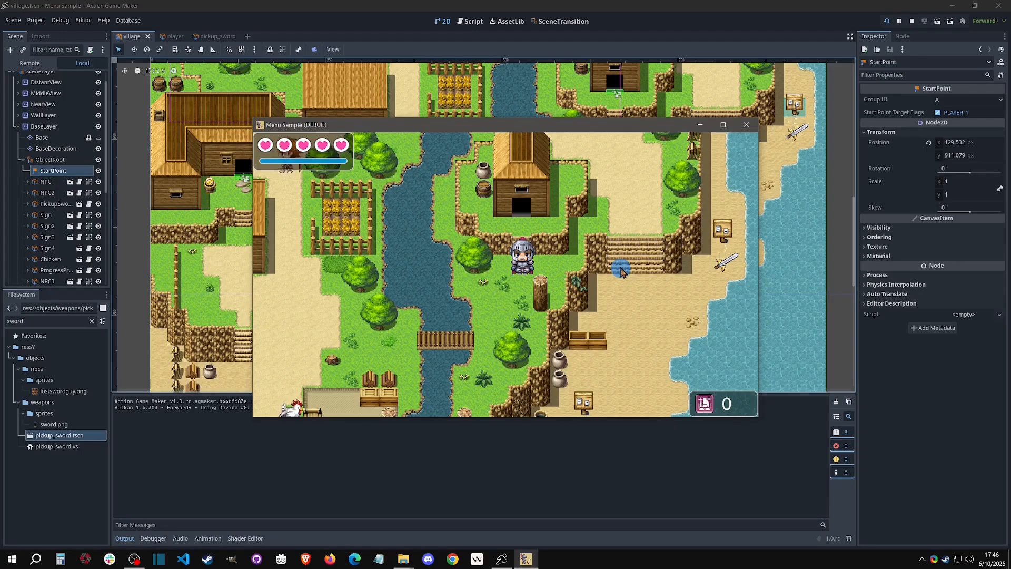
mouse_move(746, 124)
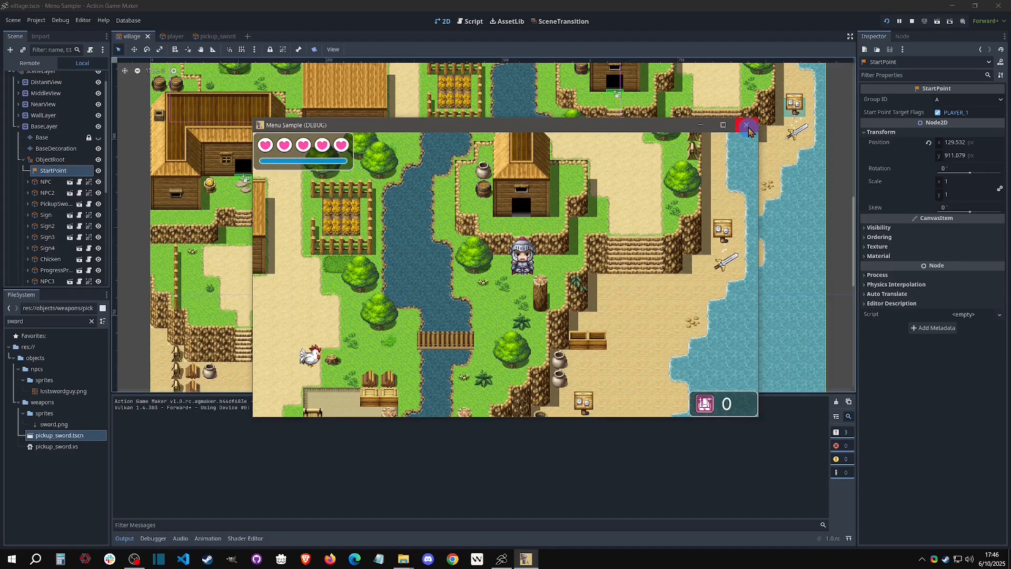
Stop the test run and set InitialCamera's right and bottom limits to 10000000.
left_click(746, 125)
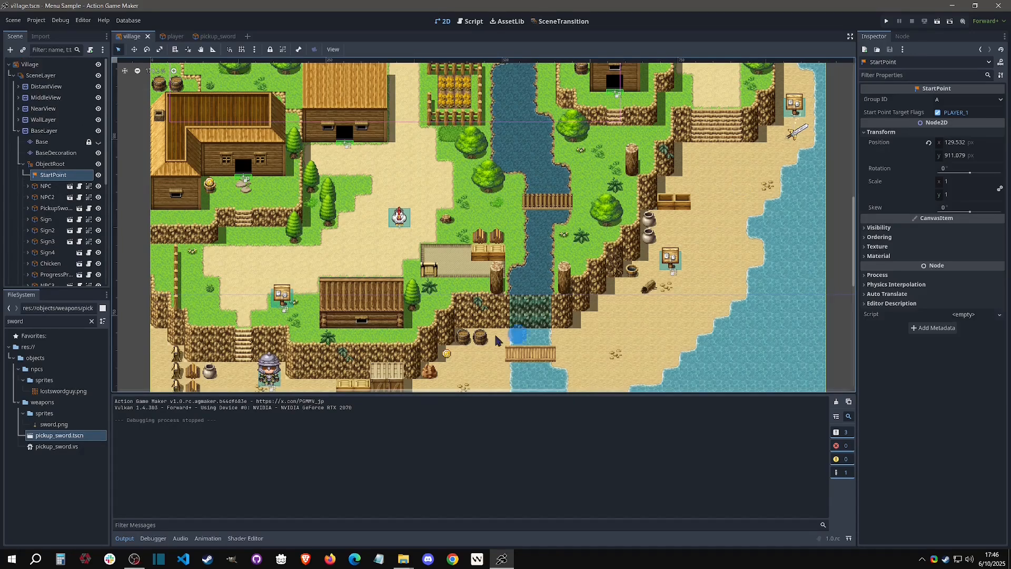
scroll("down", 3)
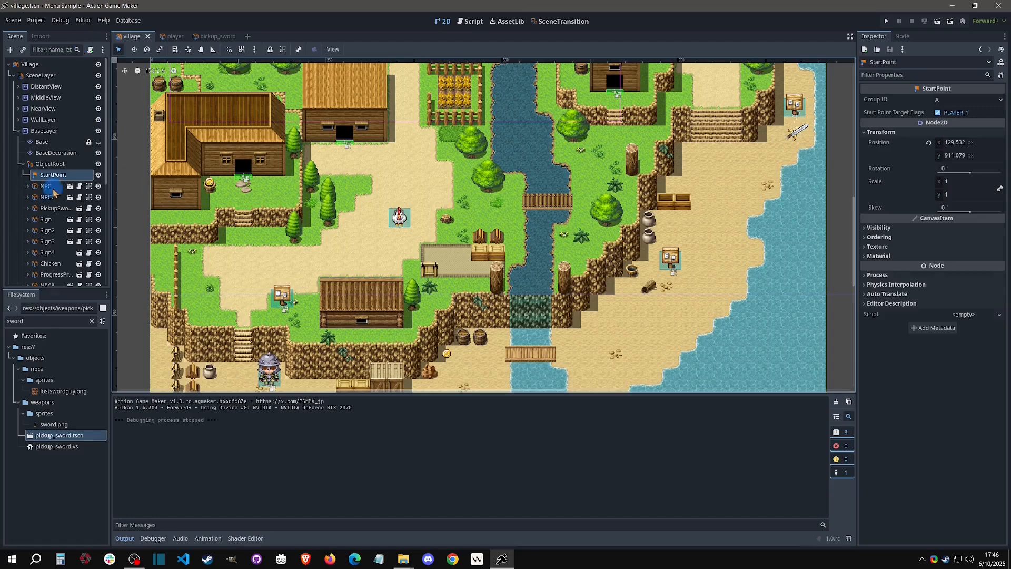
type("camera")
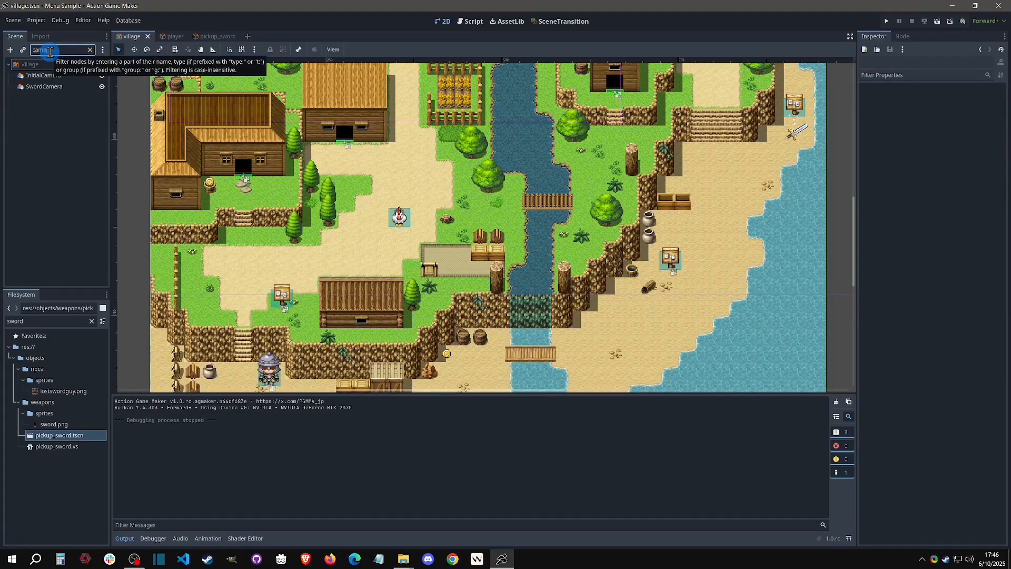
left_click(43, 75)
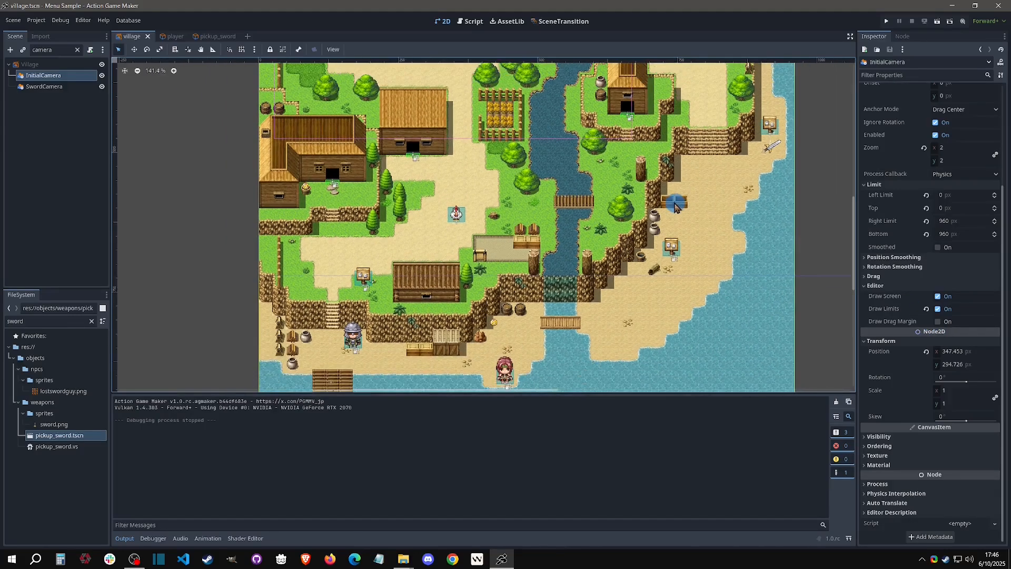
scroll("down", 3)
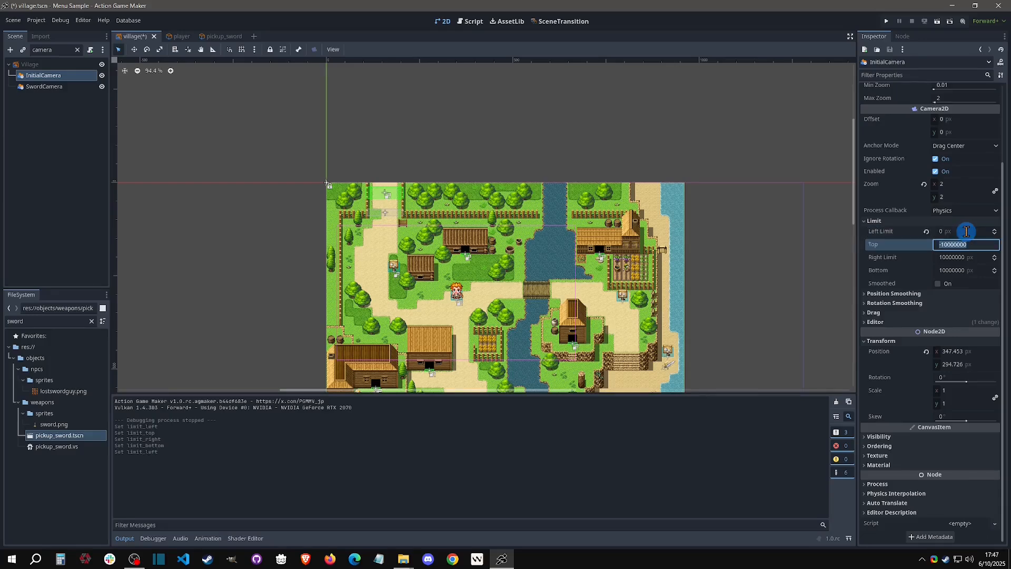
Set InitialCamera's Limit Top to 90 and turn on Draw Limits in the editor.
type("0")
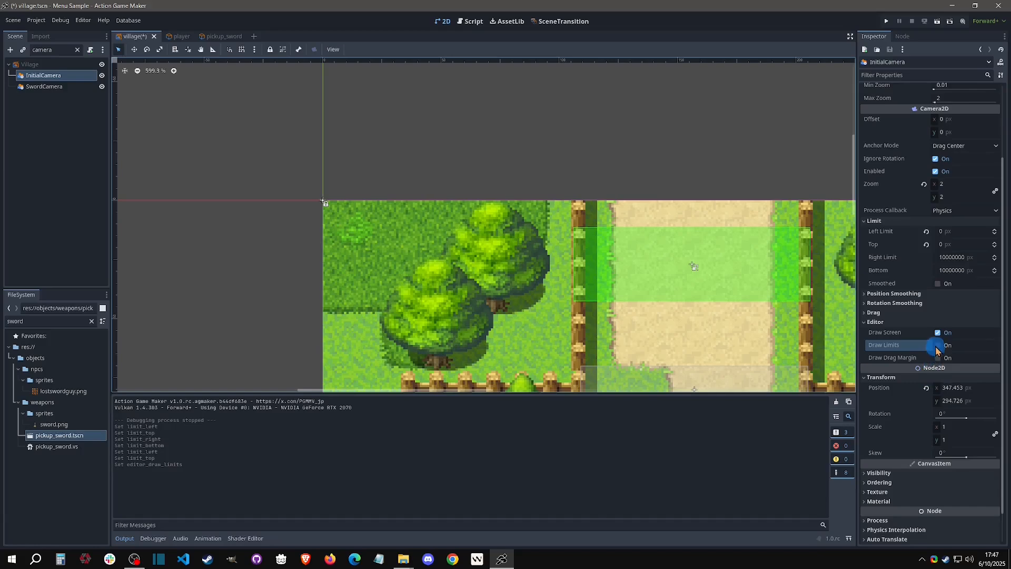
left_click(935, 345)
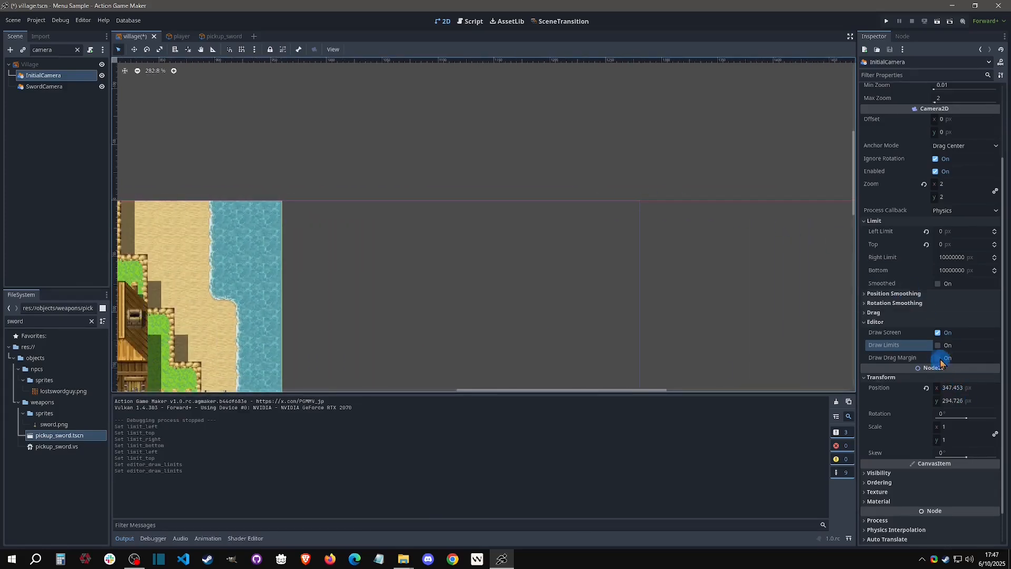
left_click(938, 345)
type("180")
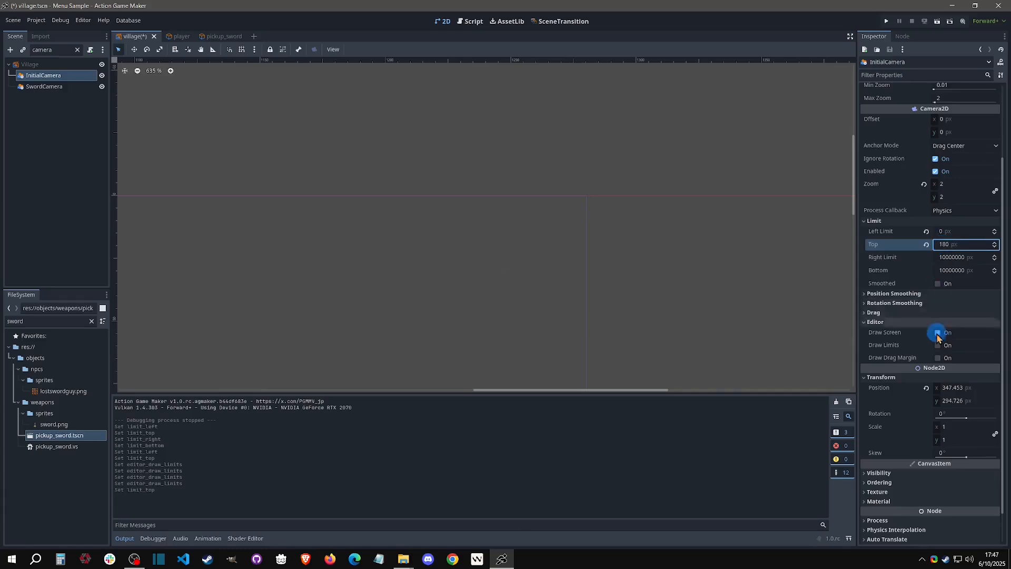
left_click(937, 332)
type("90")
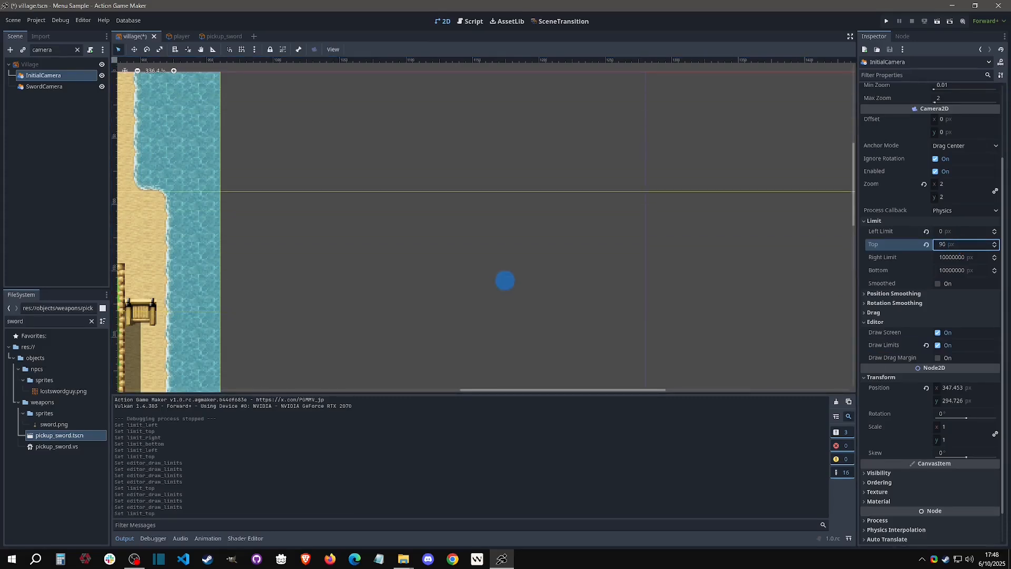
Set InitialCamera's limits to top 0, right 960 and bottom 960 px to fit the map.
type("10")
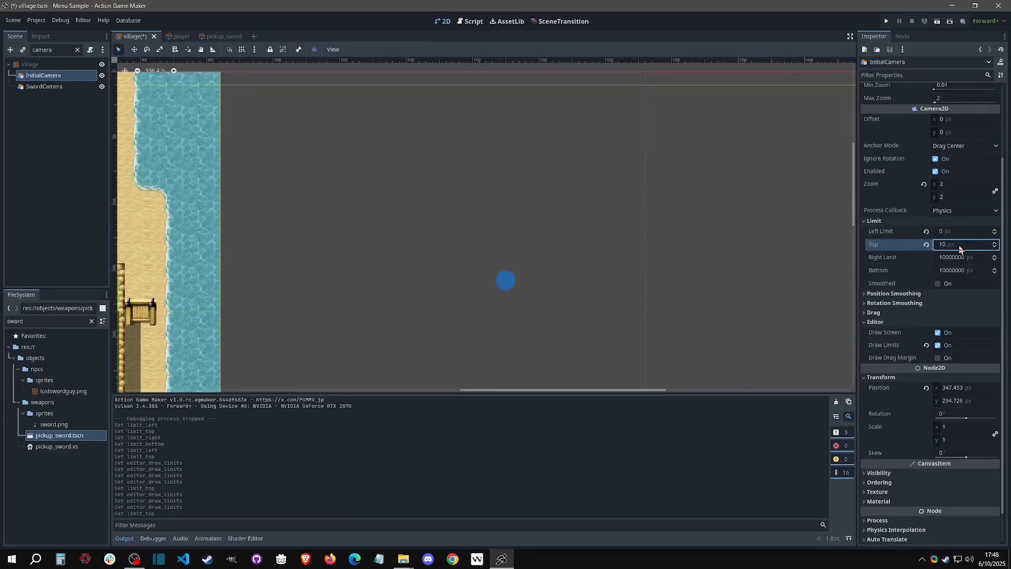
type("0")
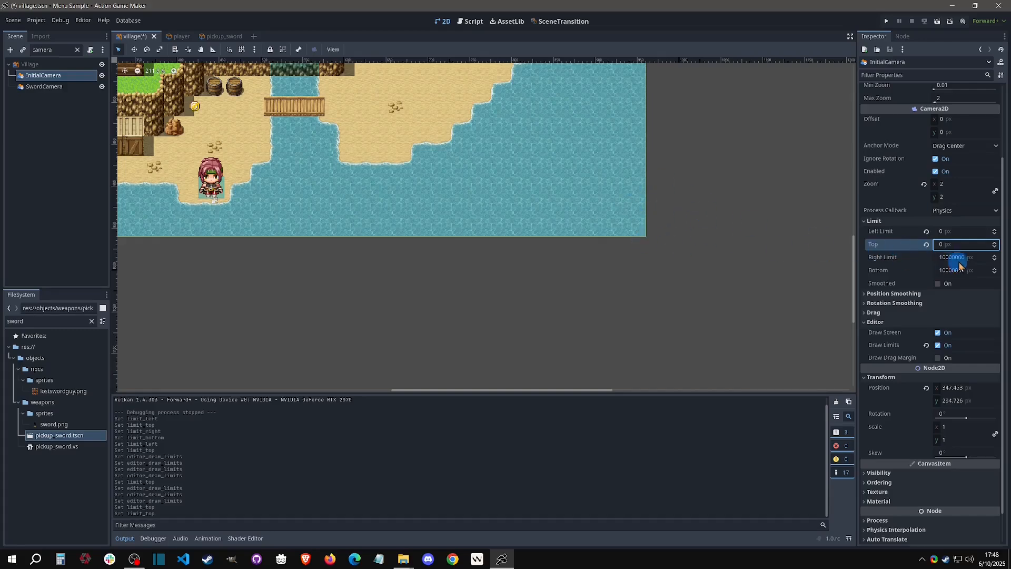
left_click(954, 257)
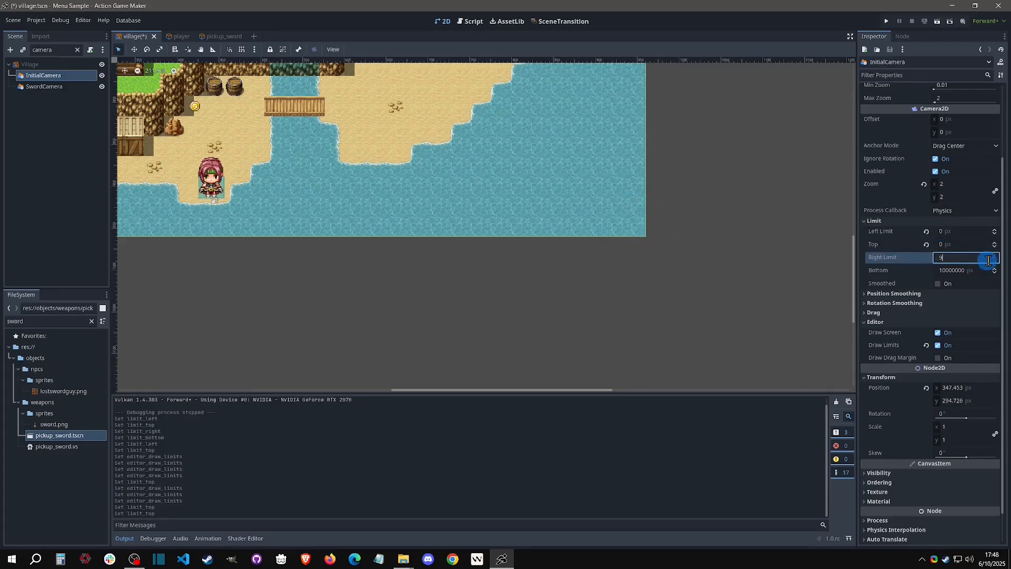
type("70")
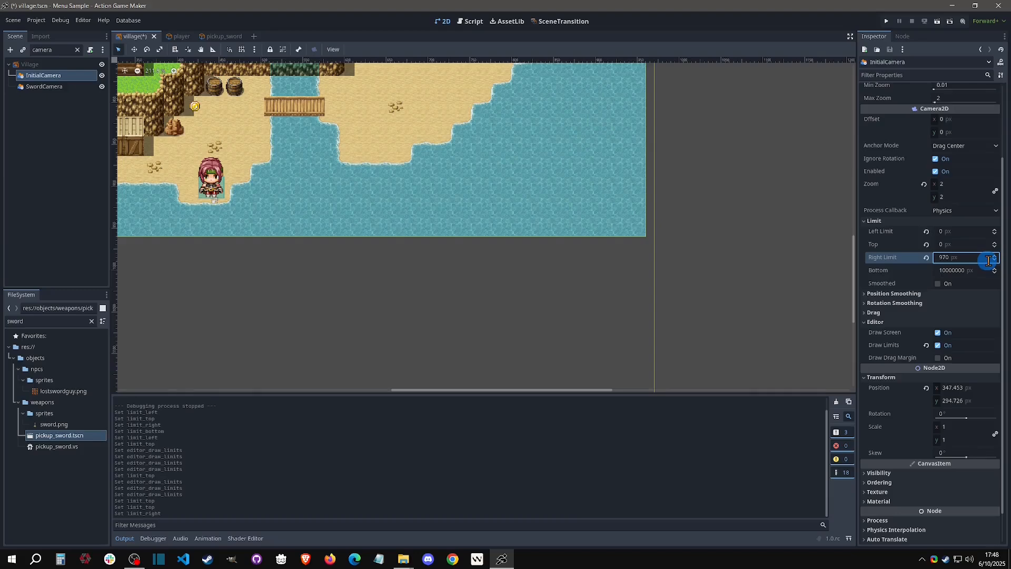
left_click(961, 270)
type("970")
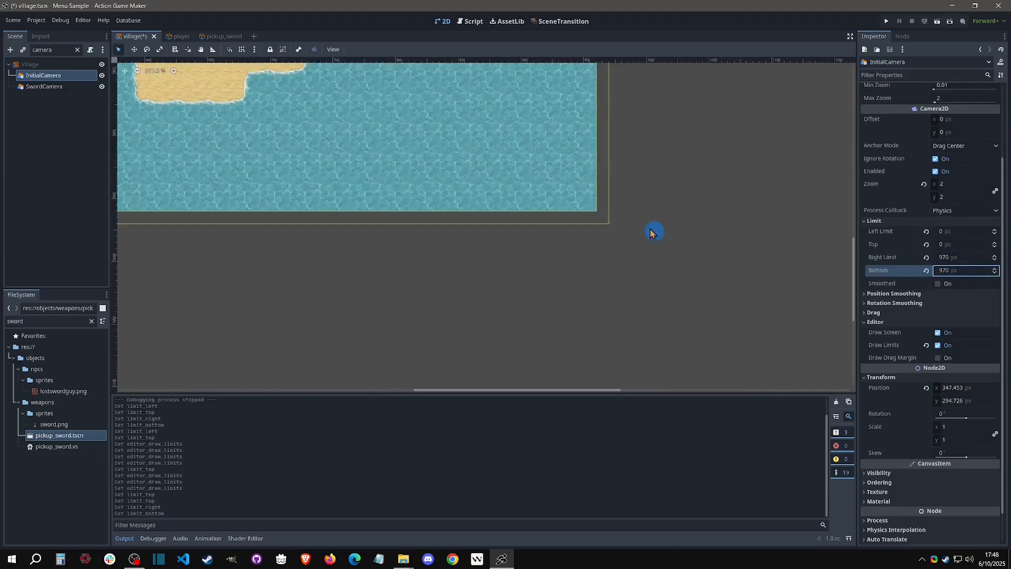
left_click(961, 257)
type("960")
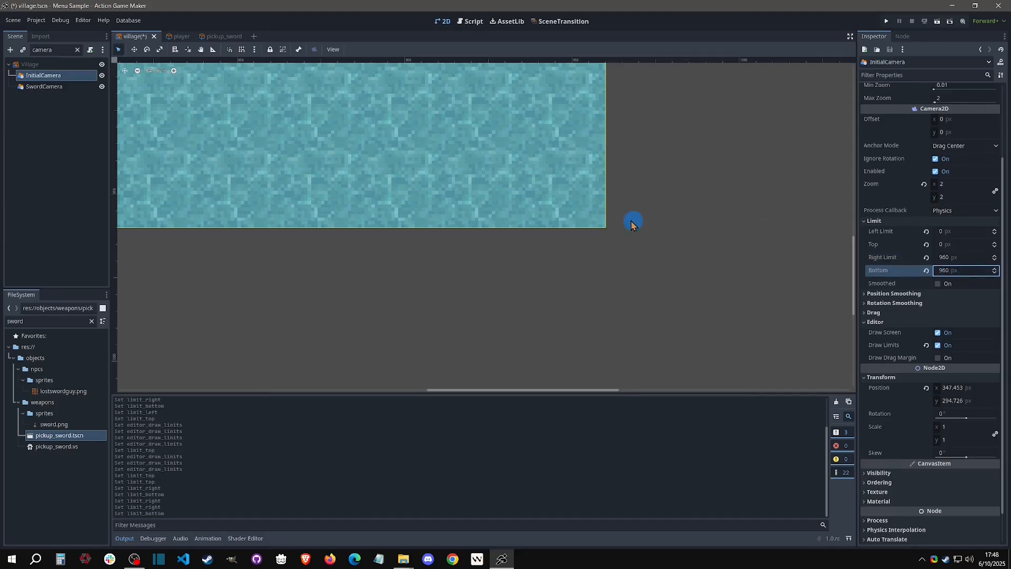
Select the village SceneImage and check its texture size with the whole map in view.
left_click(94, 87)
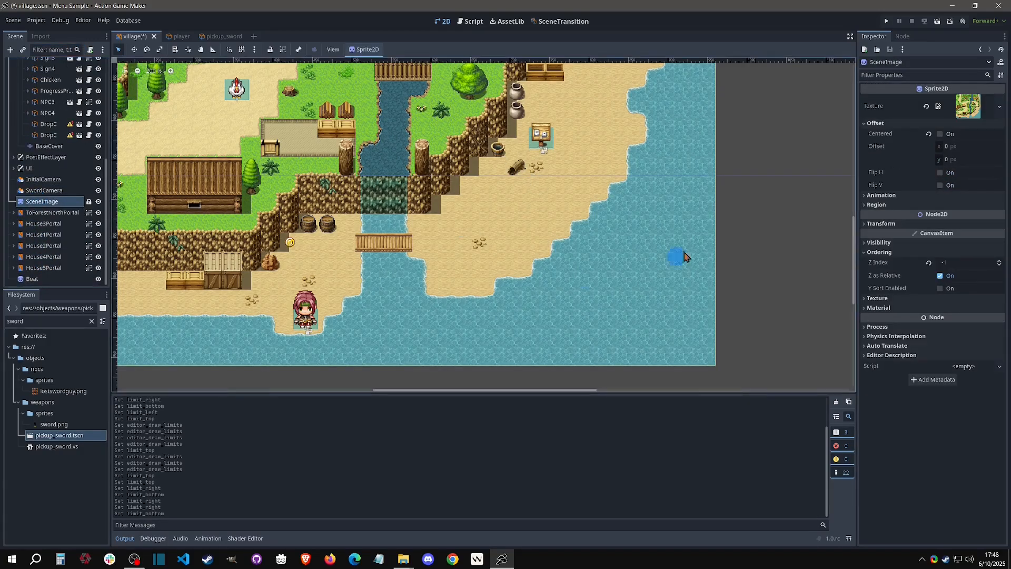
left_click_drag(676, 255, 507, 218)
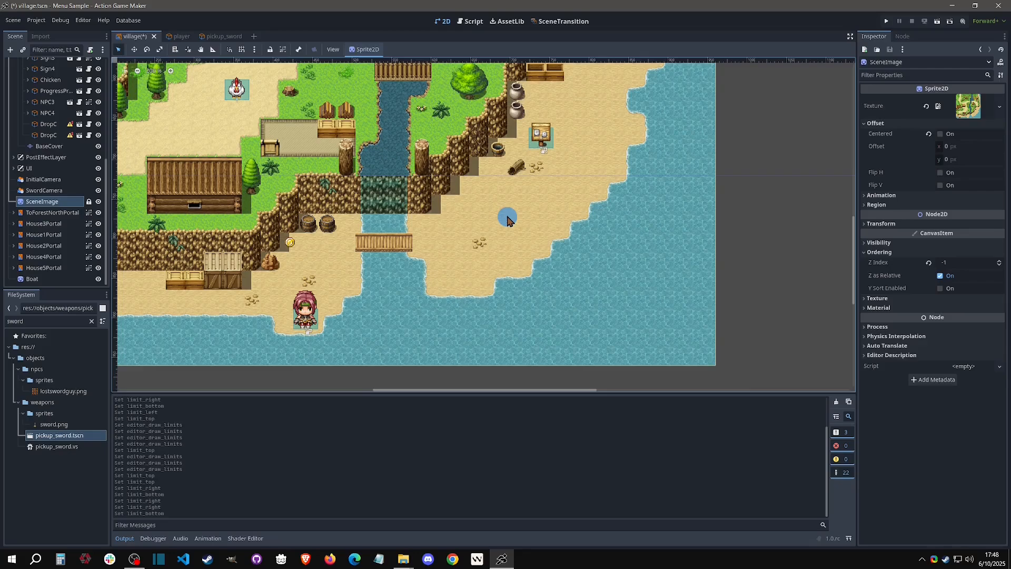
mouse_move(645, 199)
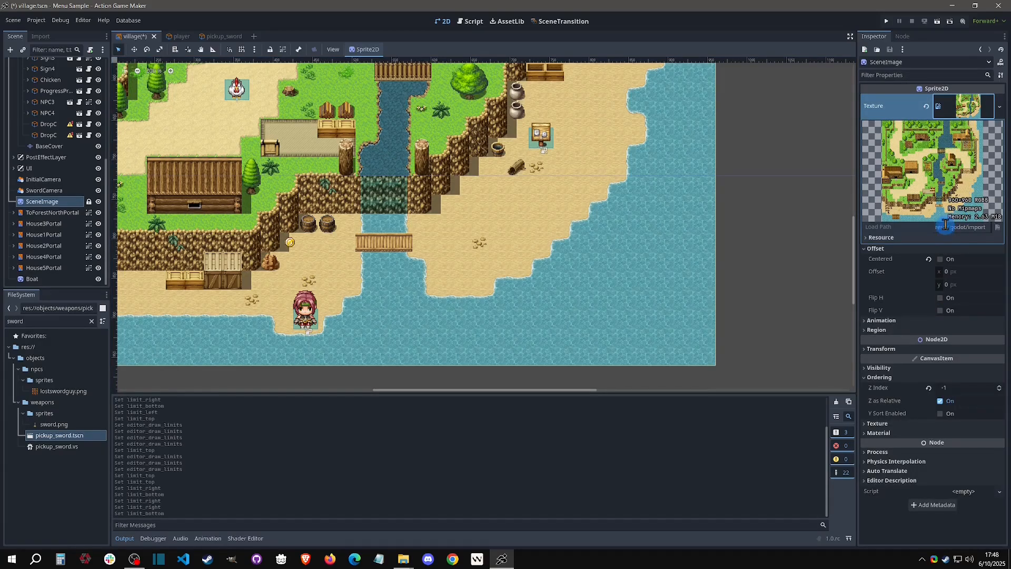
mouse_move(948, 206)
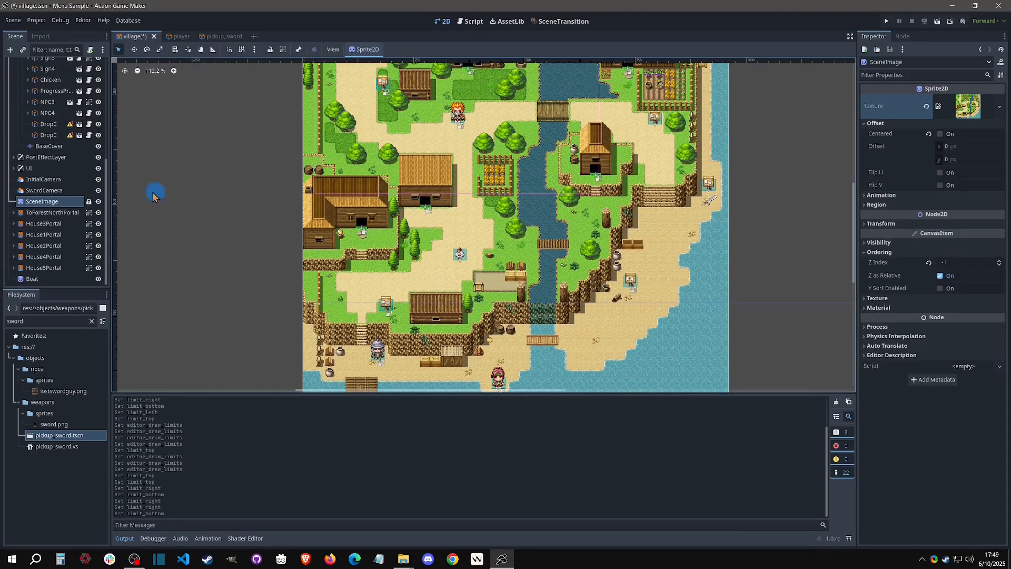
Enable Position Smoothing on InitialCamera and explore its drag settings.
left_click(44, 179)
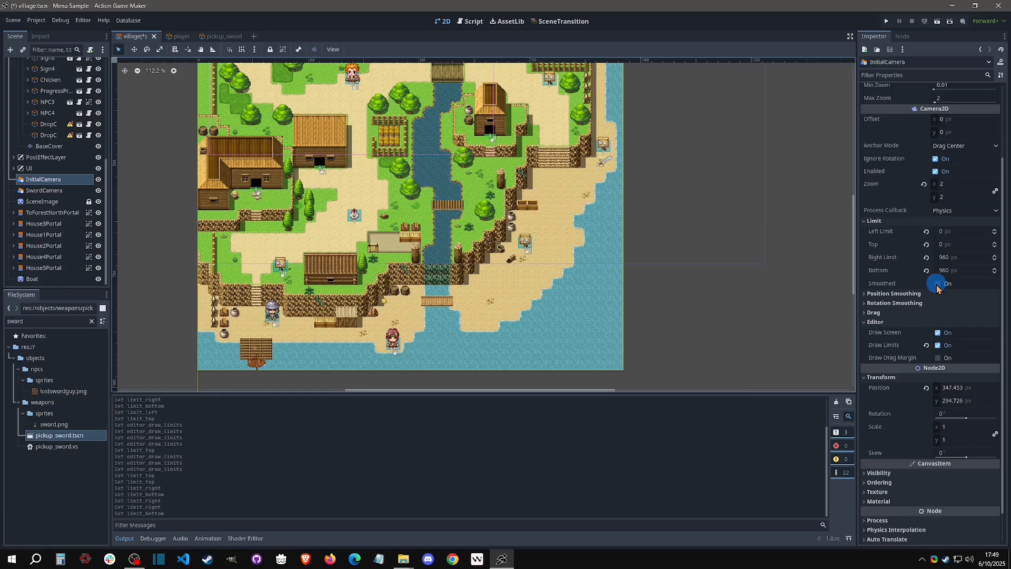
left_click(938, 283)
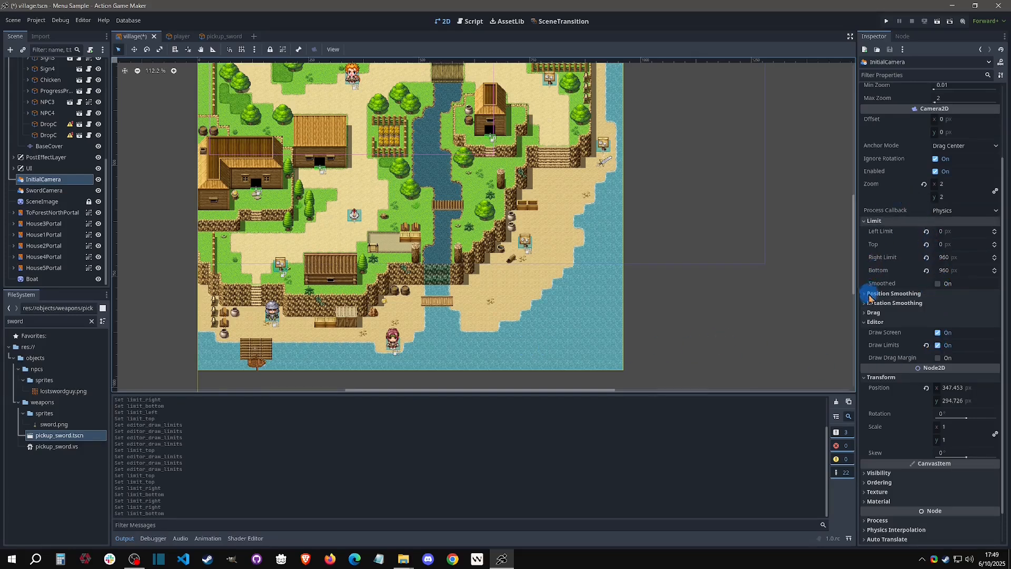
left_click(894, 294)
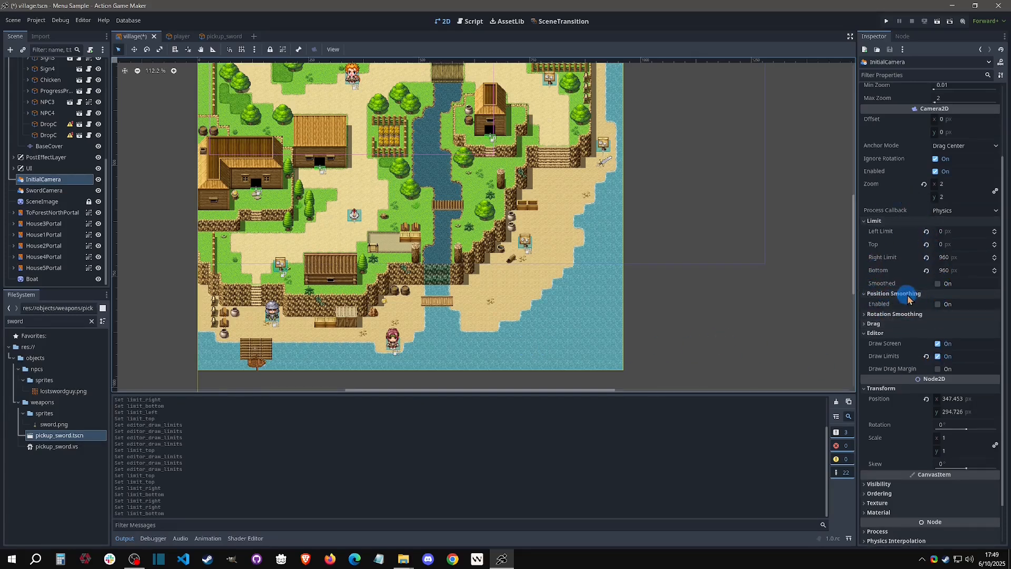
left_click(937, 304)
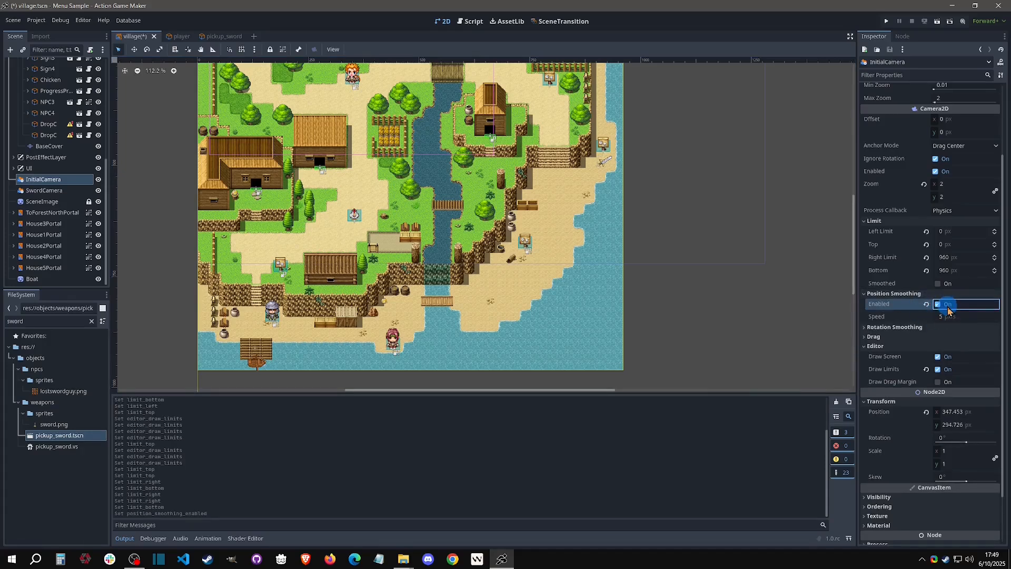
left_click(944, 317)
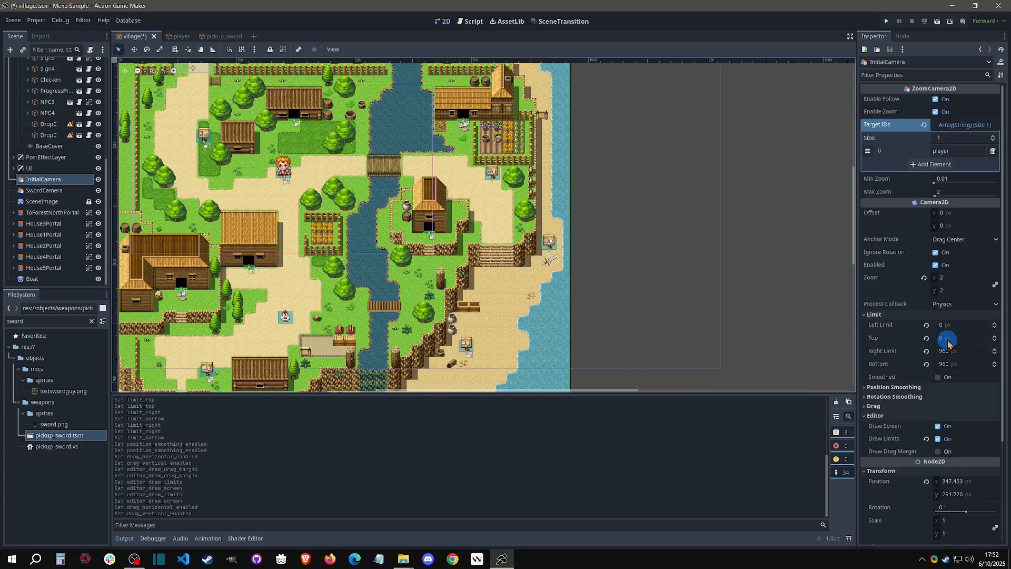
Set InitialCamera's Right Limit to 2135 and move the camera to around x 1668, y 525.
left_click(961, 350)
type("2135")
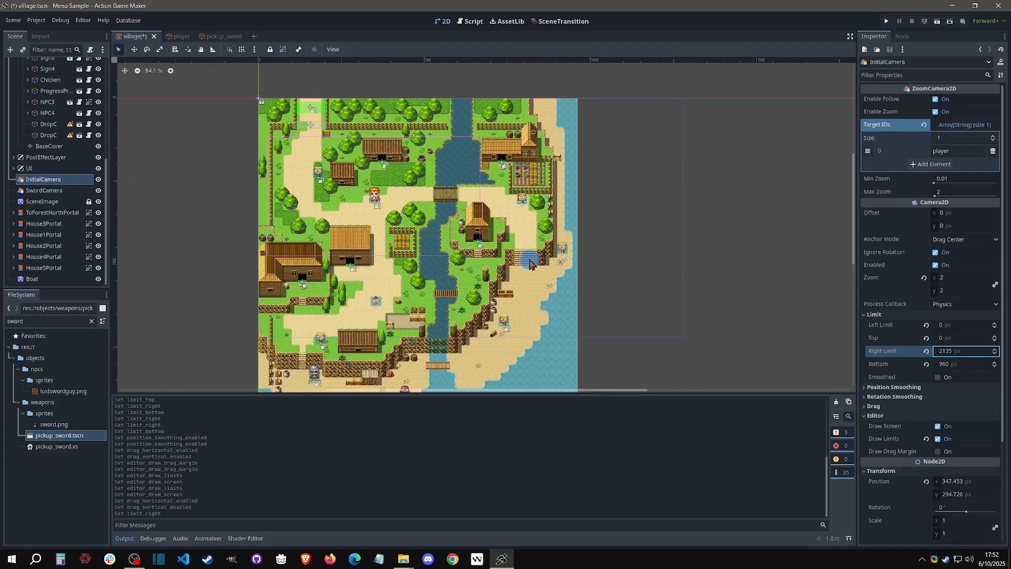
right_click(529, 261)
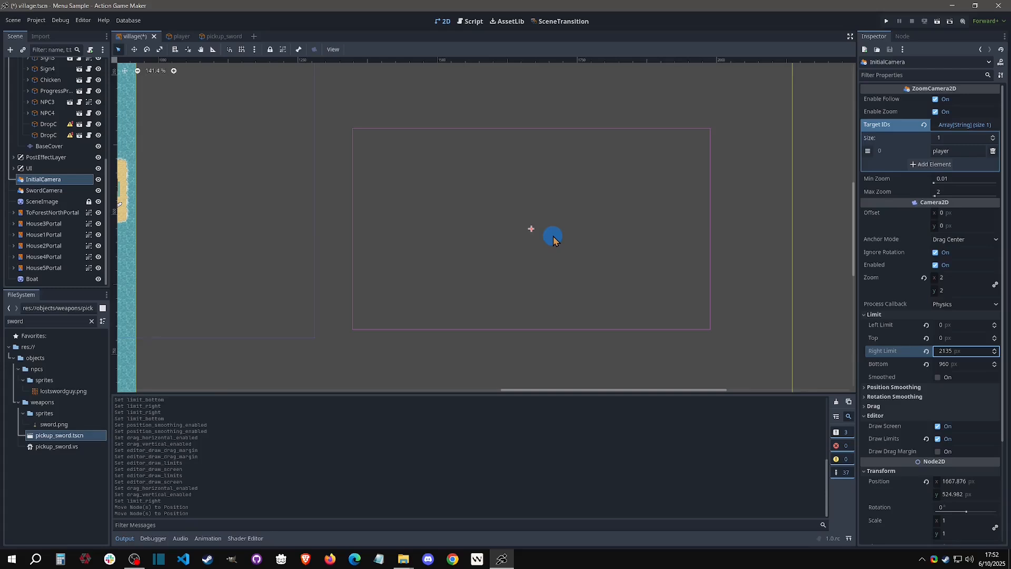
left_click_drag(553, 235, 580, 246)
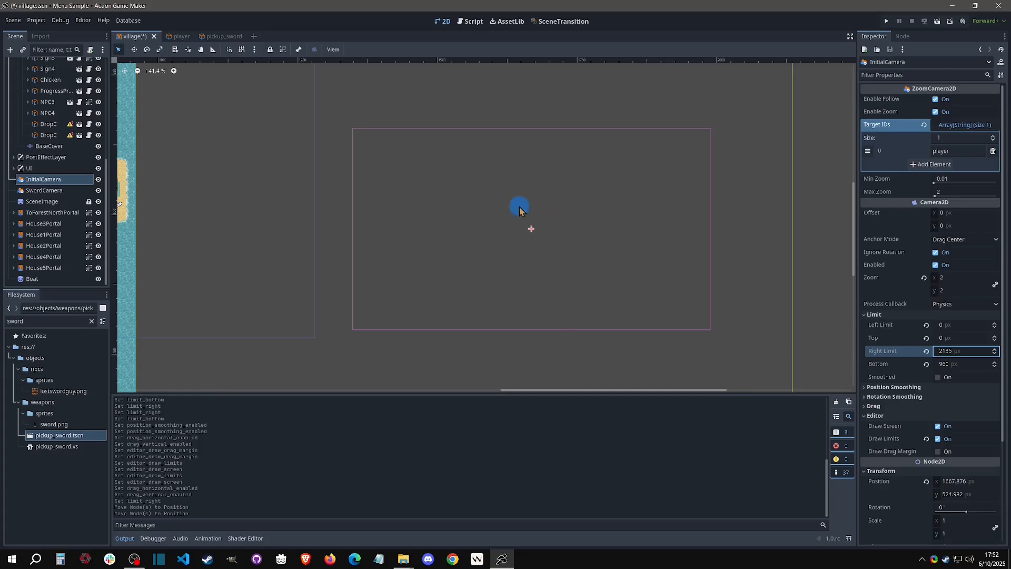
left_click_drag(519, 205, 625, 232)
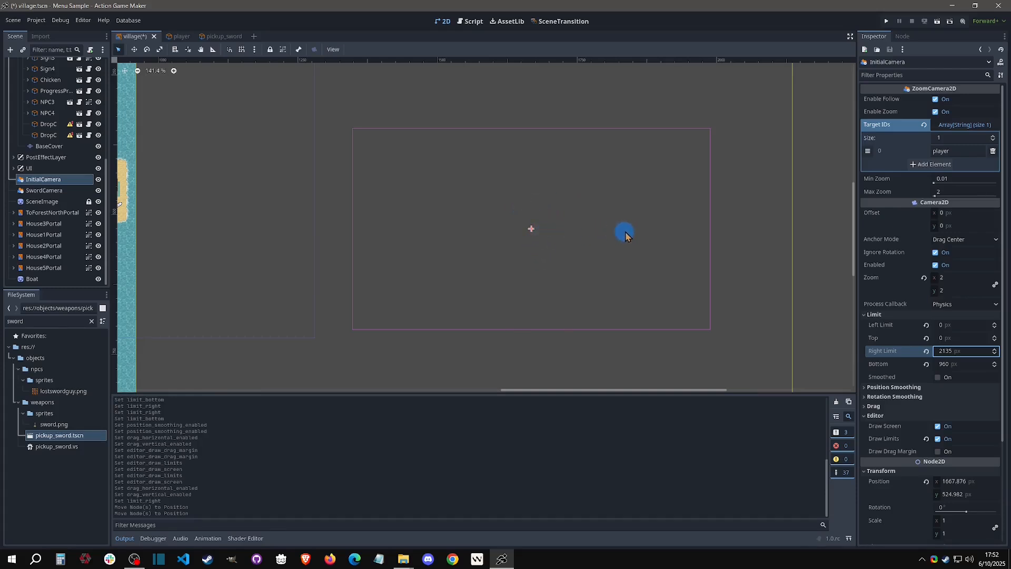
left_click_drag(624, 231, 583, 216)
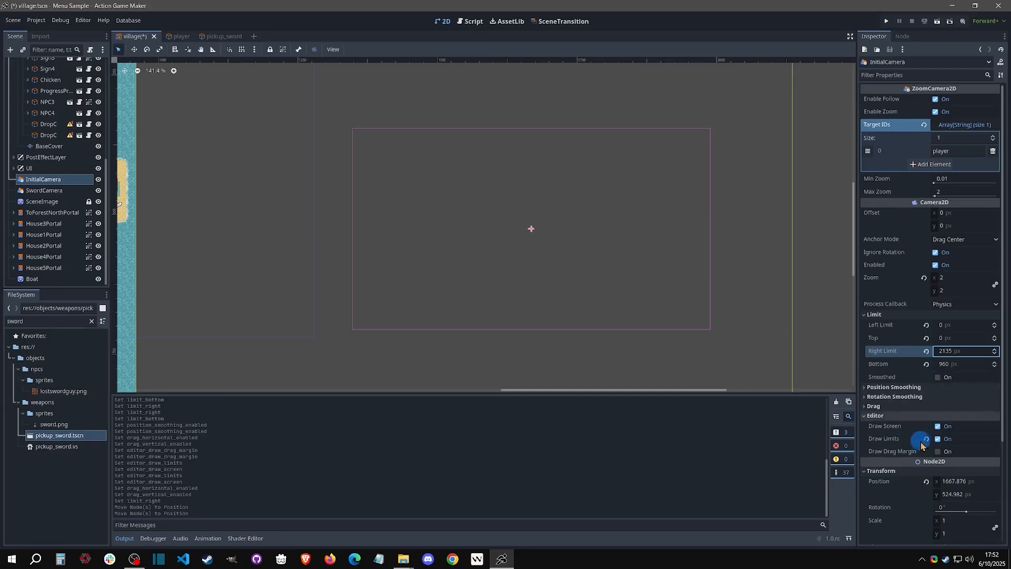
Enable horizontal and vertical drag with margins left 0.4, top 0.56, right 0.51, bottom 0.53, then run a test.
left_click(946, 451)
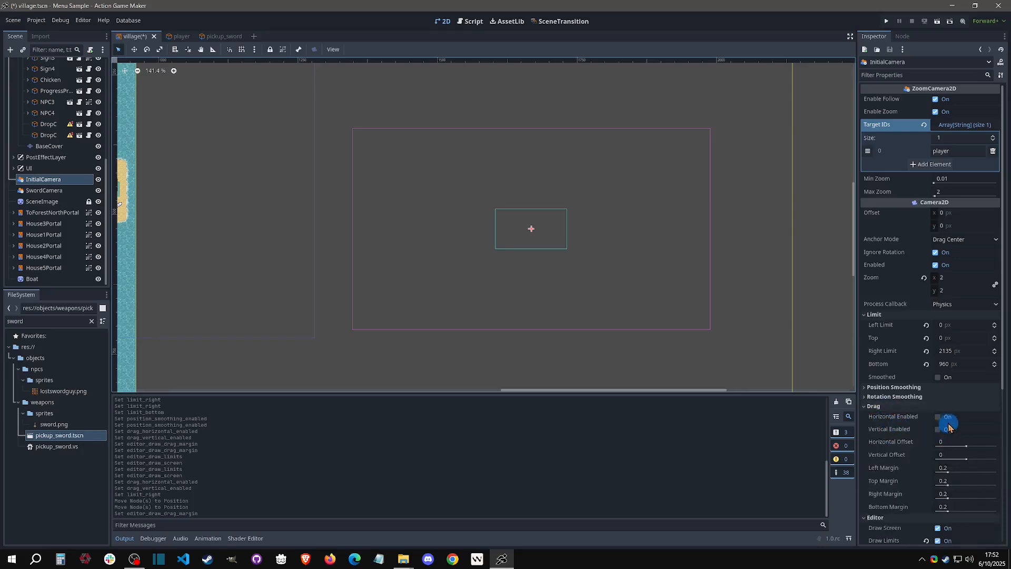
left_click(936, 429)
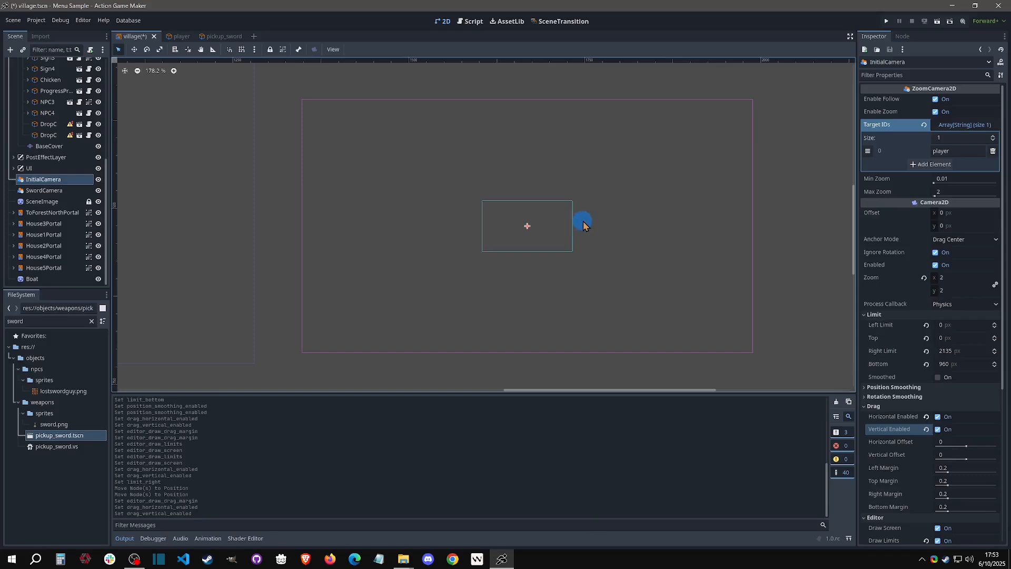
mouse_move(597, 230)
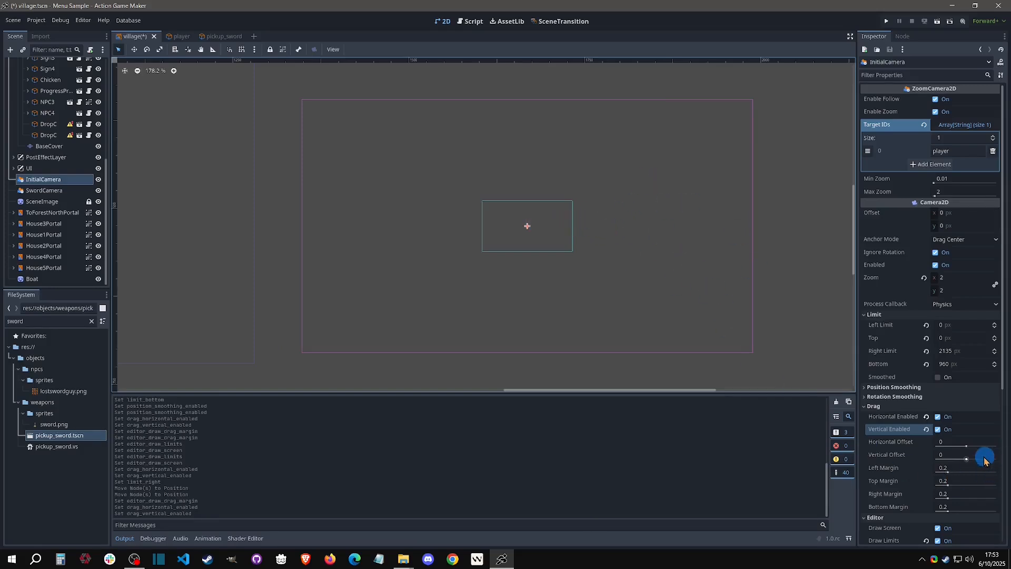
left_click_drag(967, 452, 961, 444)
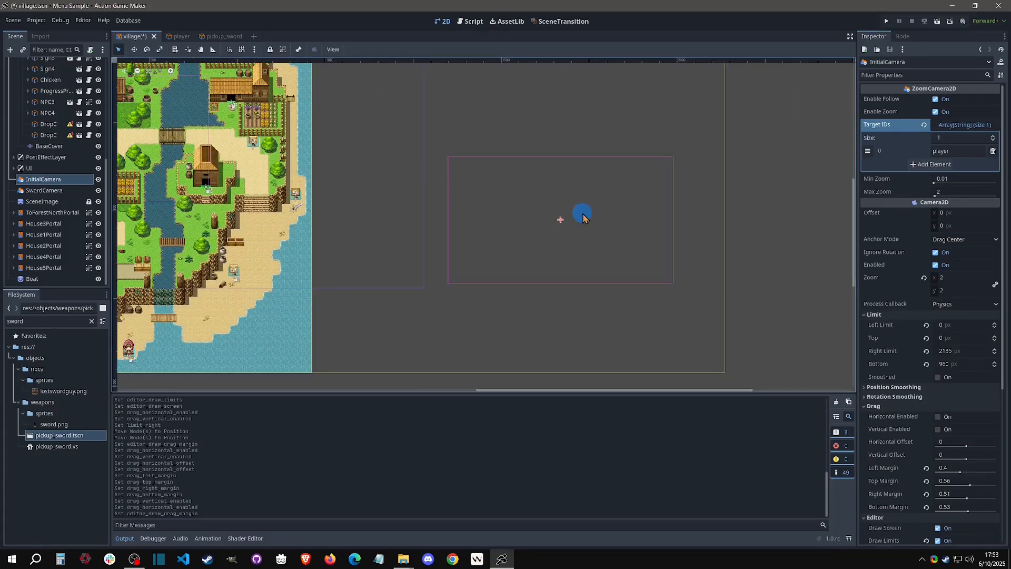
left_click(886, 21)
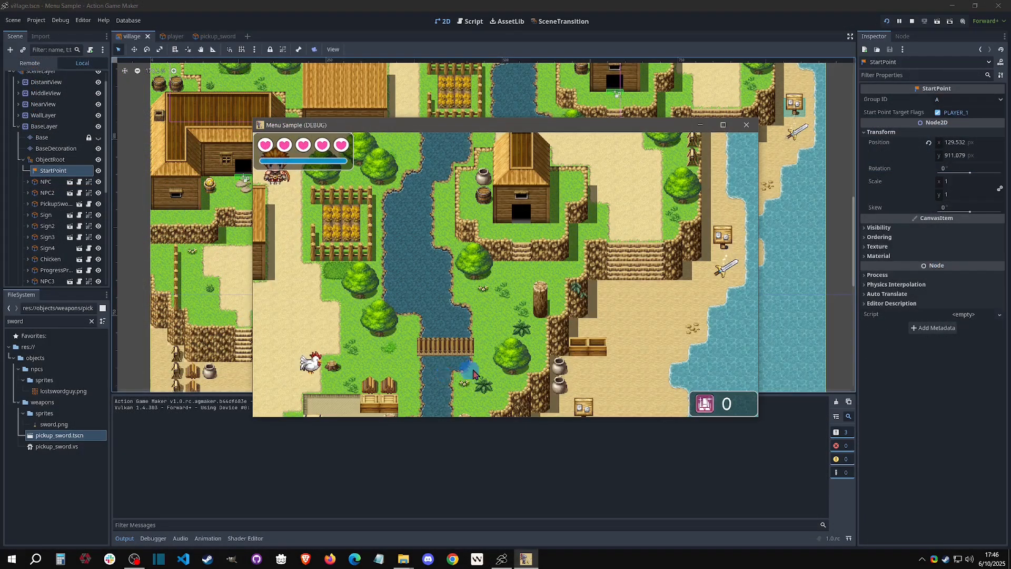